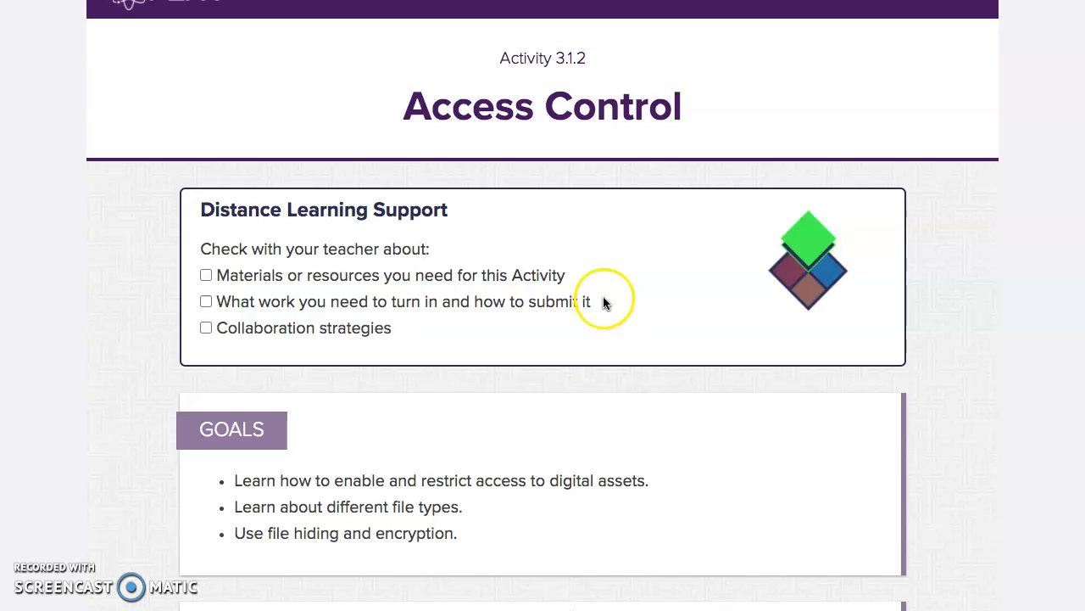
mouse_move(529, 124)
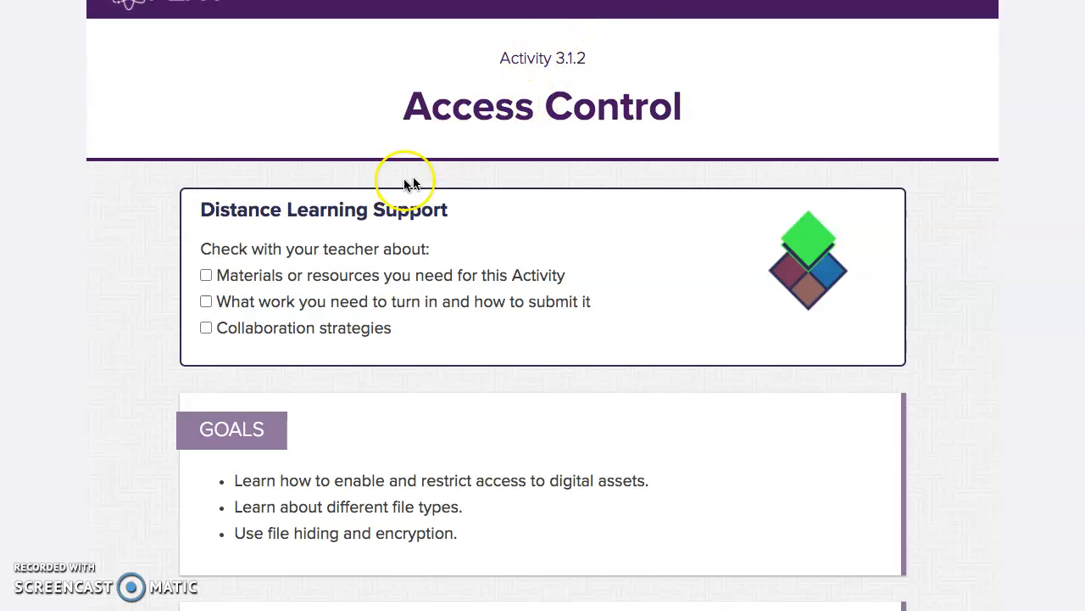
Scroll down through the on-screen content
scroll(down, 3)
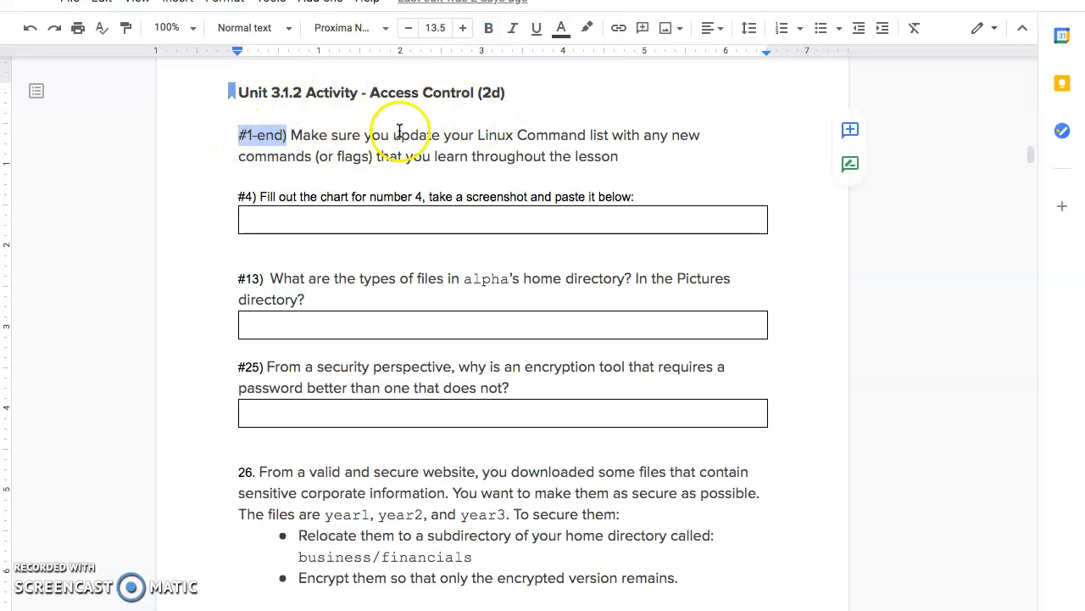
mouse_move(479, 132)
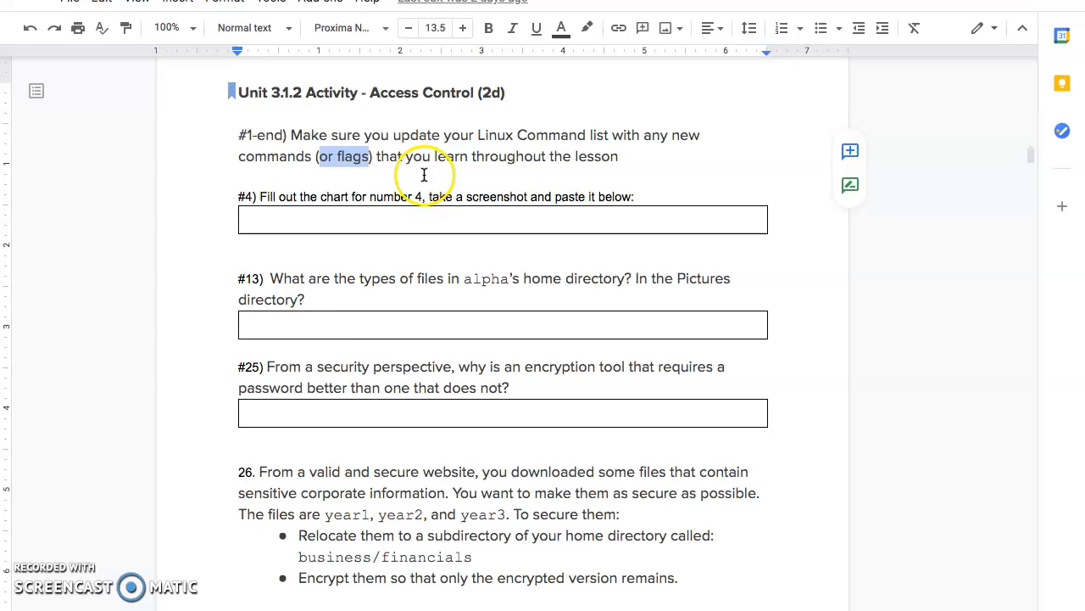
click(356, 196)
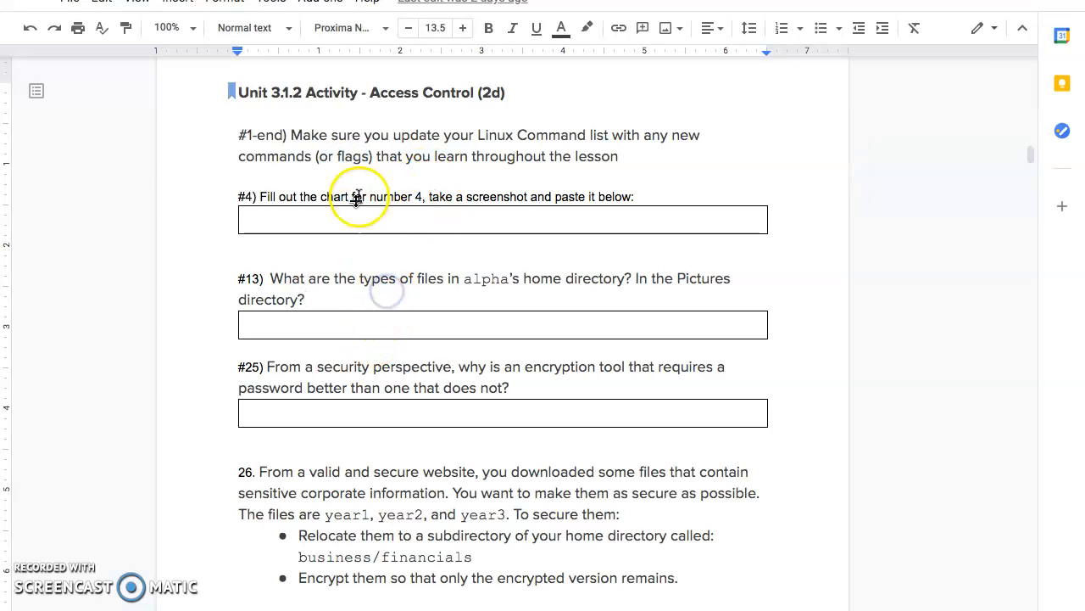
scroll(down, 3)
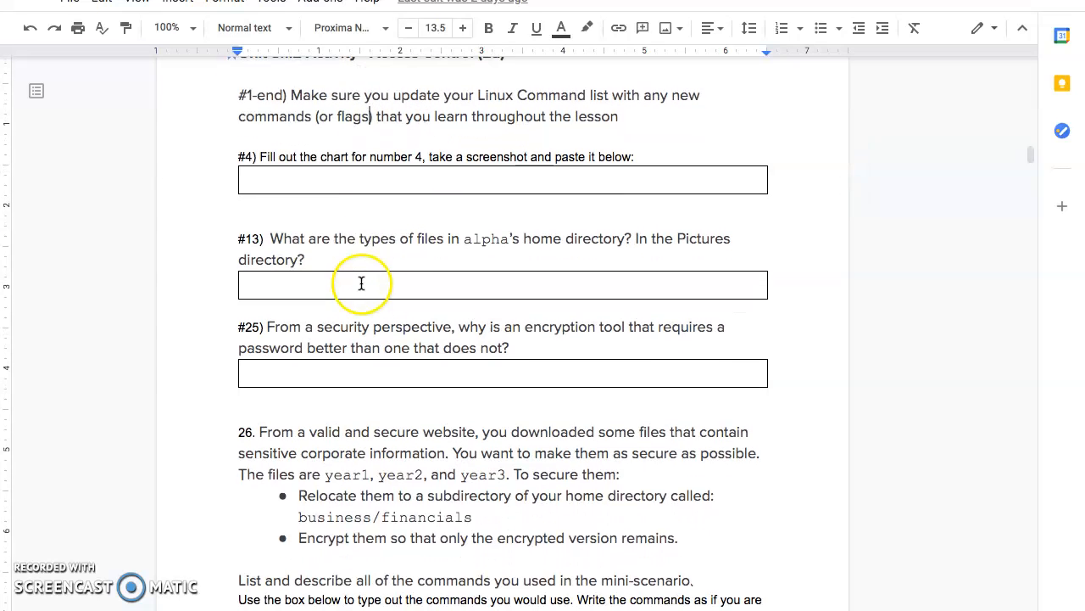
mouse_move(399, 184)
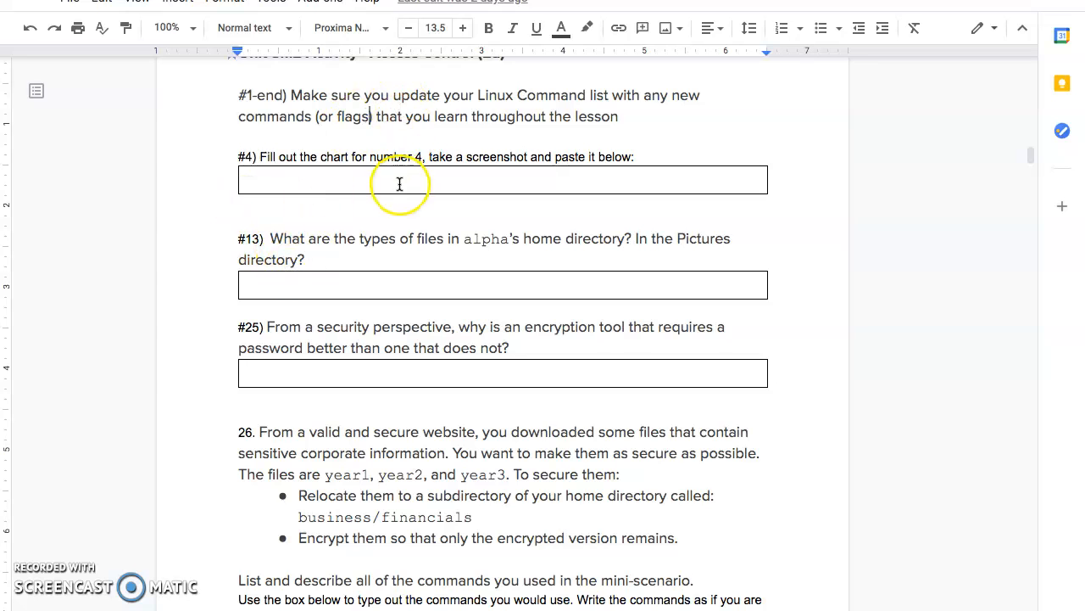
scroll(down, 3)
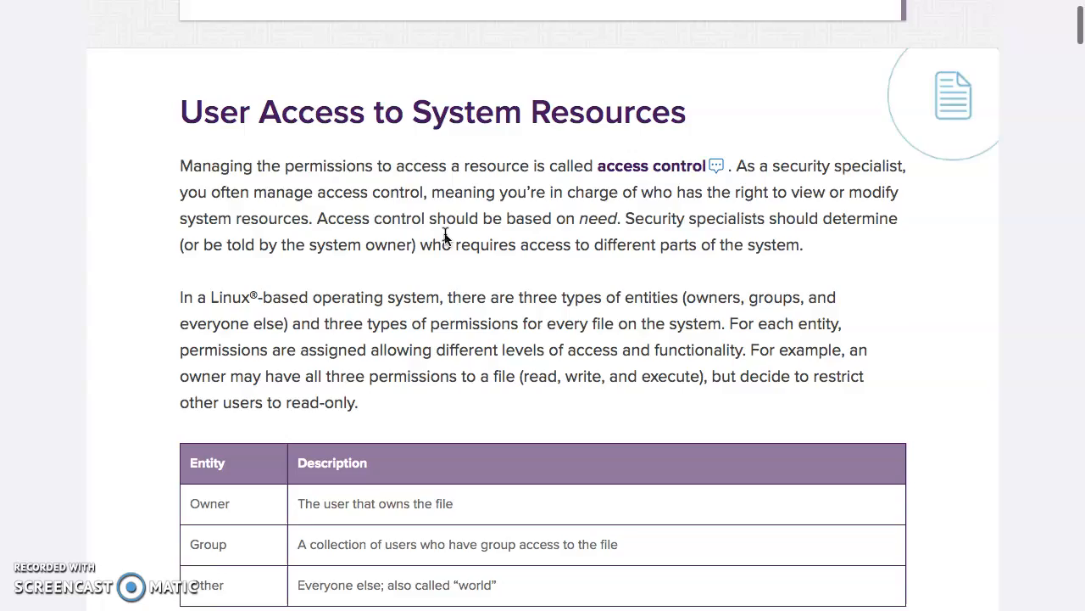
scroll(down, 3)
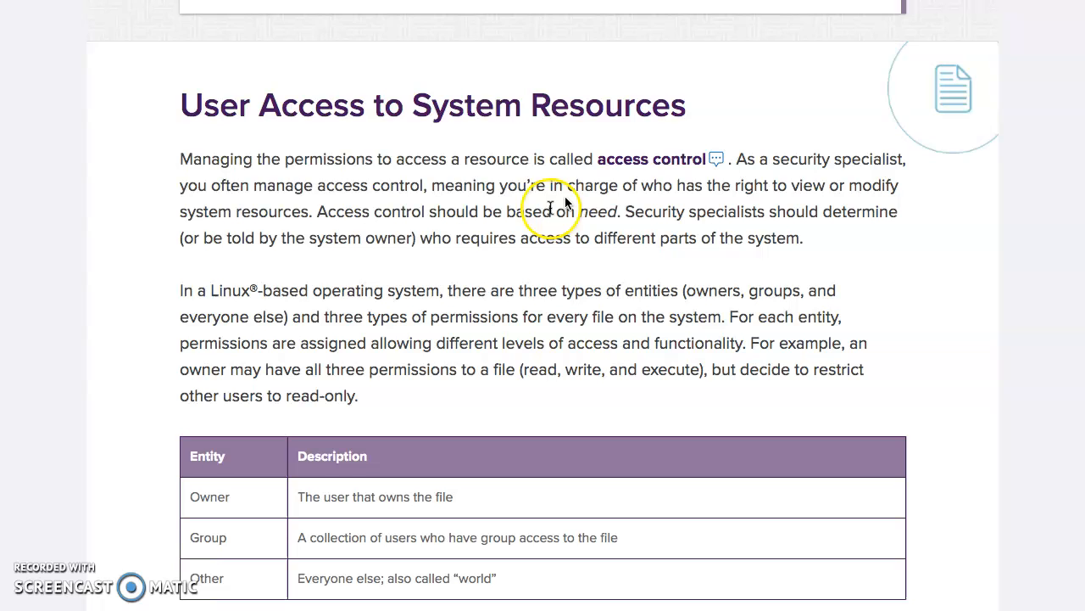
scroll(down, 3)
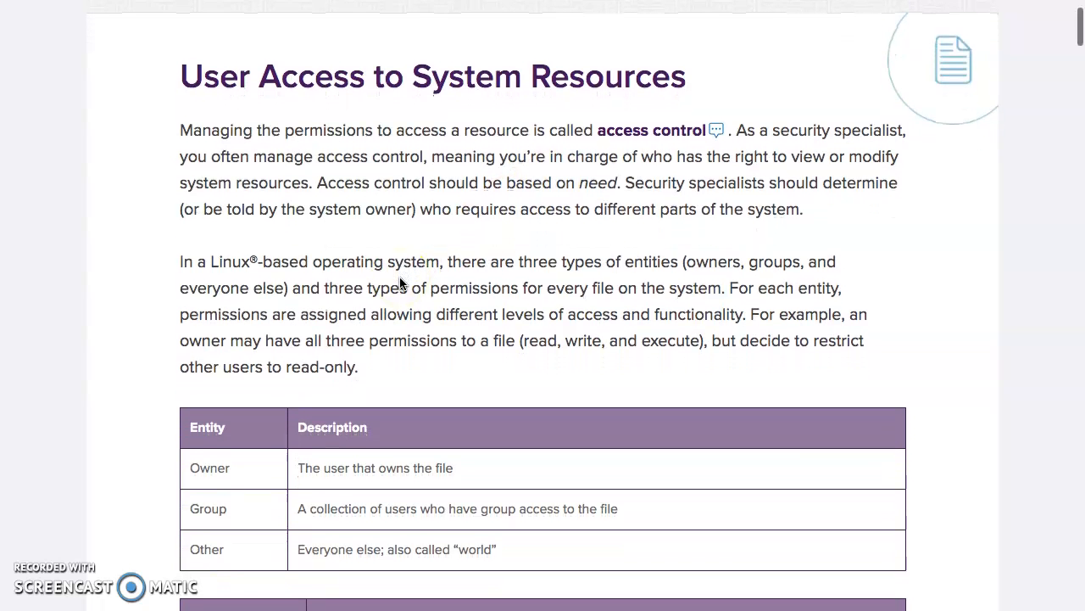
scroll(down, 3)
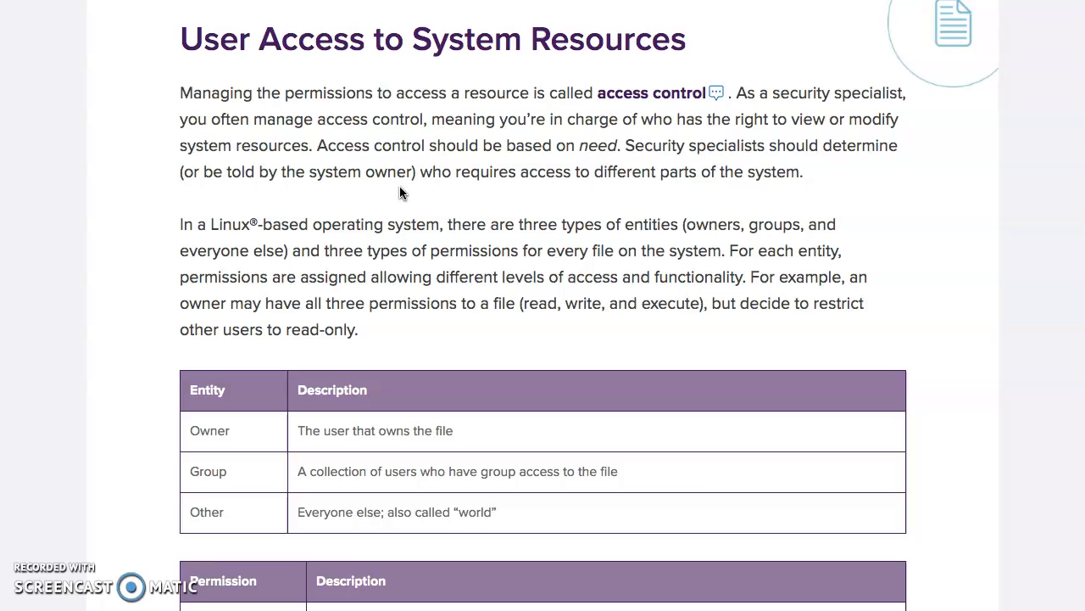
scroll(down, 3)
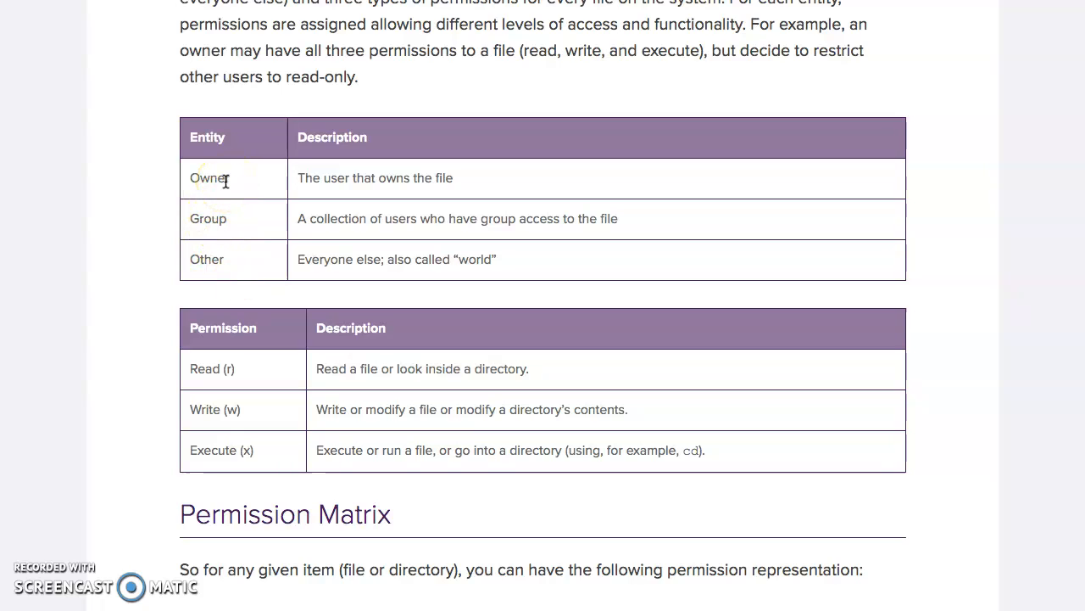
mouse_move(266, 181)
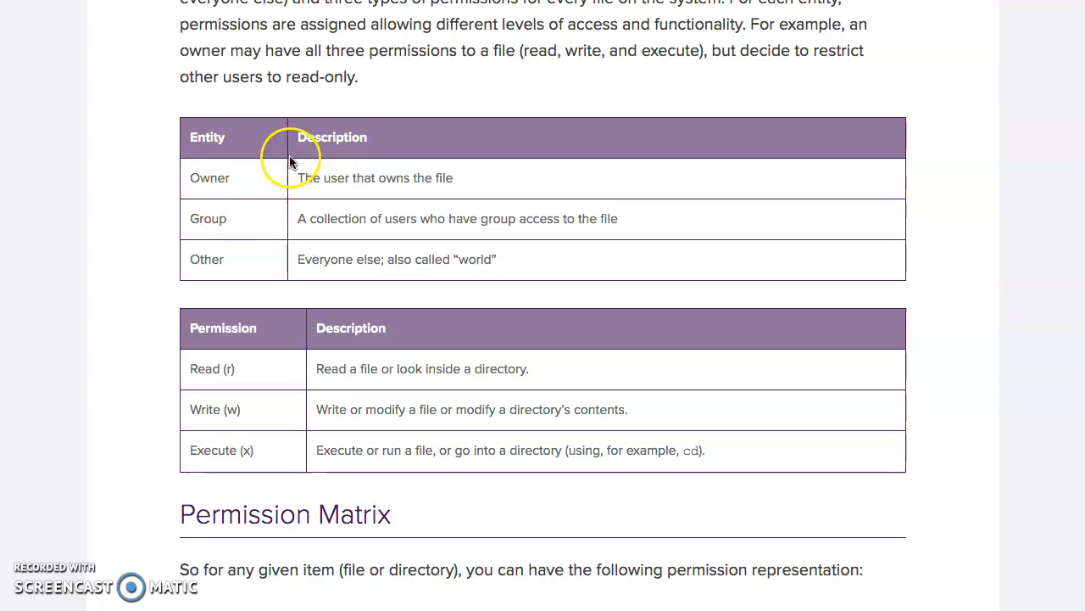
mouse_move(271, 223)
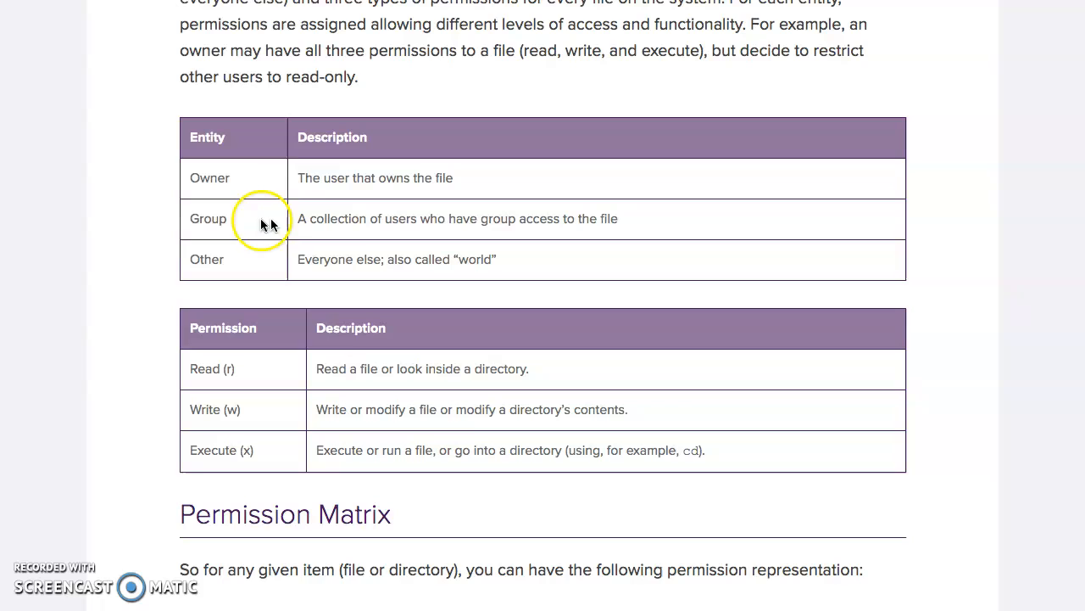
mouse_move(304, 222)
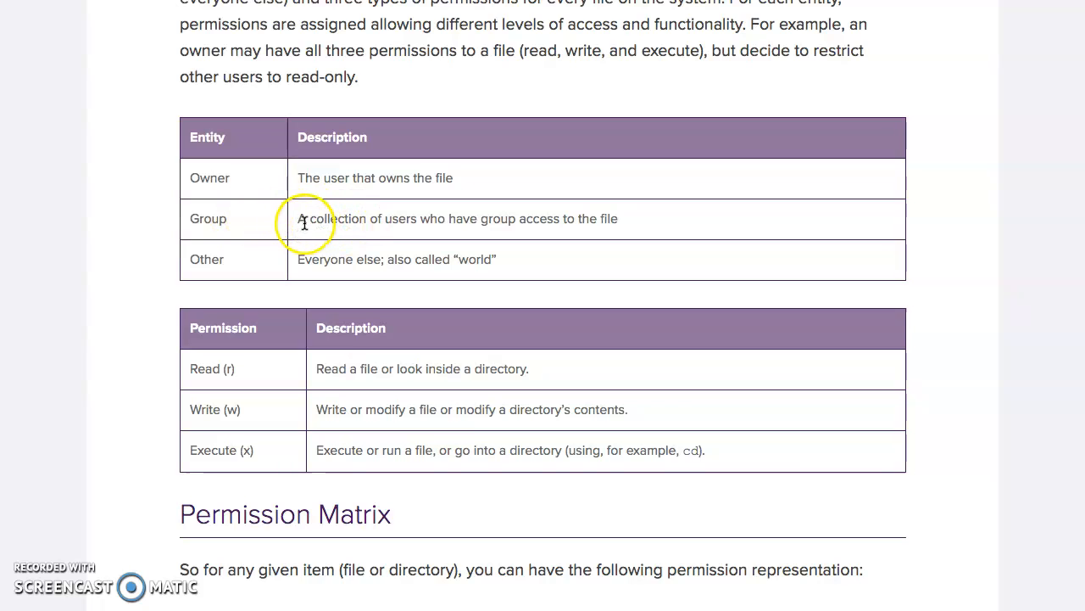
mouse_move(387, 256)
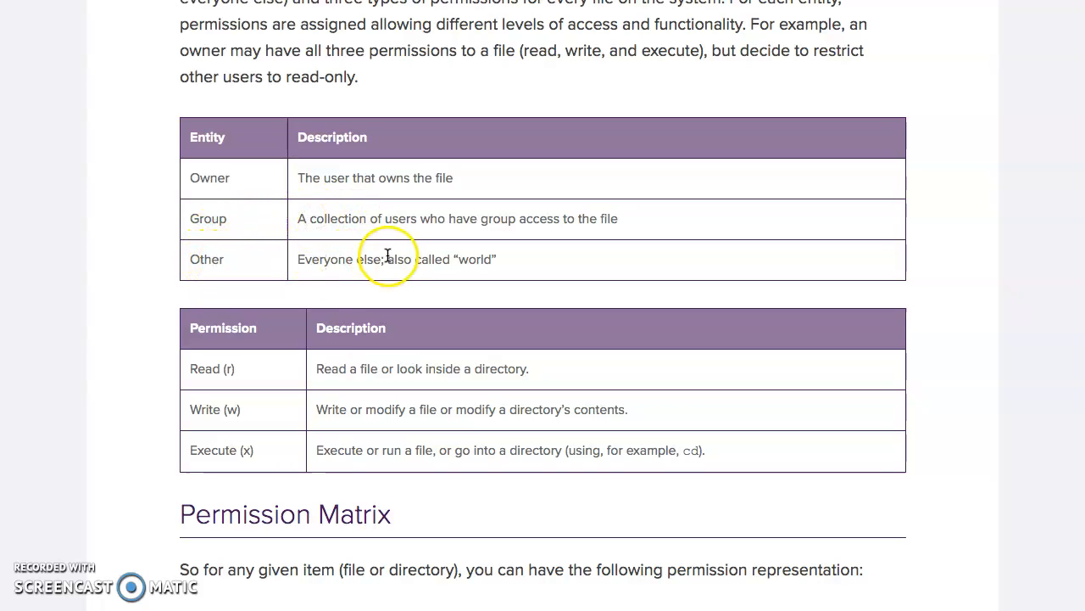
scroll(down, 3)
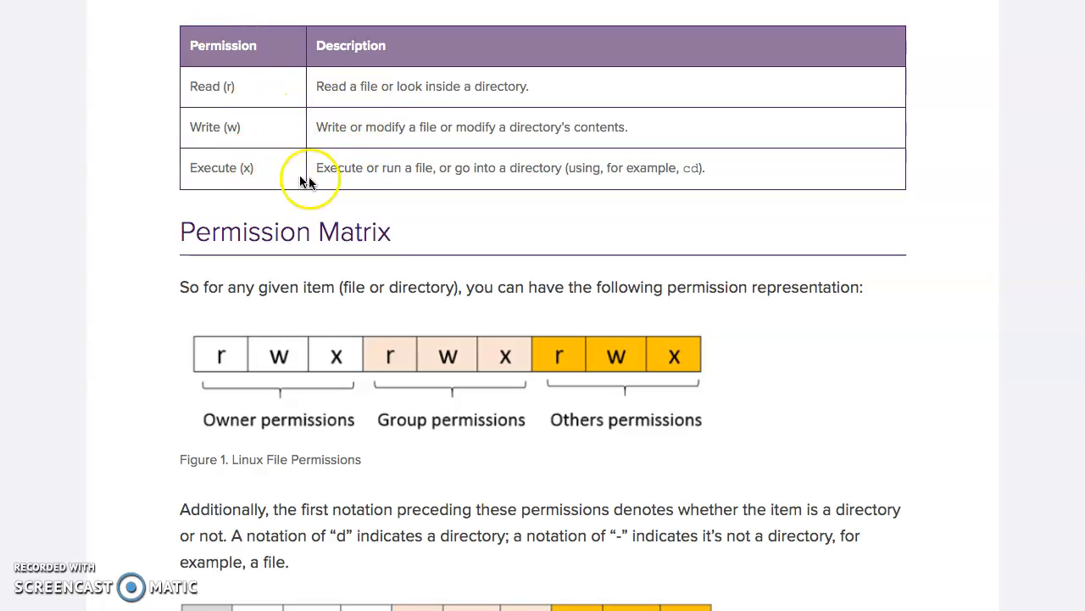
mouse_move(399, 189)
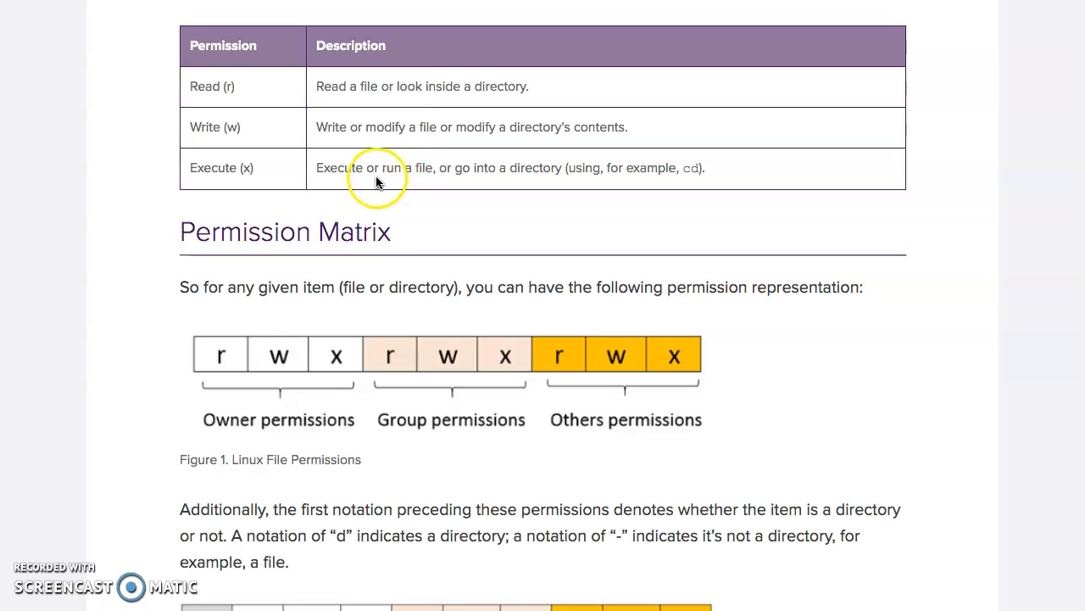
scroll(down, 3)
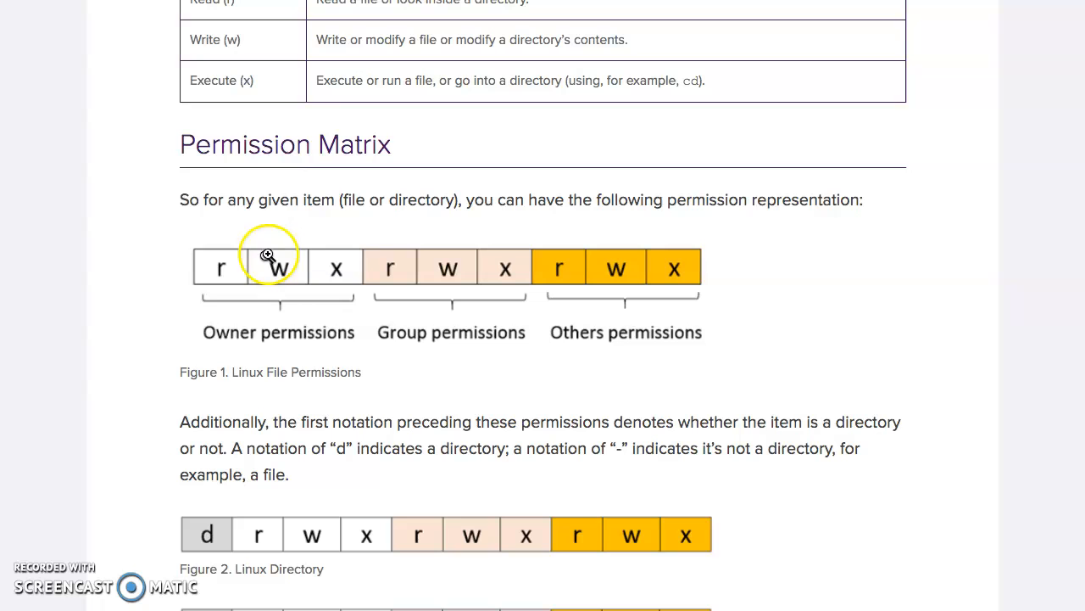
mouse_move(318, 315)
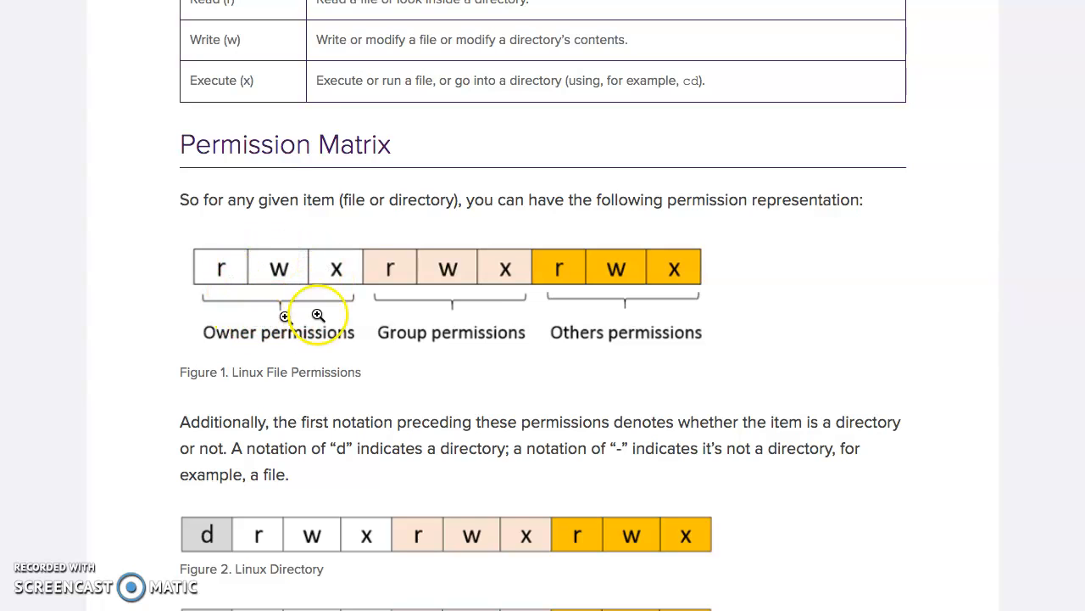
scroll(down, 3)
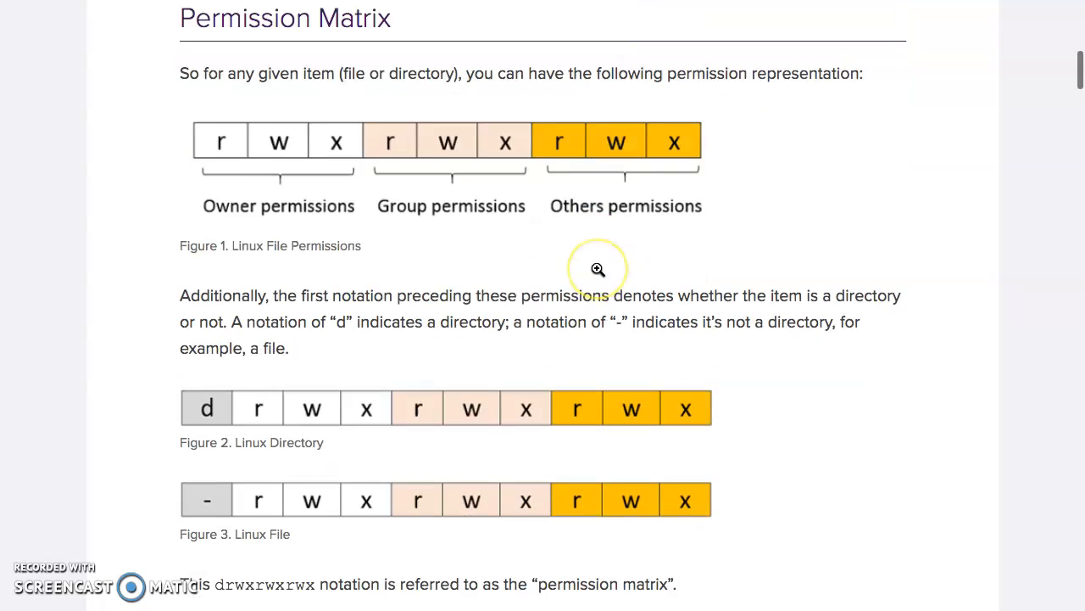
scroll(down, 3)
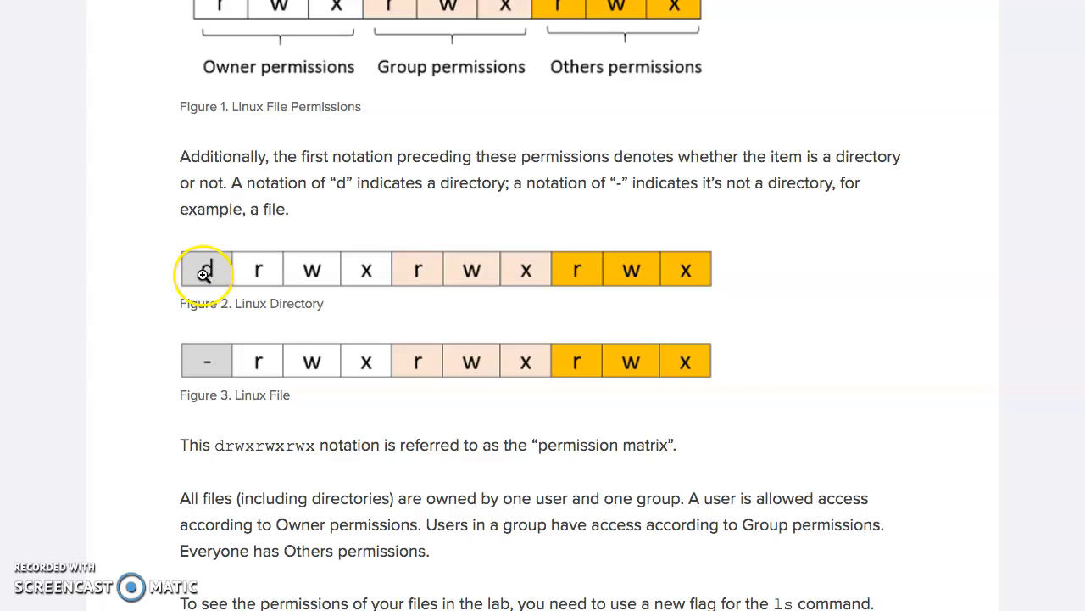
mouse_move(350, 368)
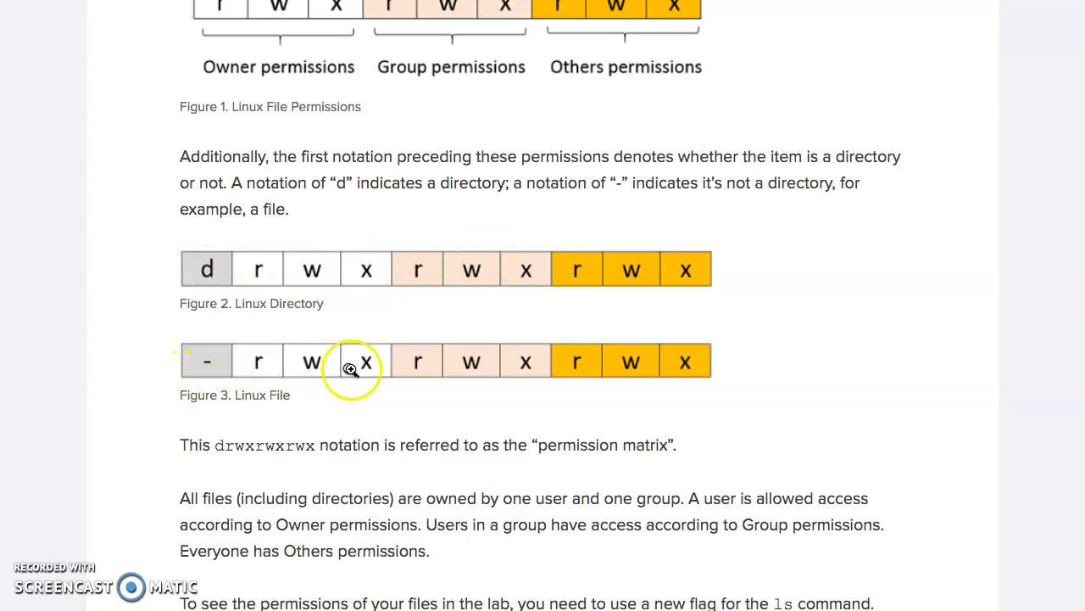
scroll(down, 3)
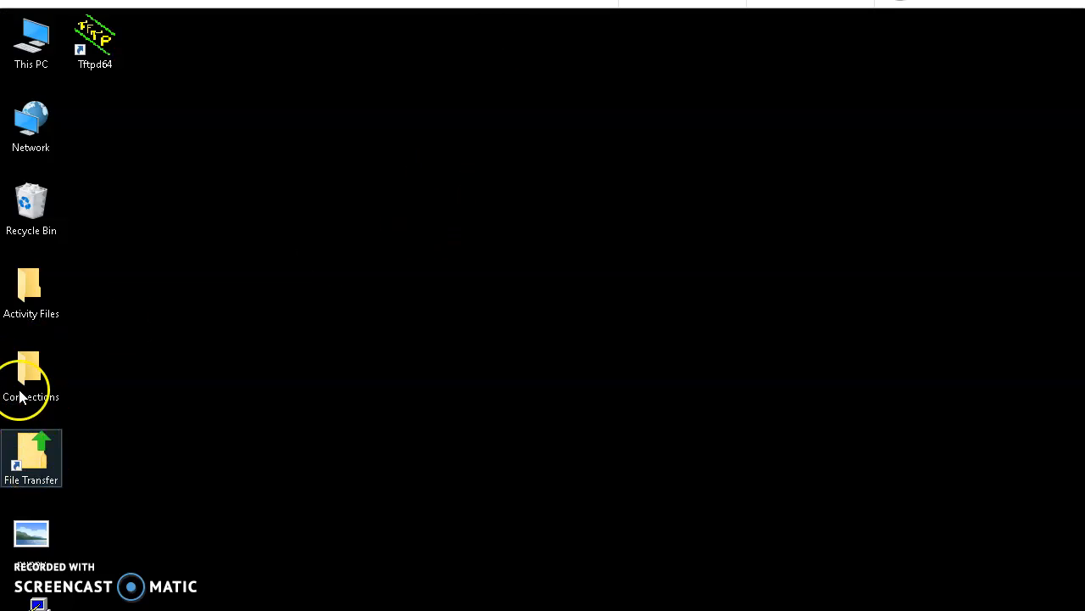
Launch the Alpha connection, then run ls and pwd to confirm /home/alpha
double_click(30, 373)
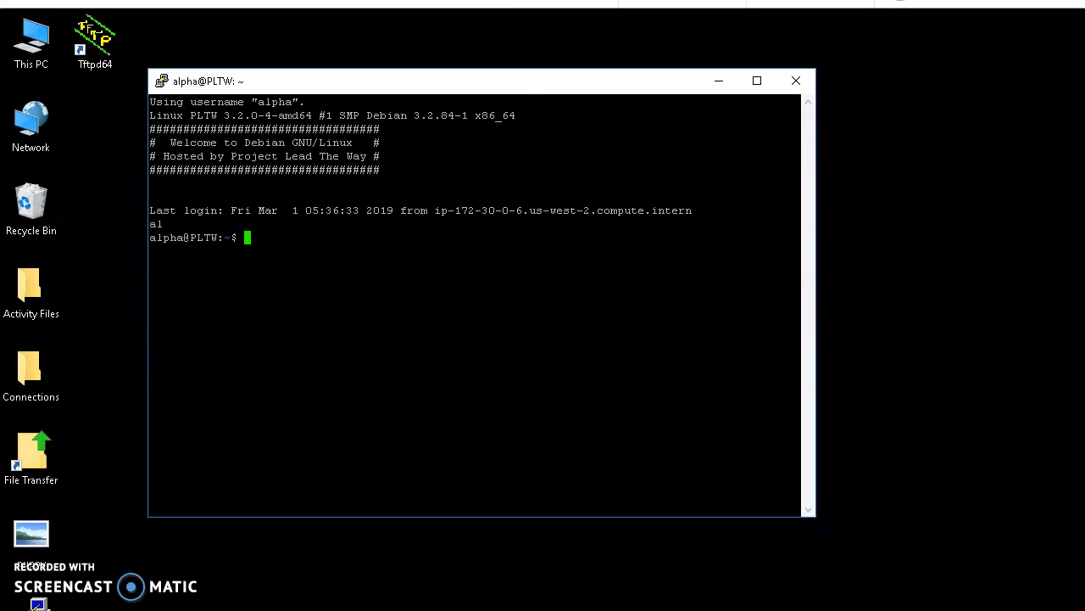
text(ls)
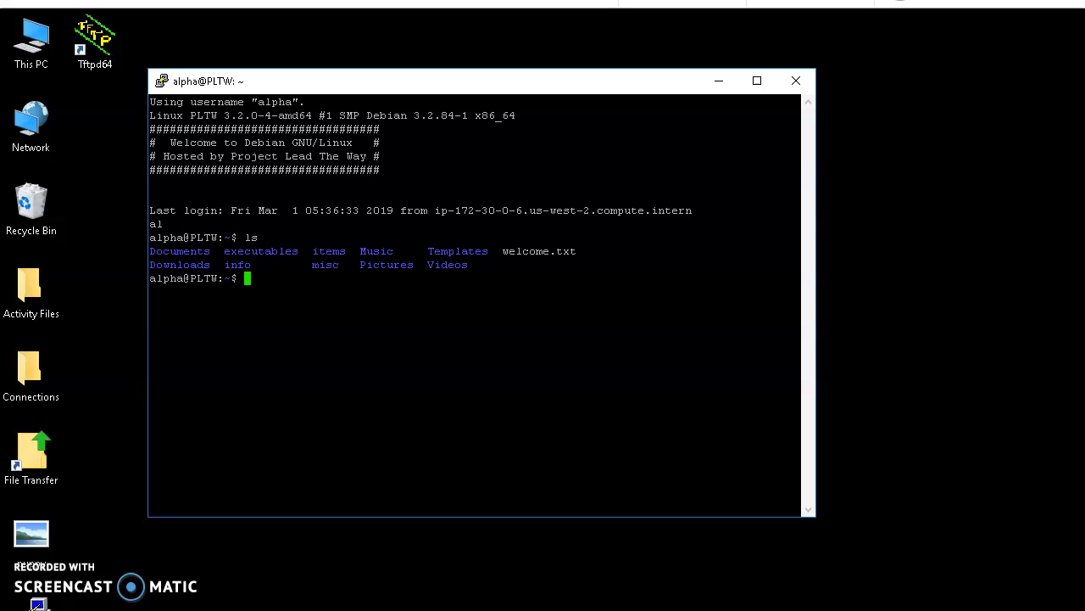
text(pw)
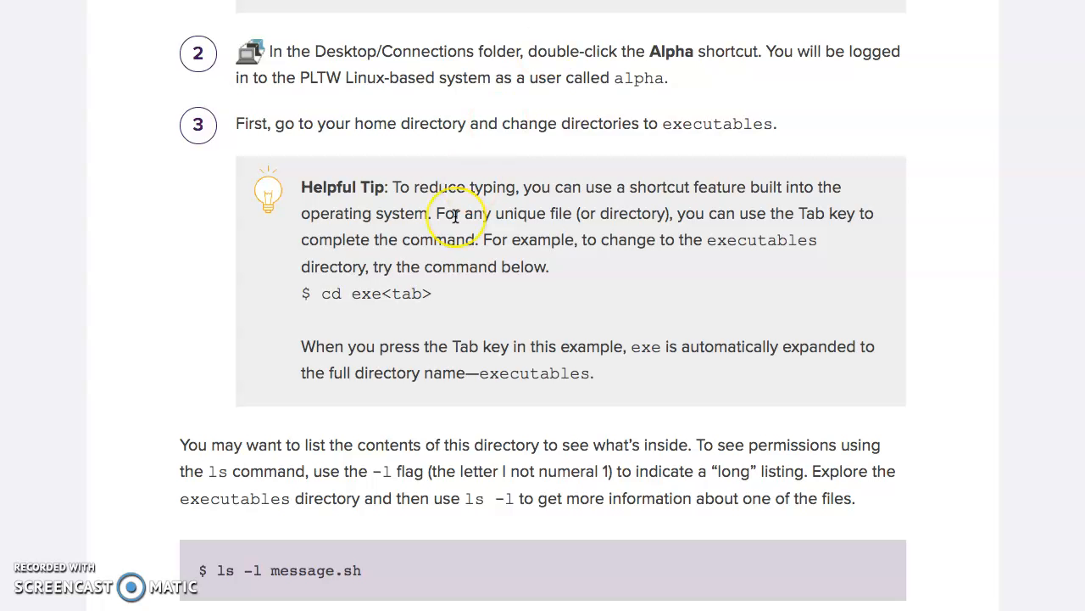
scroll(down, 3)
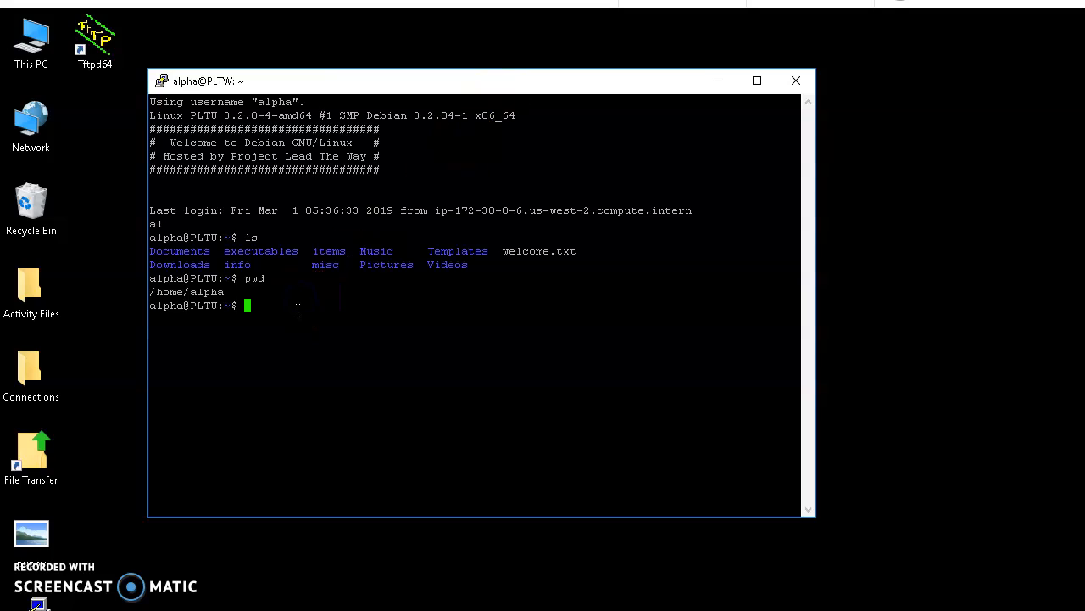
Change into the executables directory with cd, tab-completing its name
text(cd)
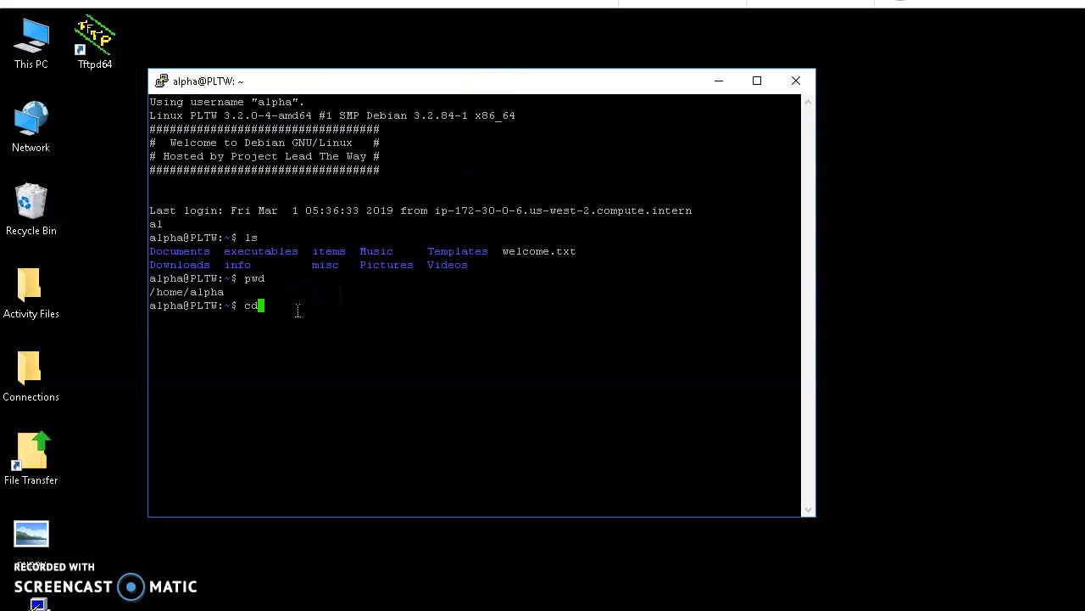
text(exe)
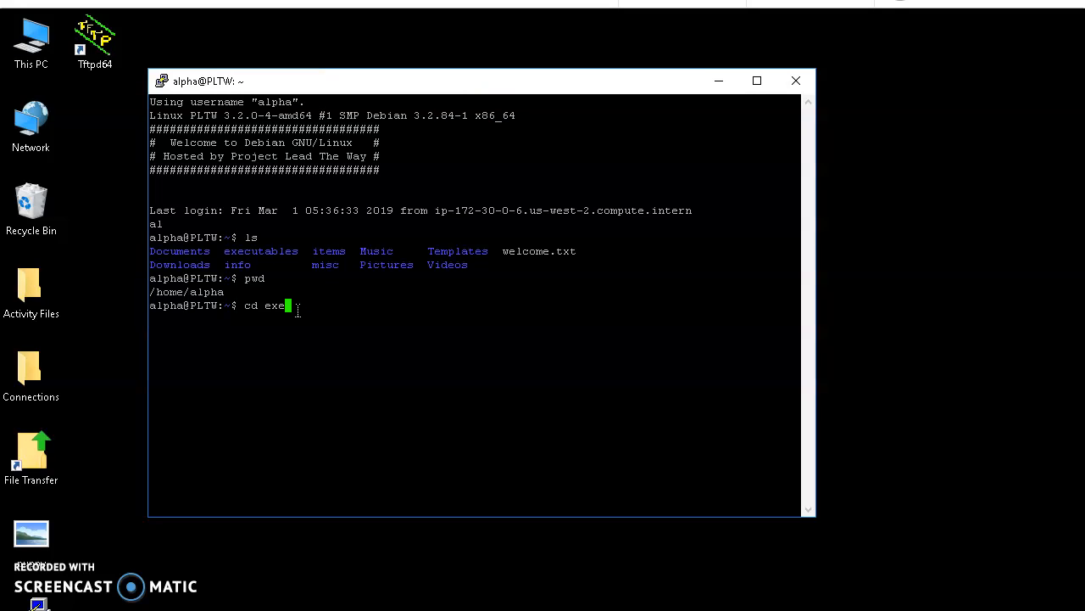
key(Tab)
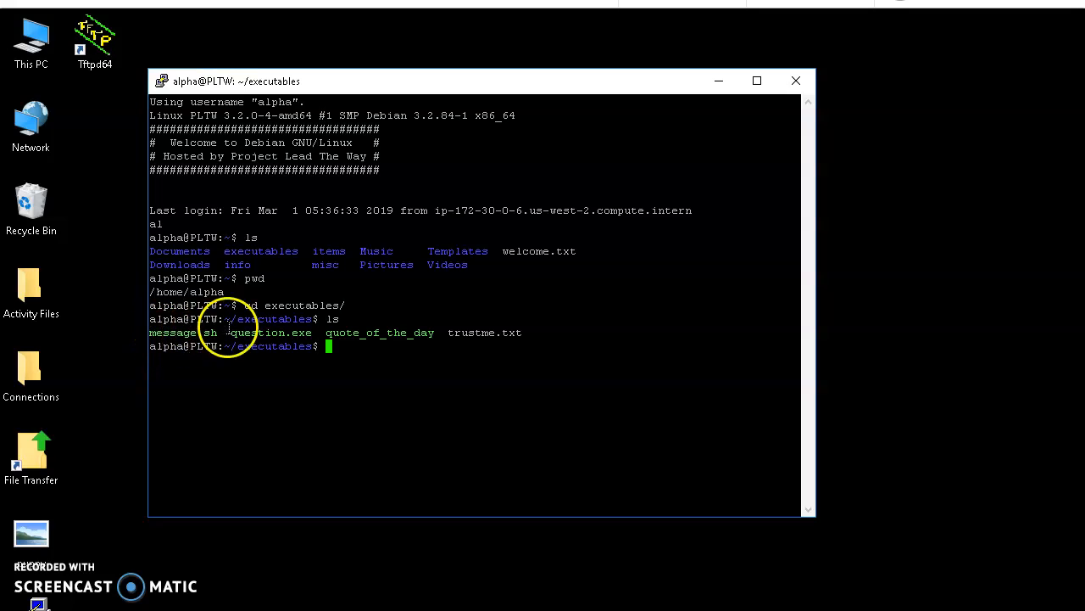
mouse_move(416, 409)
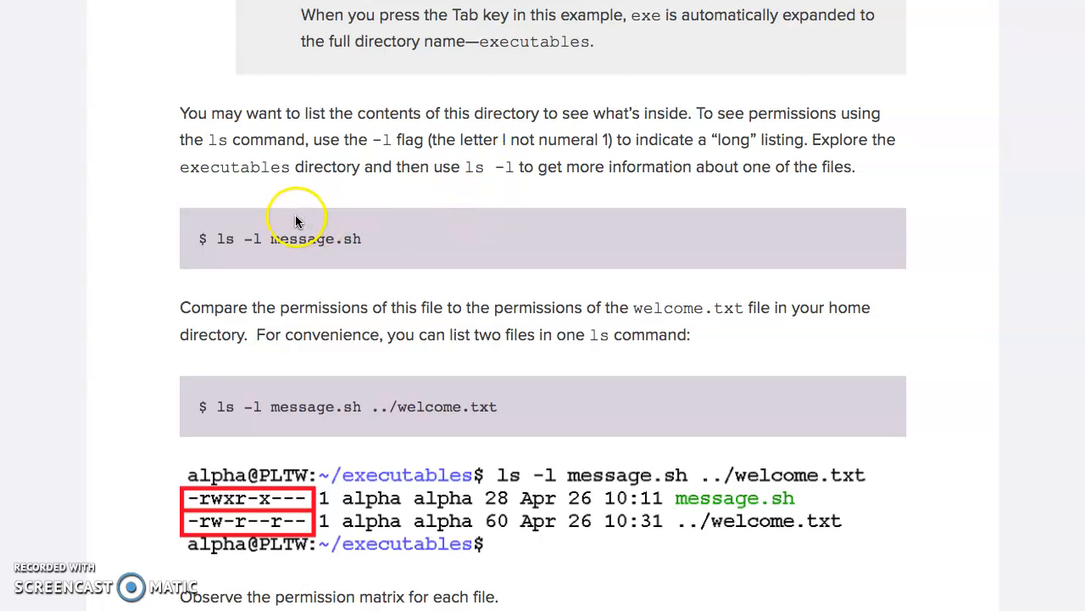
mouse_move(490, 159)
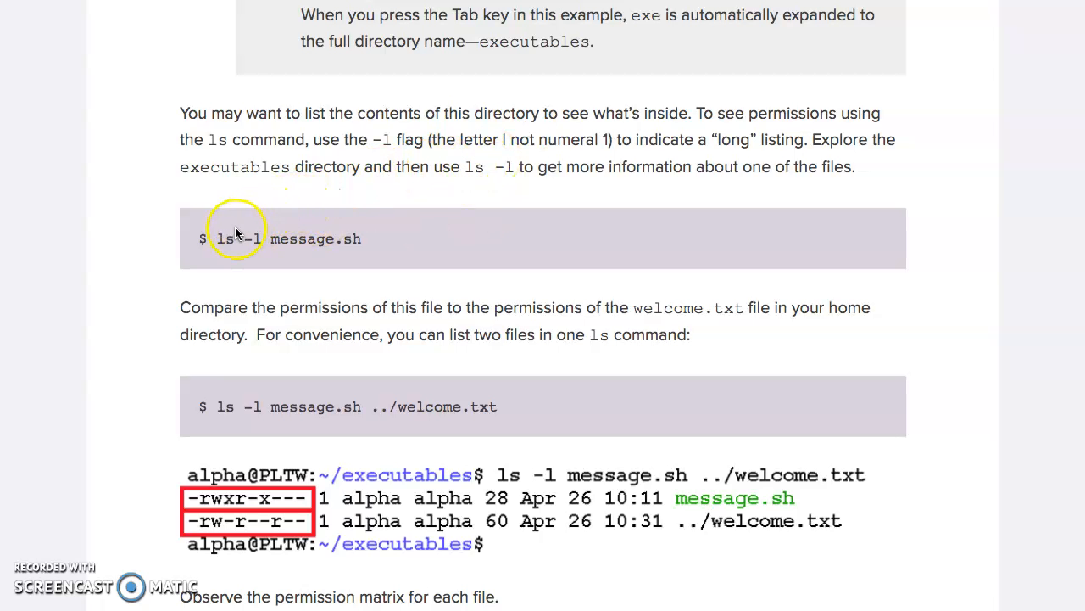
Show the lesson section on ls -l message.sh and its permissions example
click(219, 238)
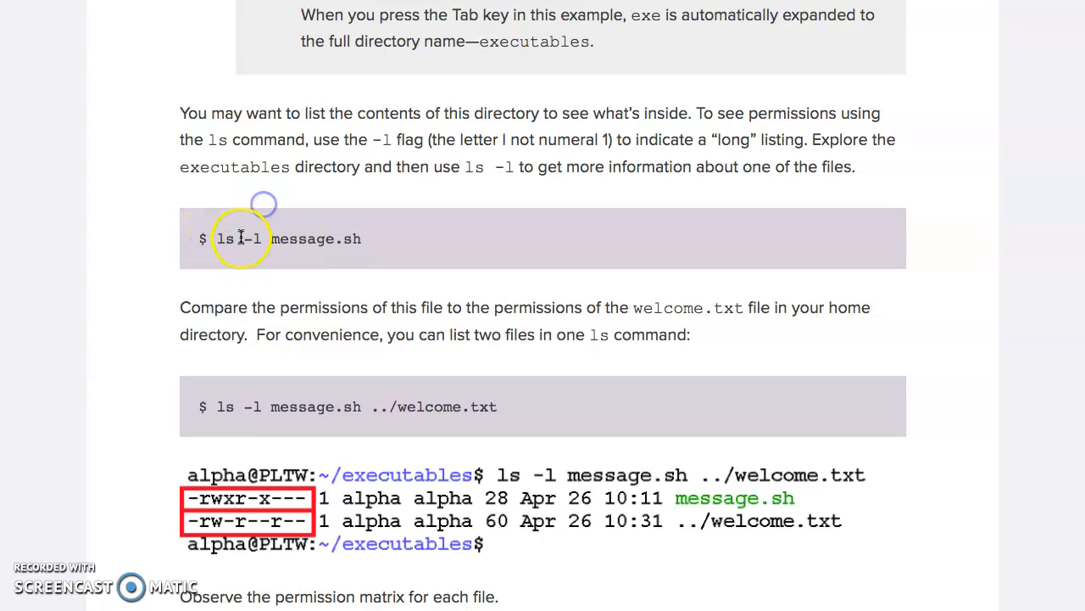
mouse_move(318, 222)
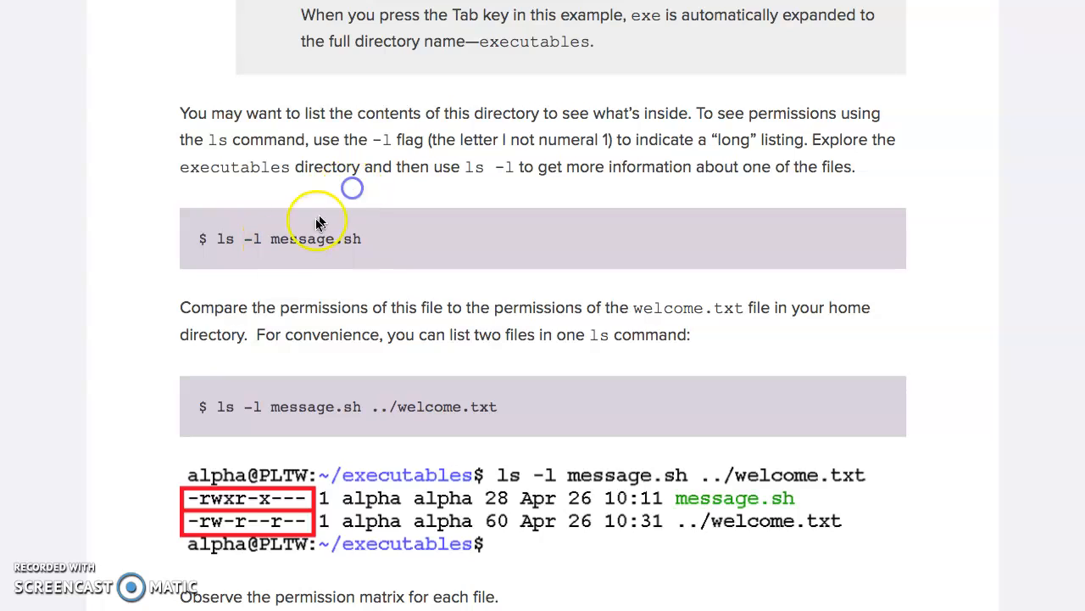
mouse_move(580, 158)
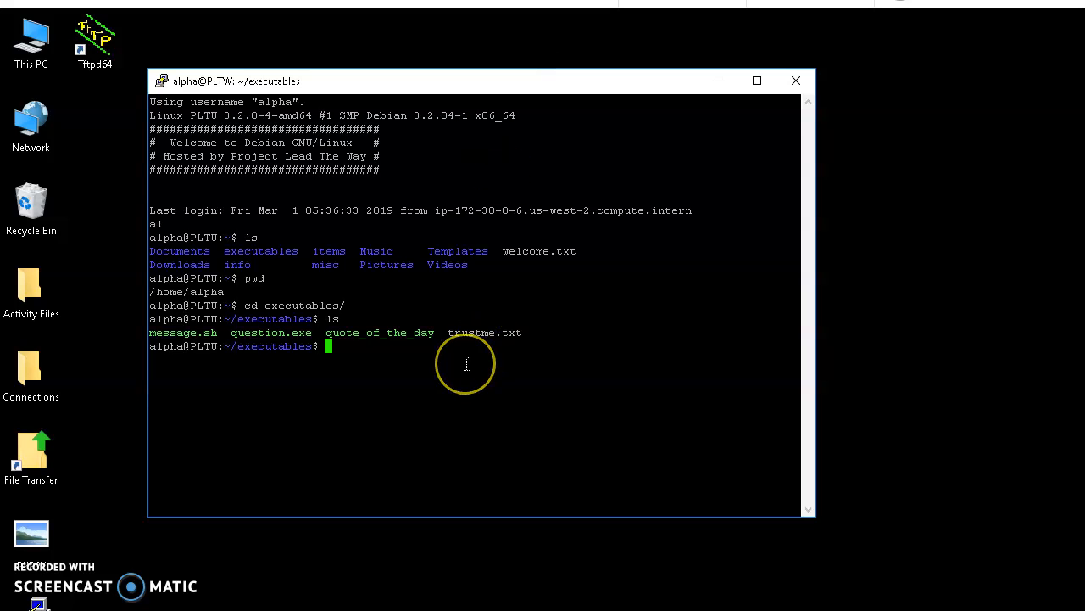
Start a long listing of message.sh with ls -l
text(ls)
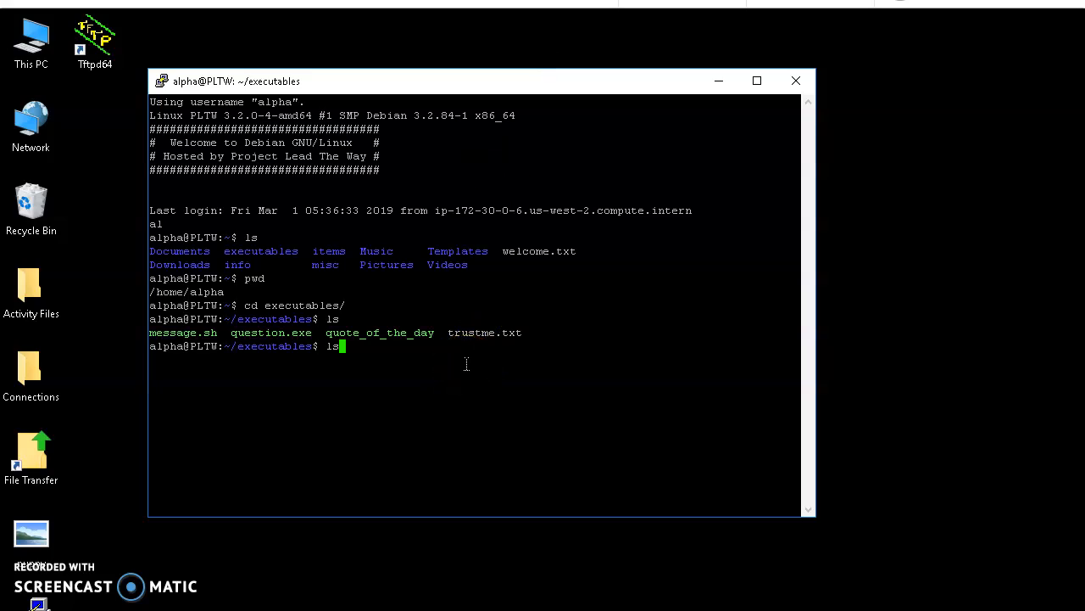
text(-l)
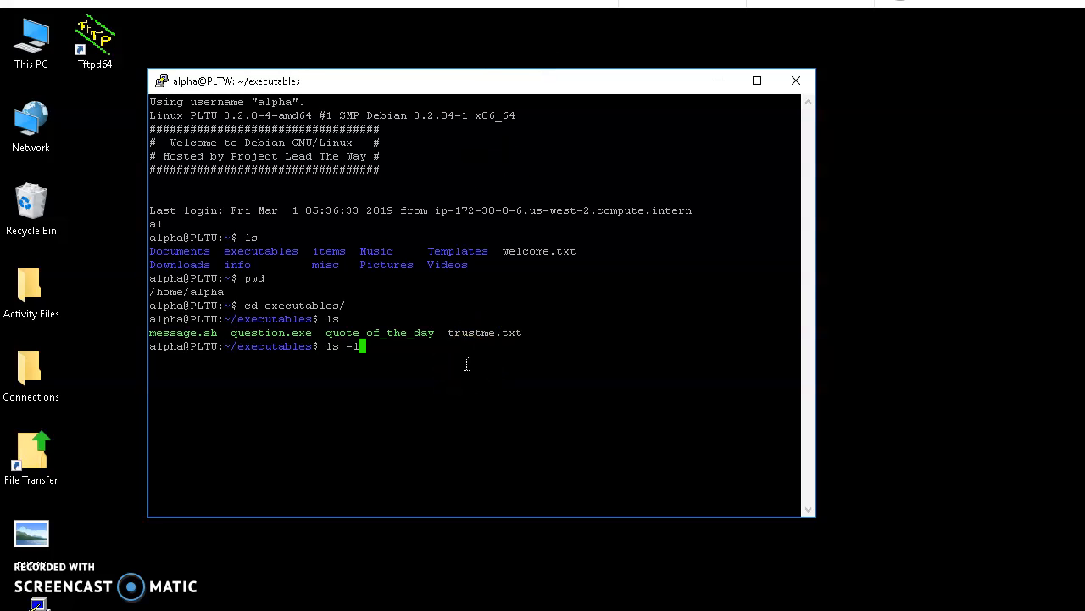
text(me)
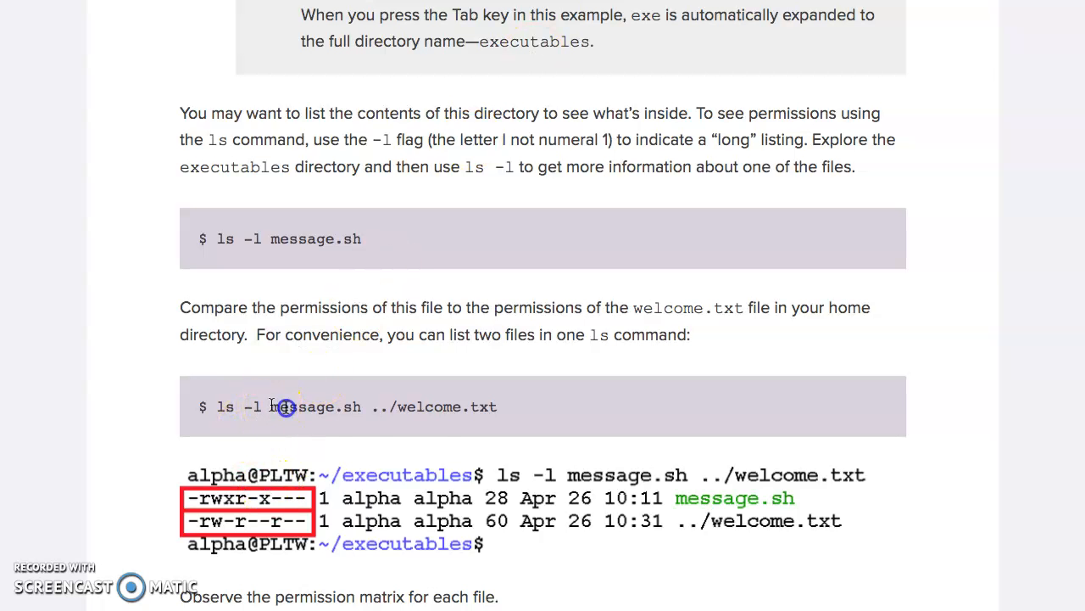
Highlight the example's two file names and scroll to step 4's owner/group/other chart
drag(271, 406, 499, 407)
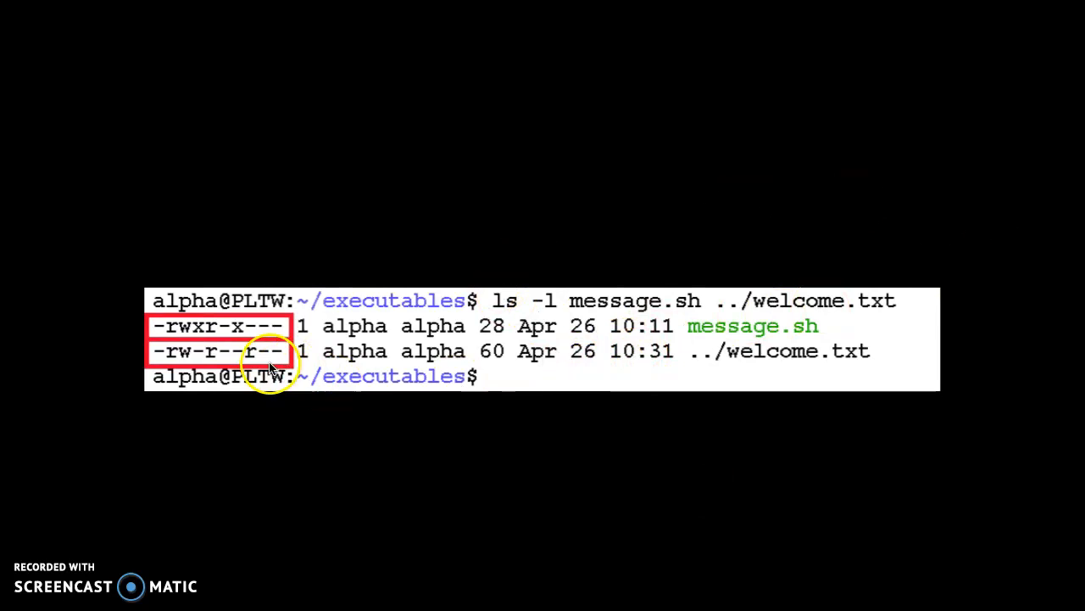
mouse_move(178, 356)
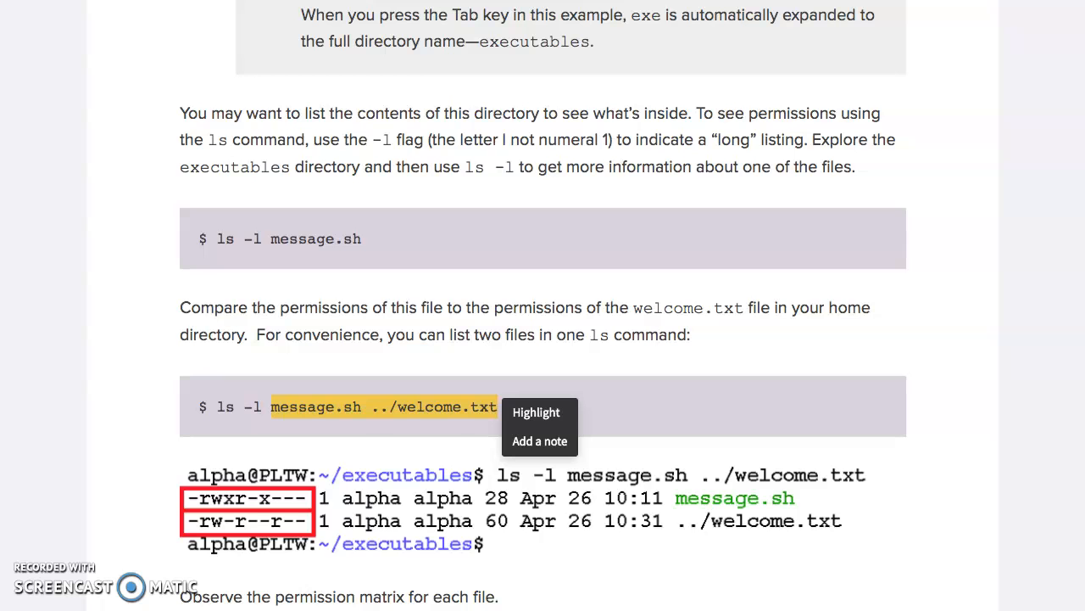
scroll(down, 3)
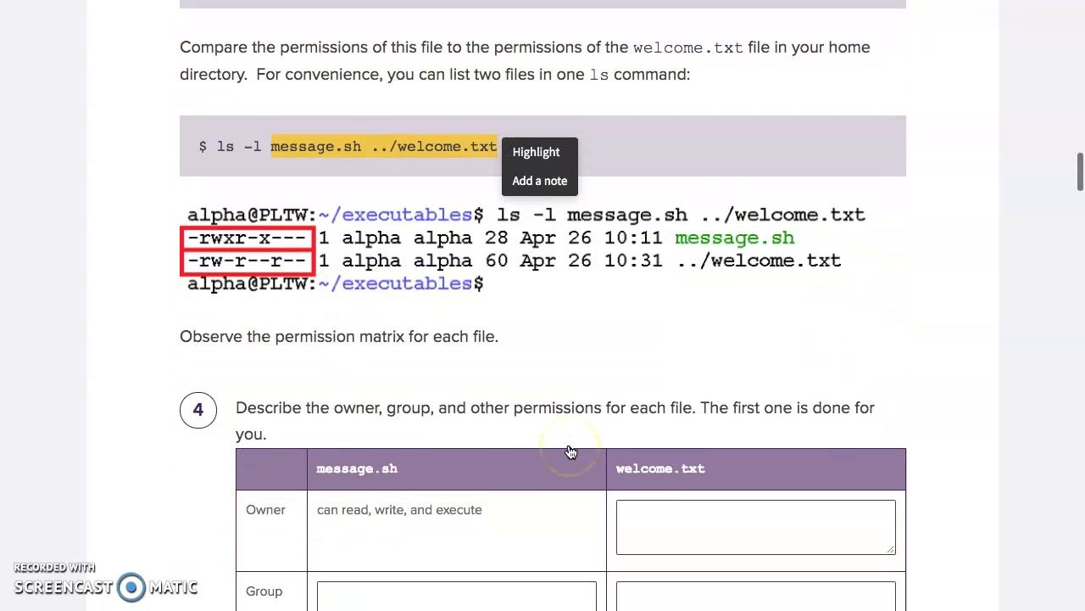
scroll(down, 3)
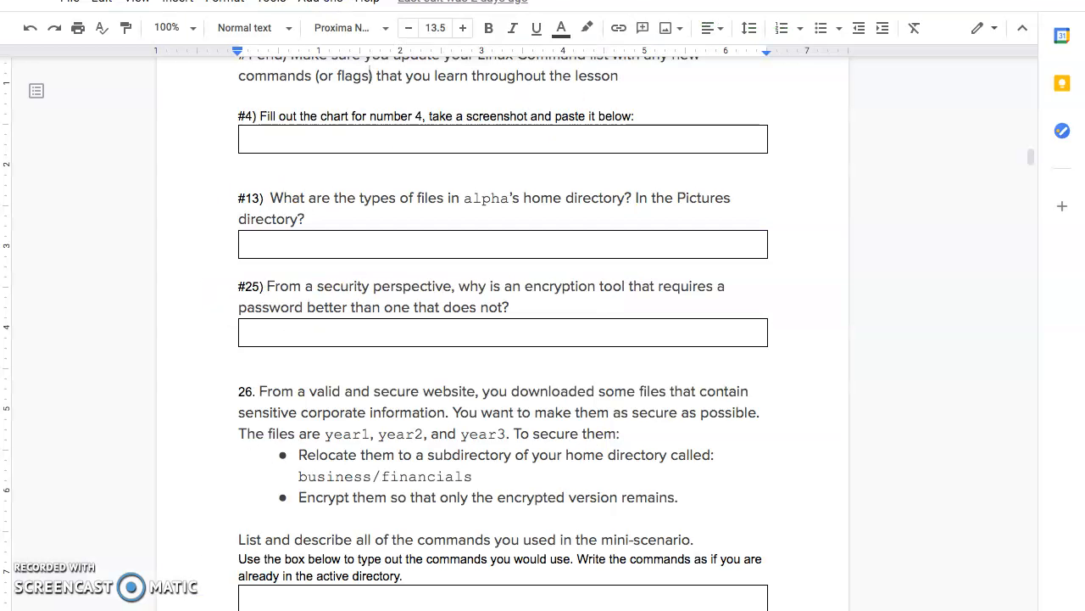
Enter 'can read and write' for welcome.txt's owner and read through step 7
scroll(down, 3)
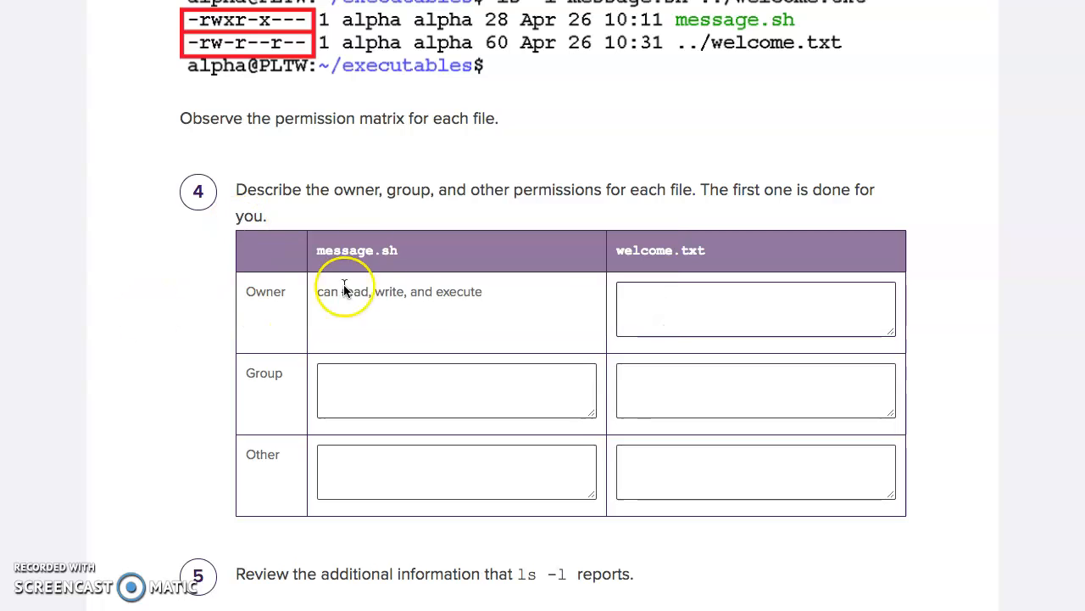
mouse_move(430, 242)
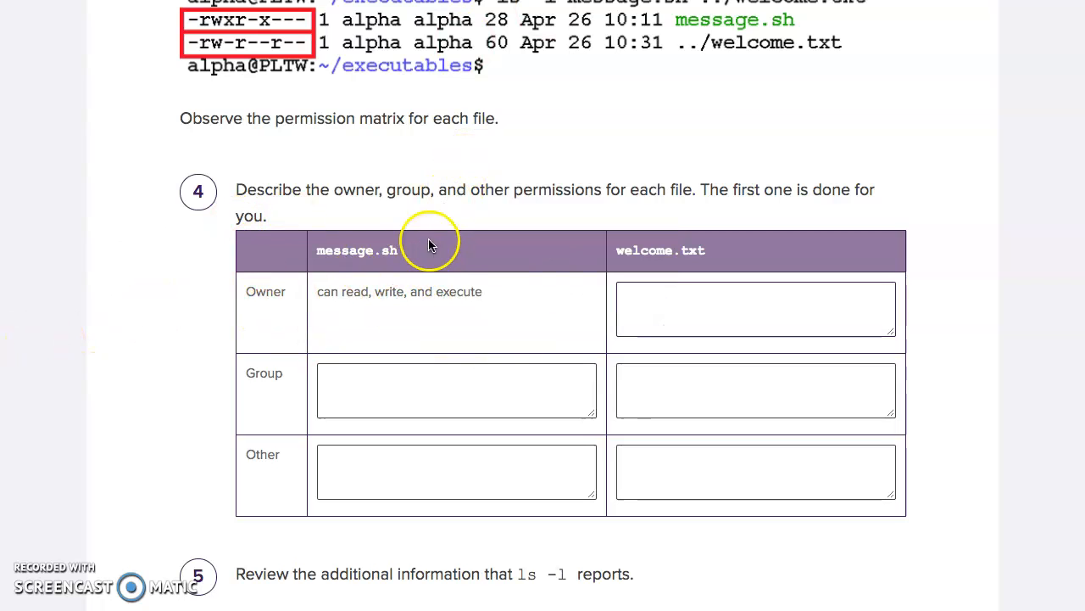
mouse_move(309, 301)
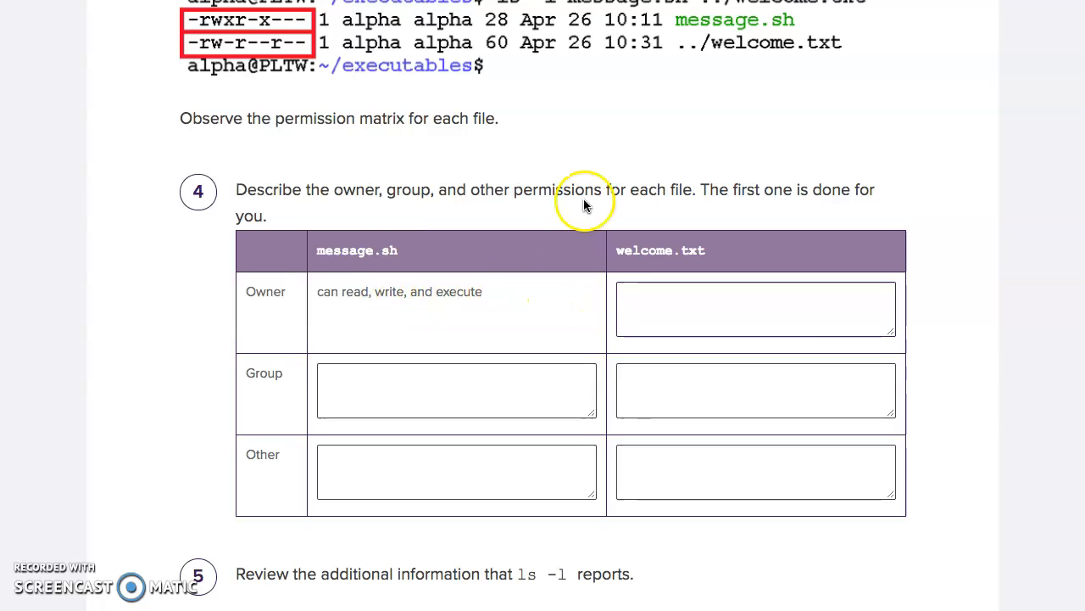
scroll(down, 3)
text(can read and write)
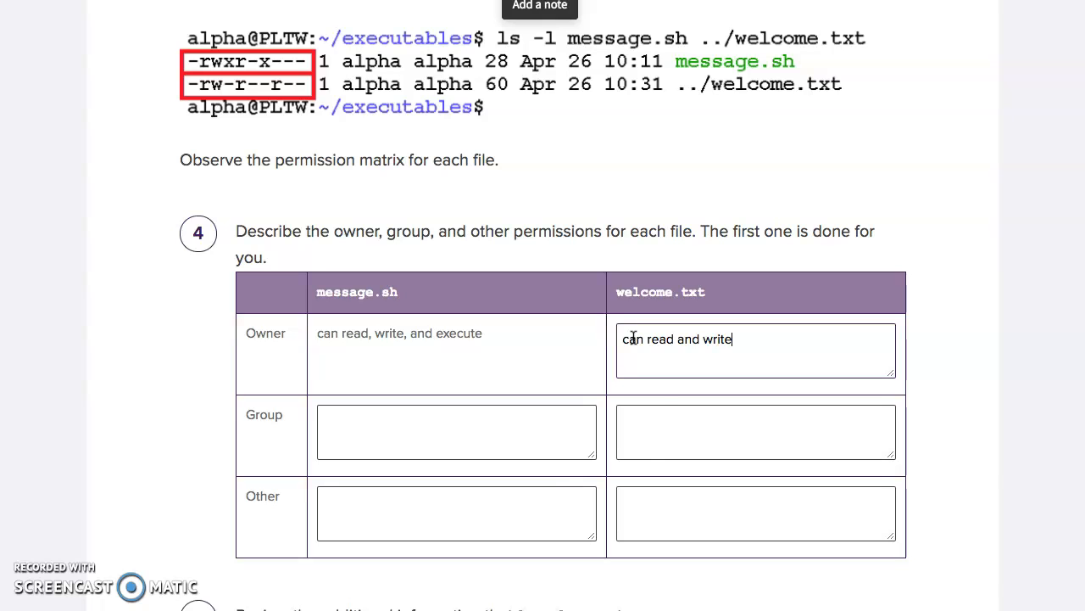
click(457, 431)
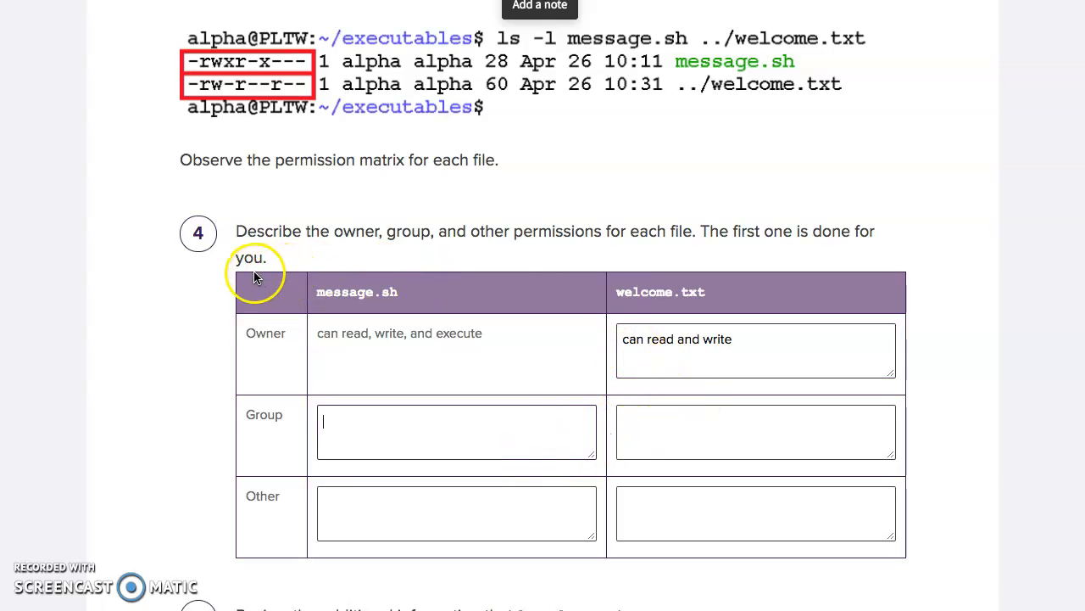
scroll(down, 3)
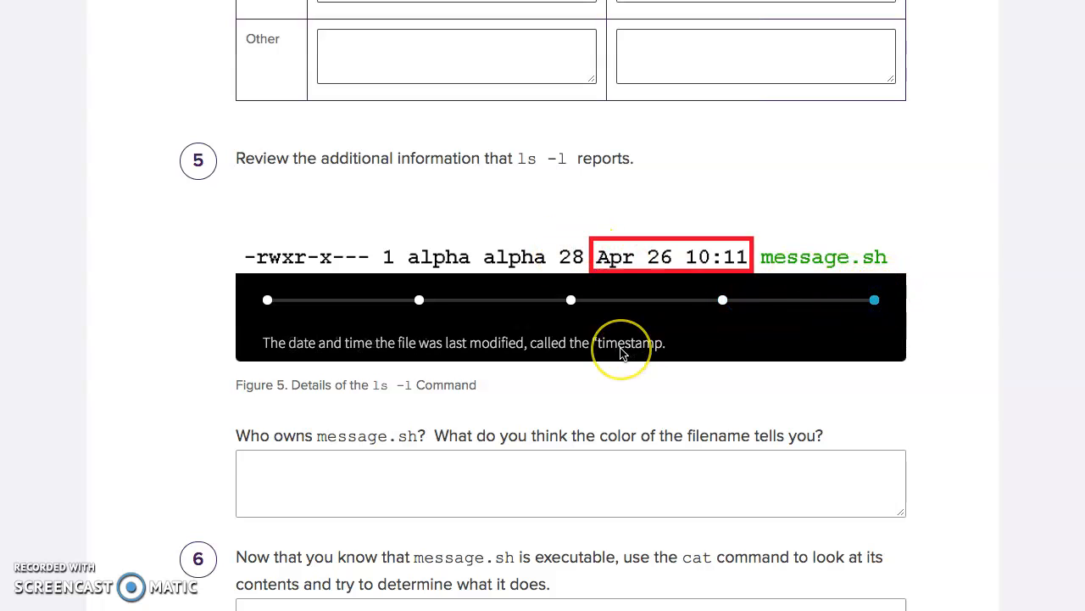
scroll(down, 3)
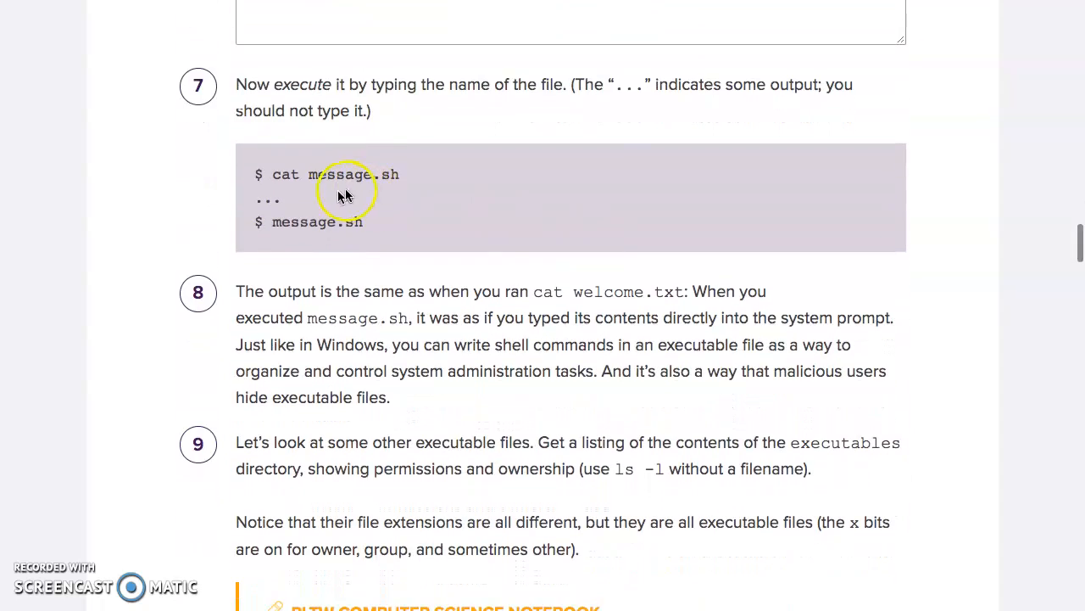
mouse_move(630, 76)
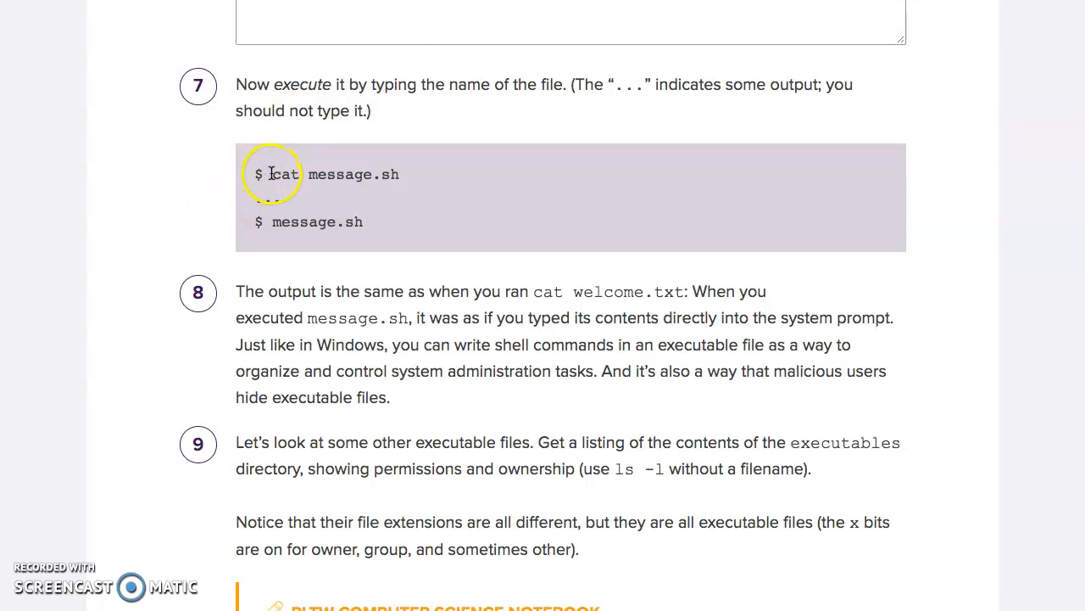
drag(271, 173, 398, 174)
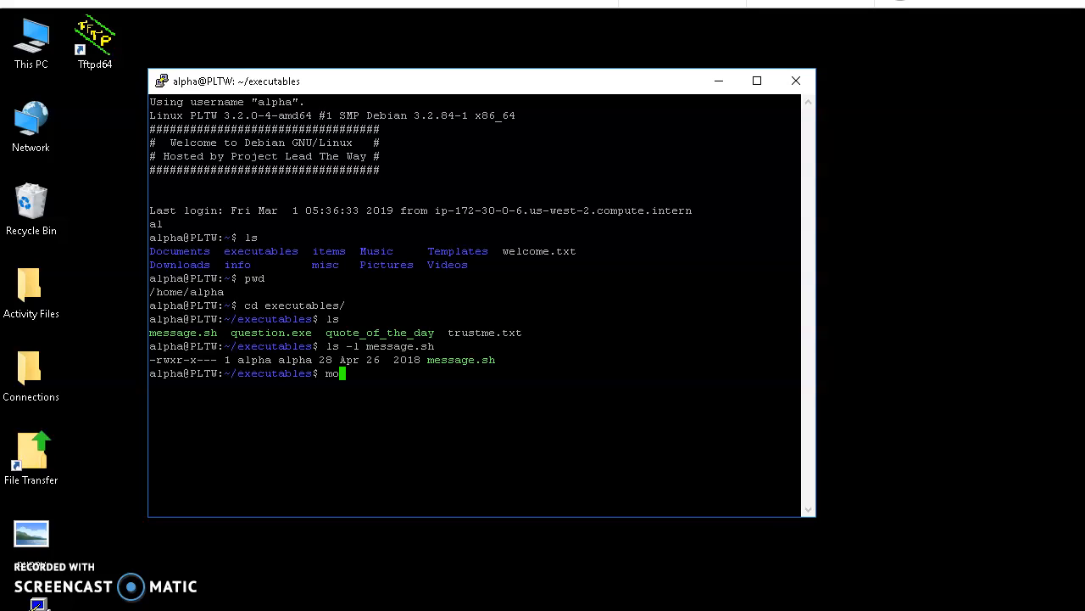
View message.sh with more and cat, revealing cat /home/alpha/welcome.txt, then run message.sh
text(re message.sh)
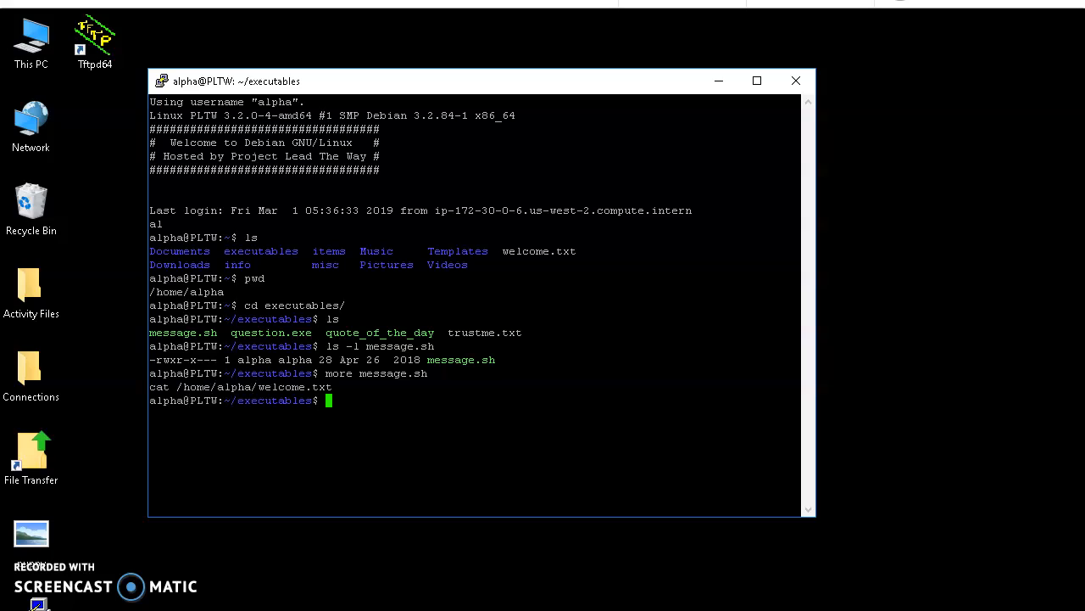
text(cat)
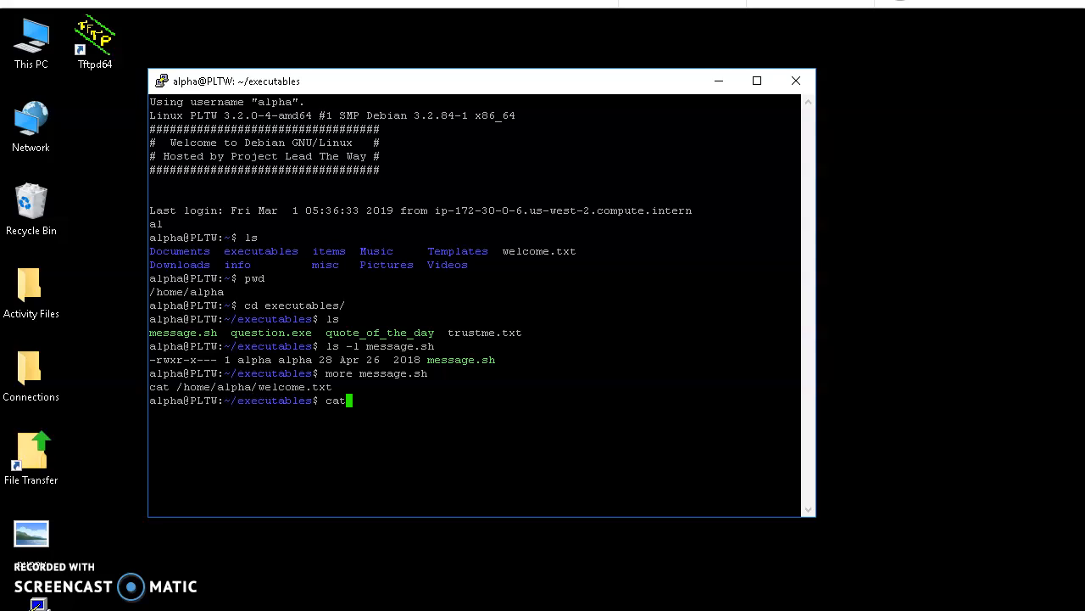
text(message.sh)
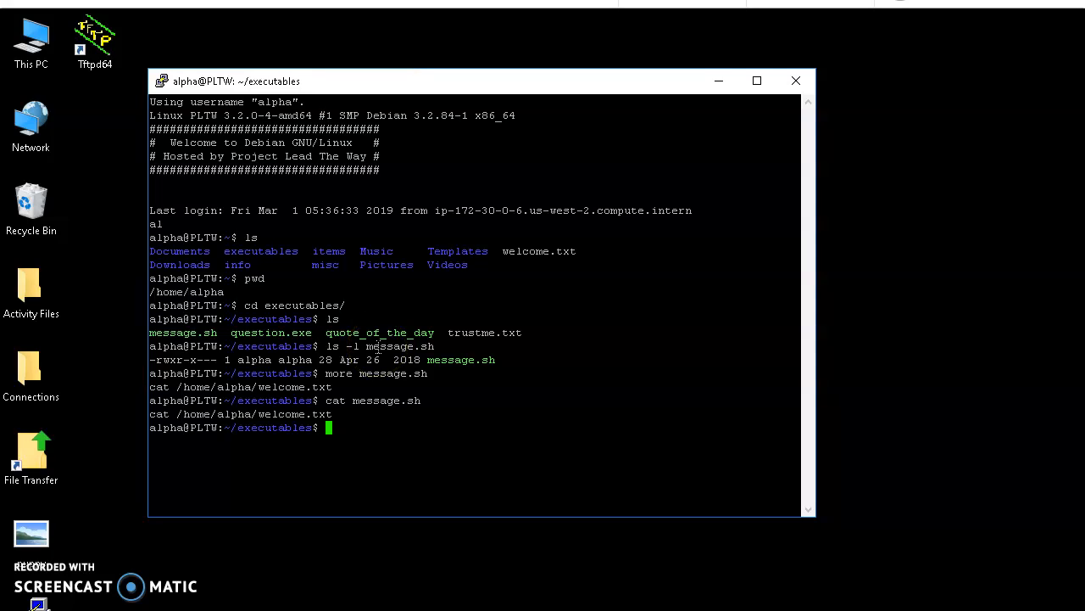
text(mess)
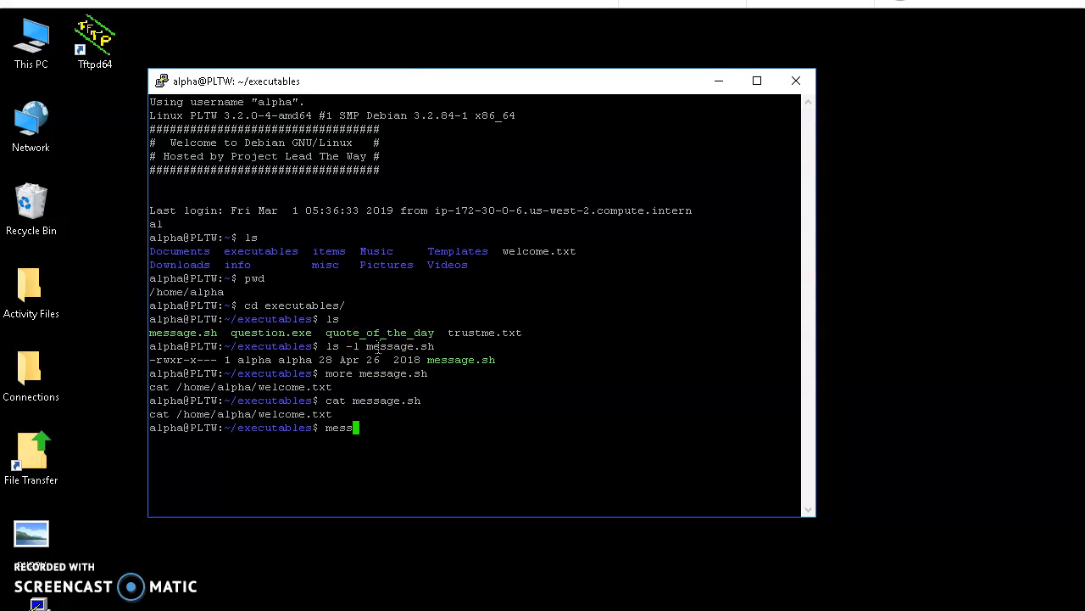
text(age.sh)
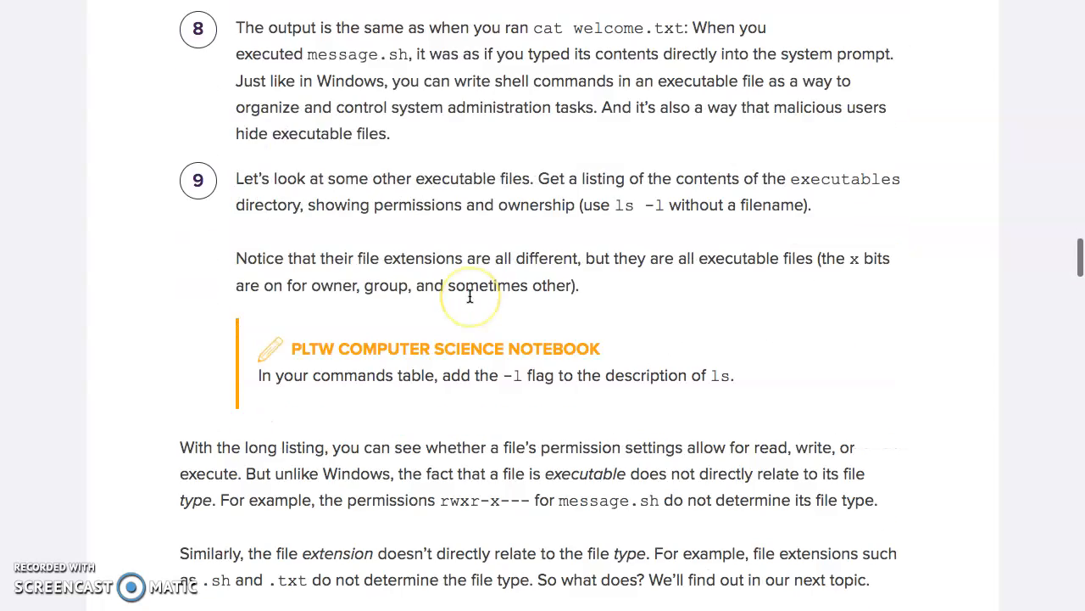
Scroll the lesson past step 9 to File Types in Linux
scroll(down, 3)
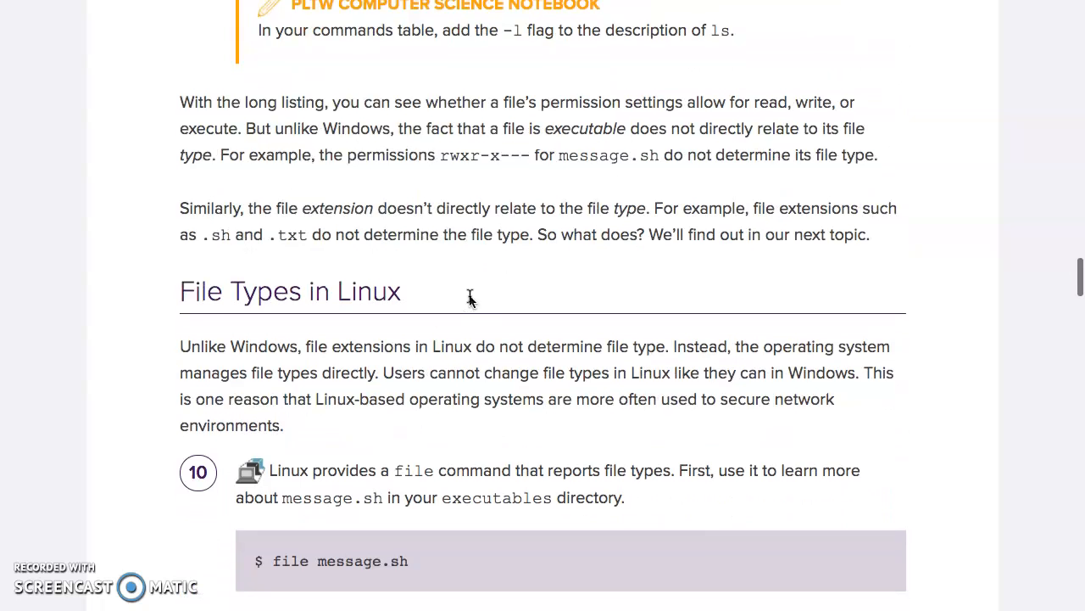
scroll(up, 3)
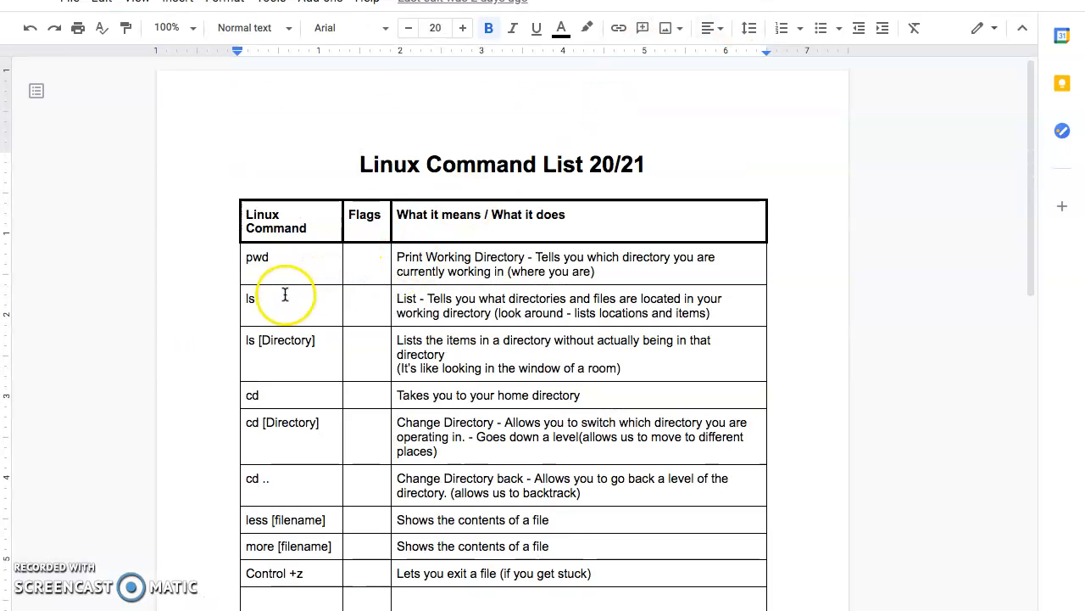
Enter -l in the ls row's Flags cell
click(365, 298)
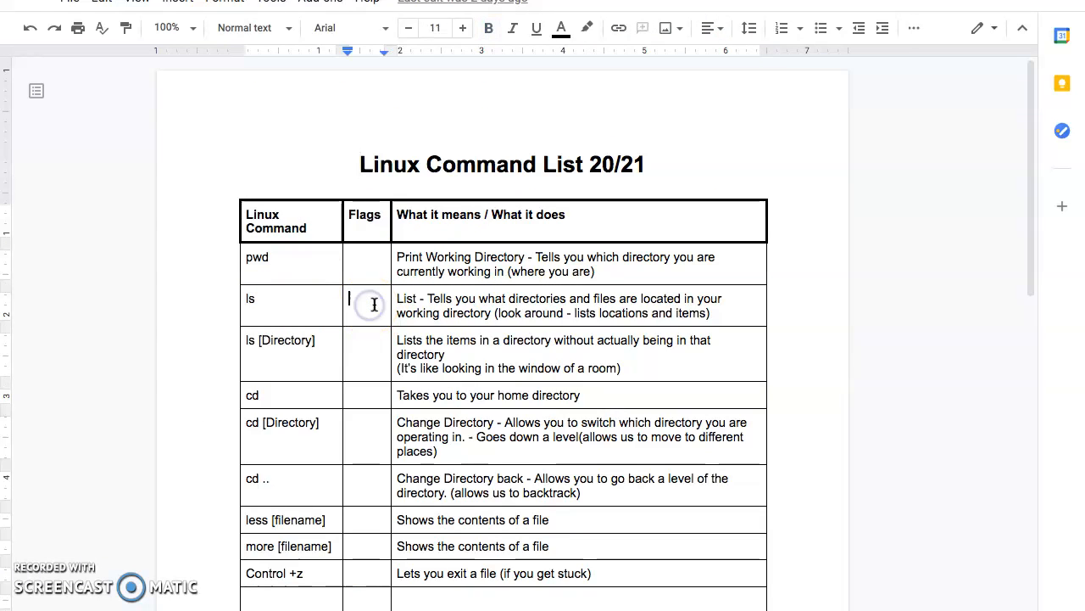
text(-)
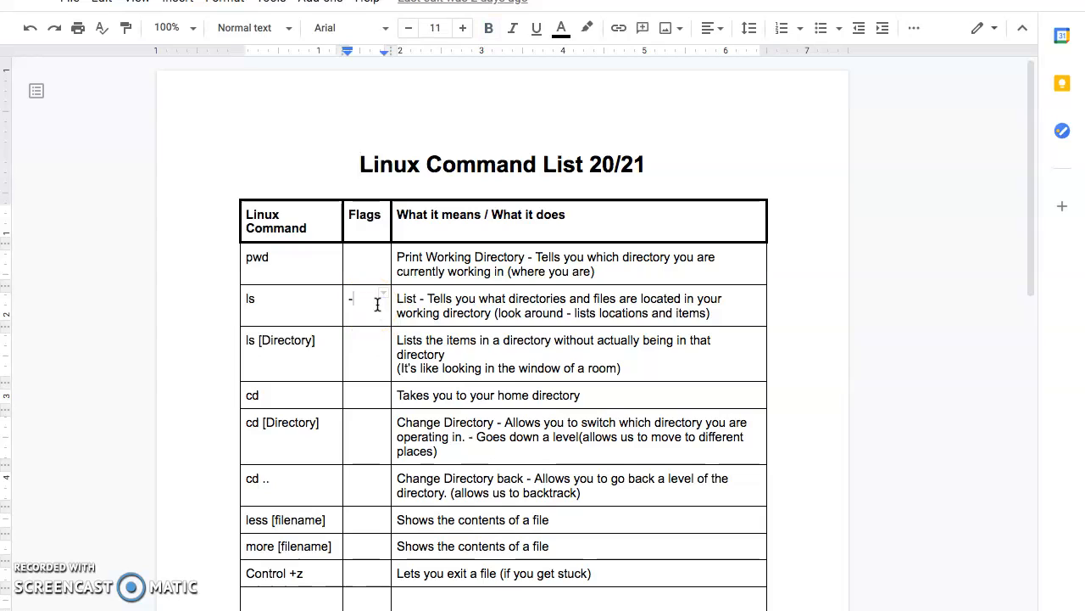
text(l)
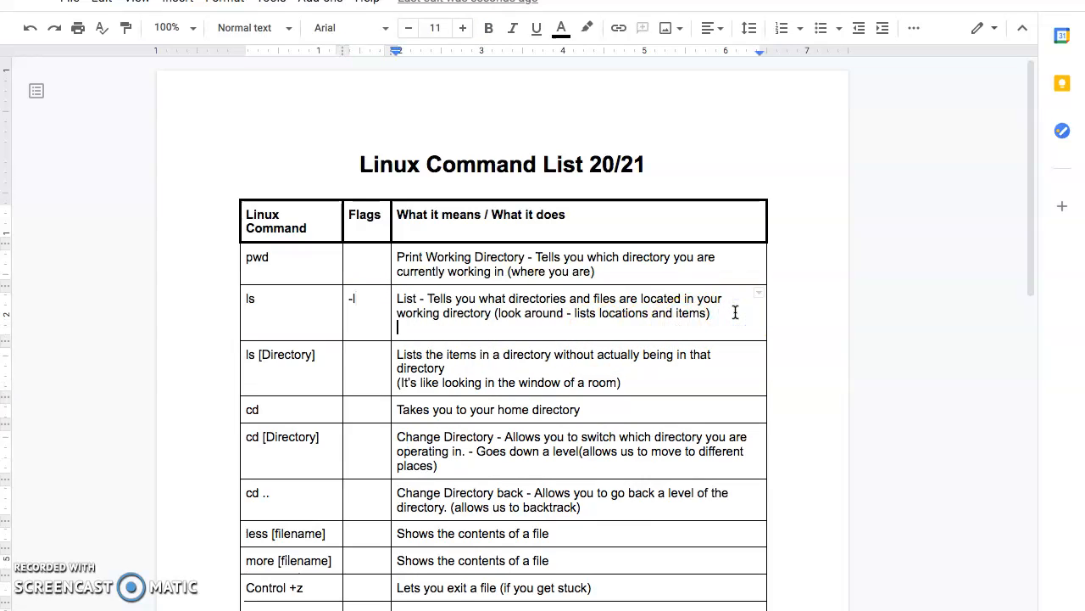
Describe -l as a long listing showing permissions, owner and date modified
text(-)
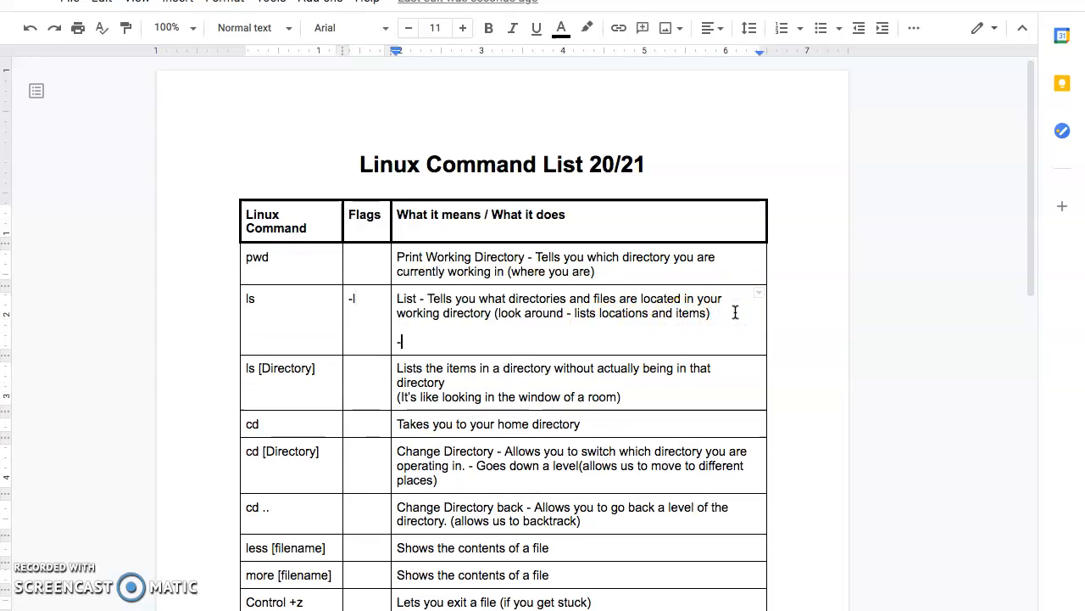
text(" ")
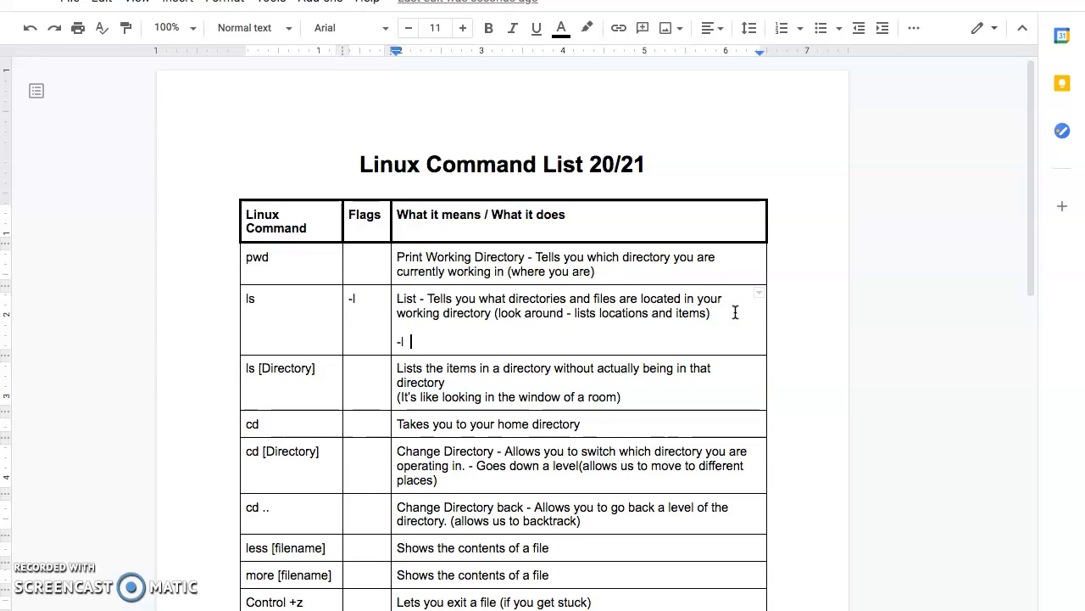
text(:)
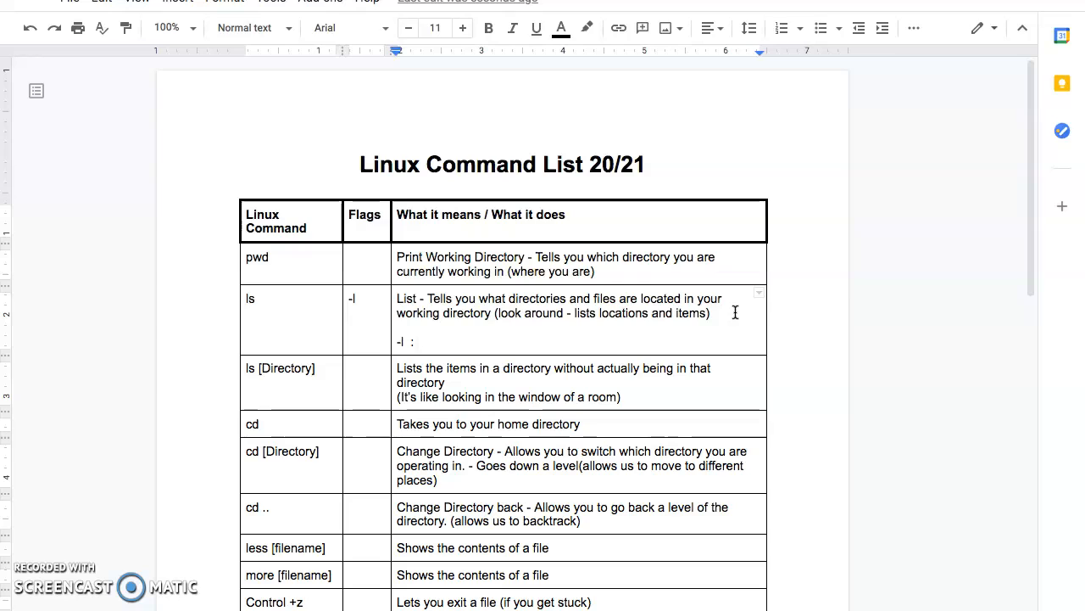
text(the)
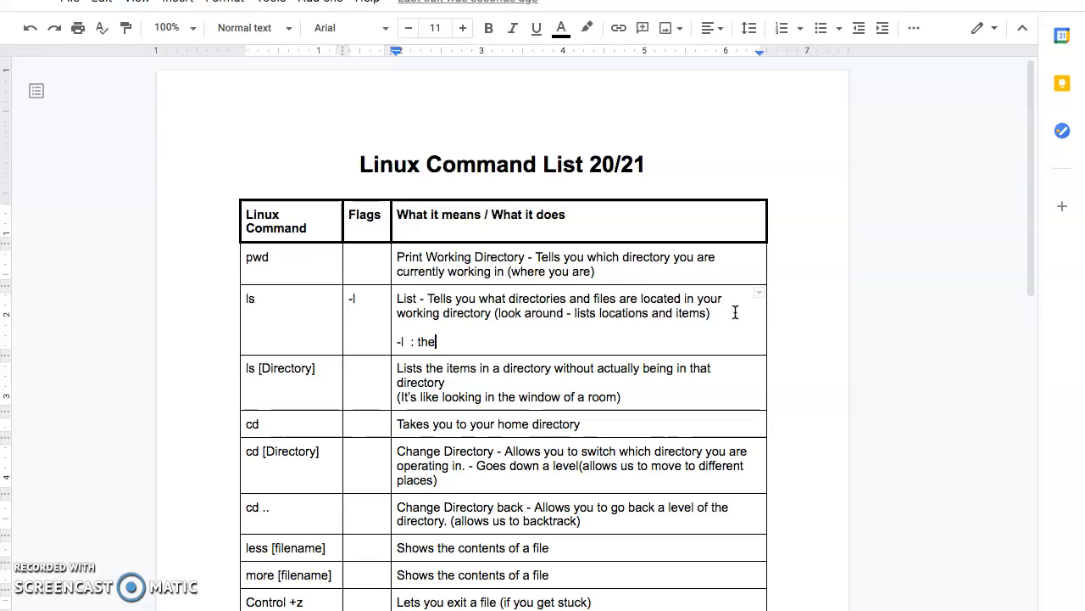
text(-l)
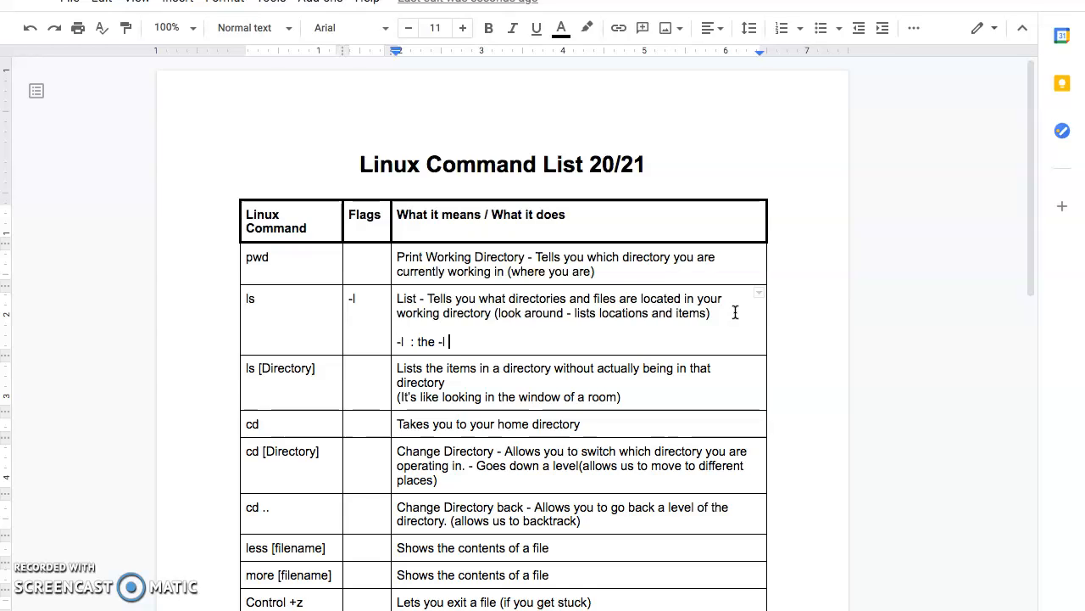
text(flag li)
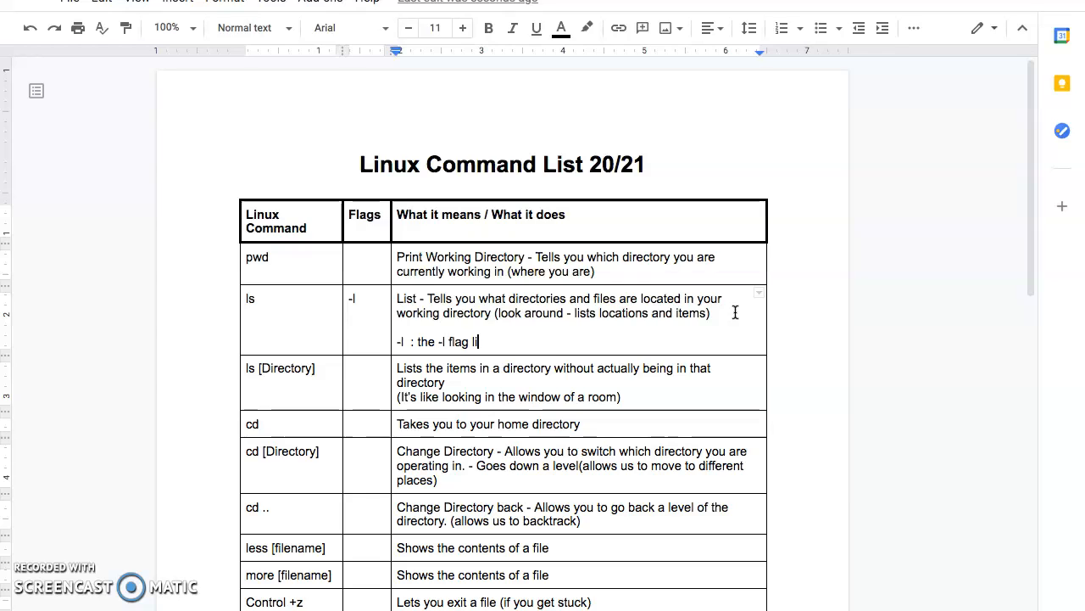
text(create)
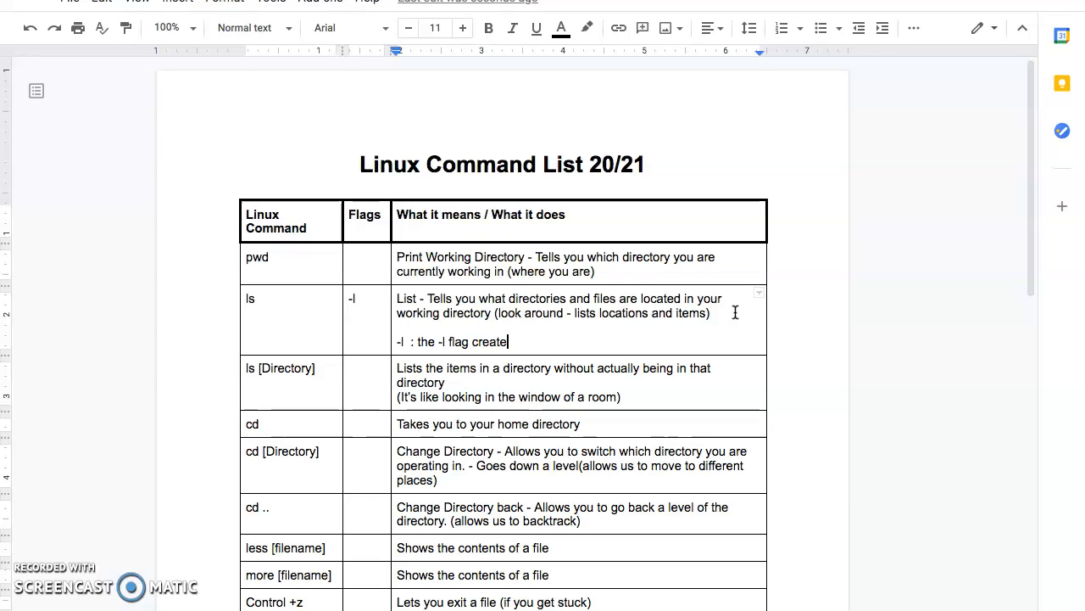
key(Backspace)
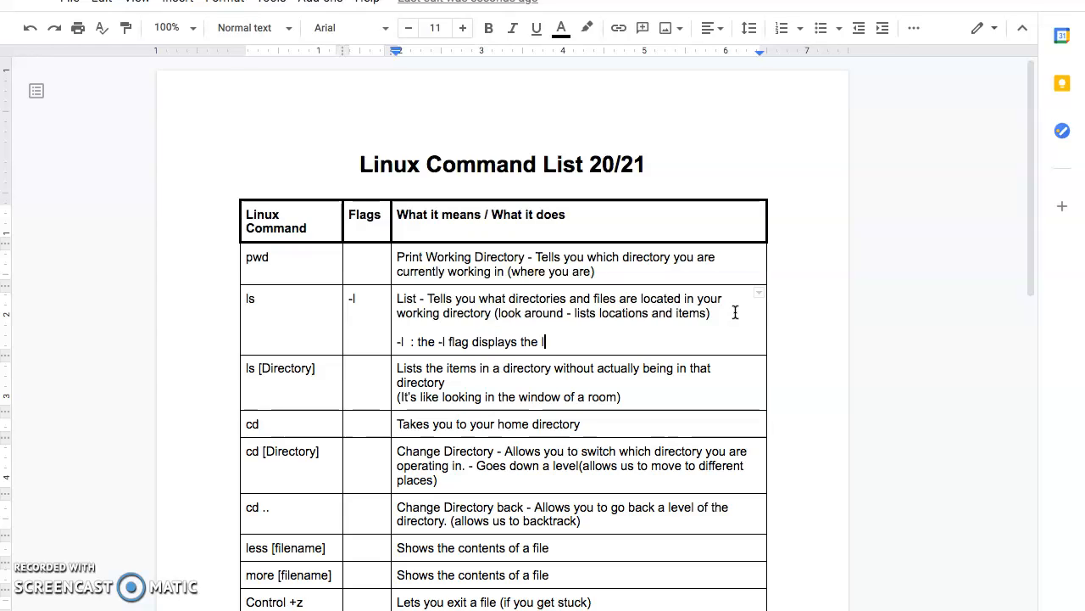
text(long listing of a file or dire)
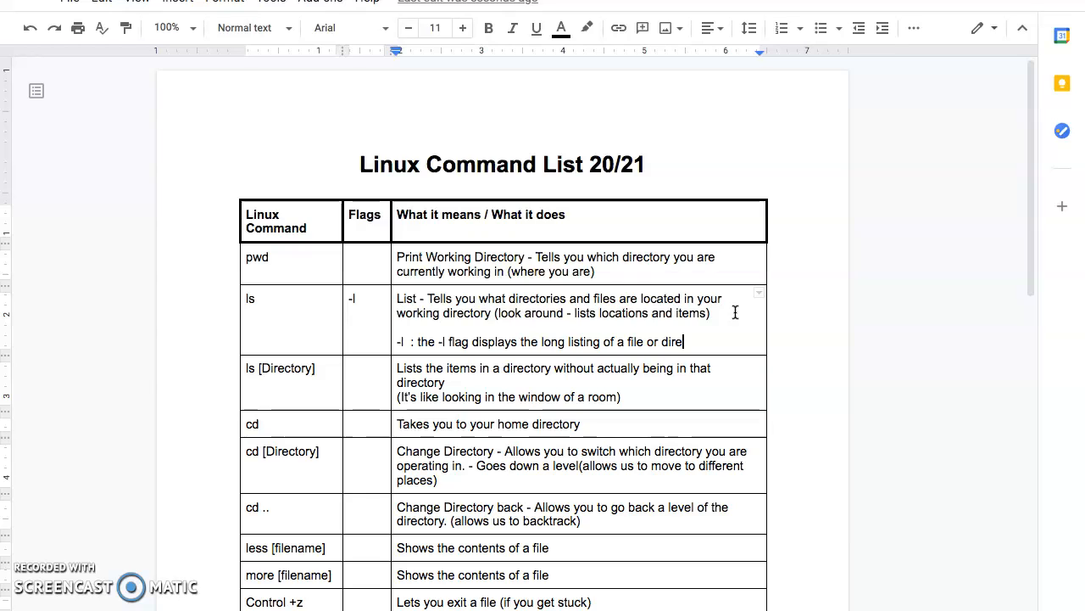
text(ctory which shows)
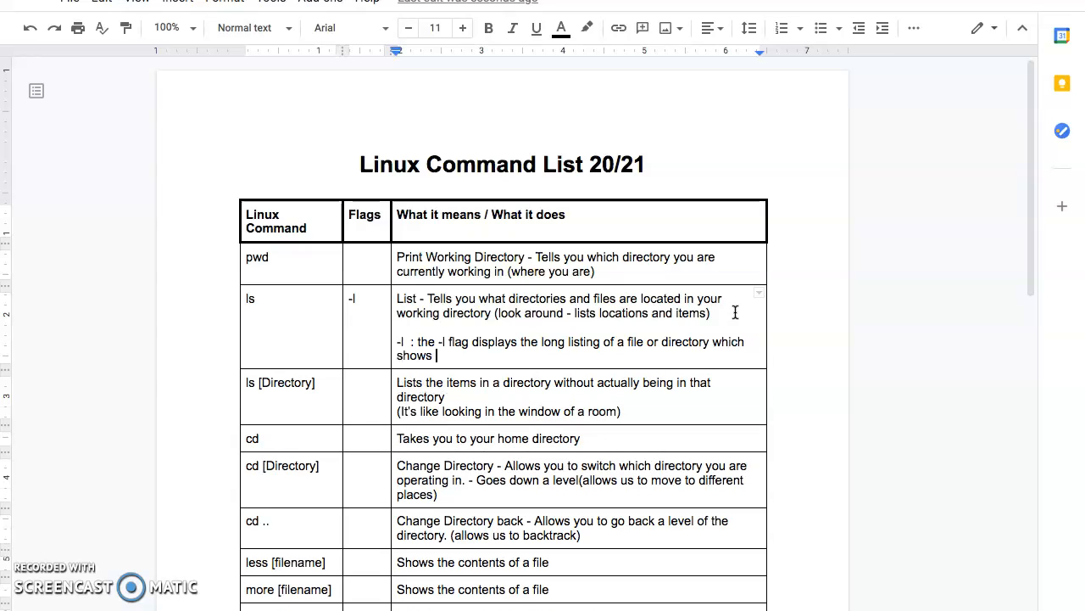
text(p)
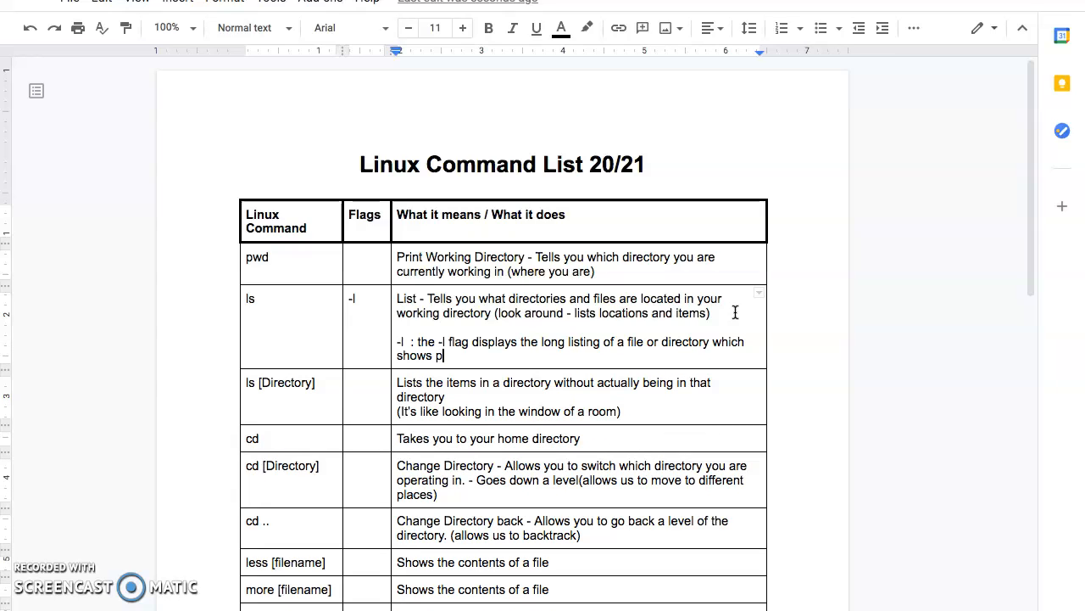
text(ermissions and)
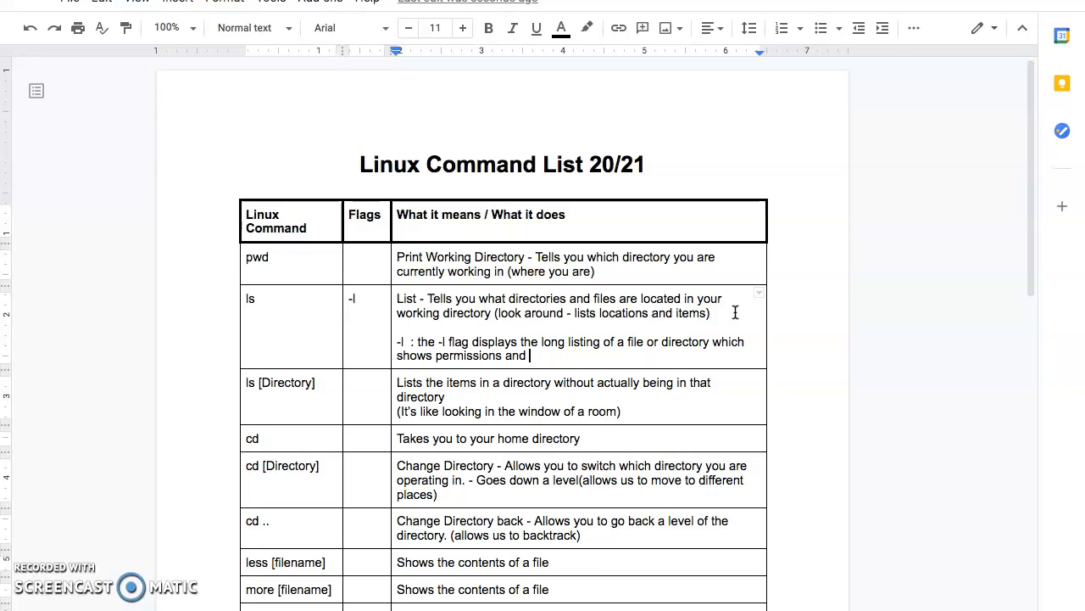
text(owner)
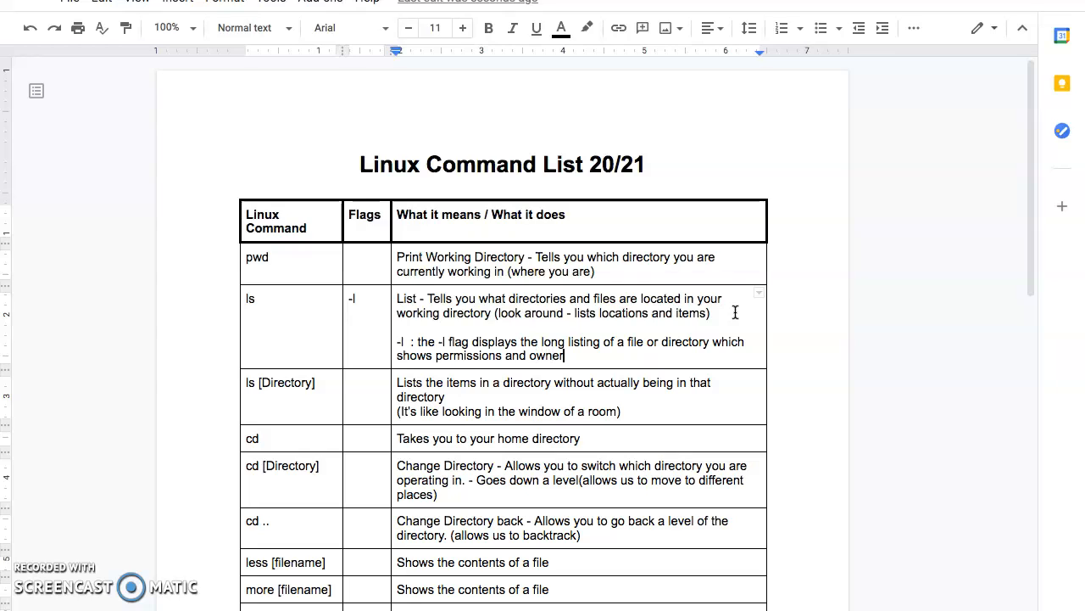
text(, date m)
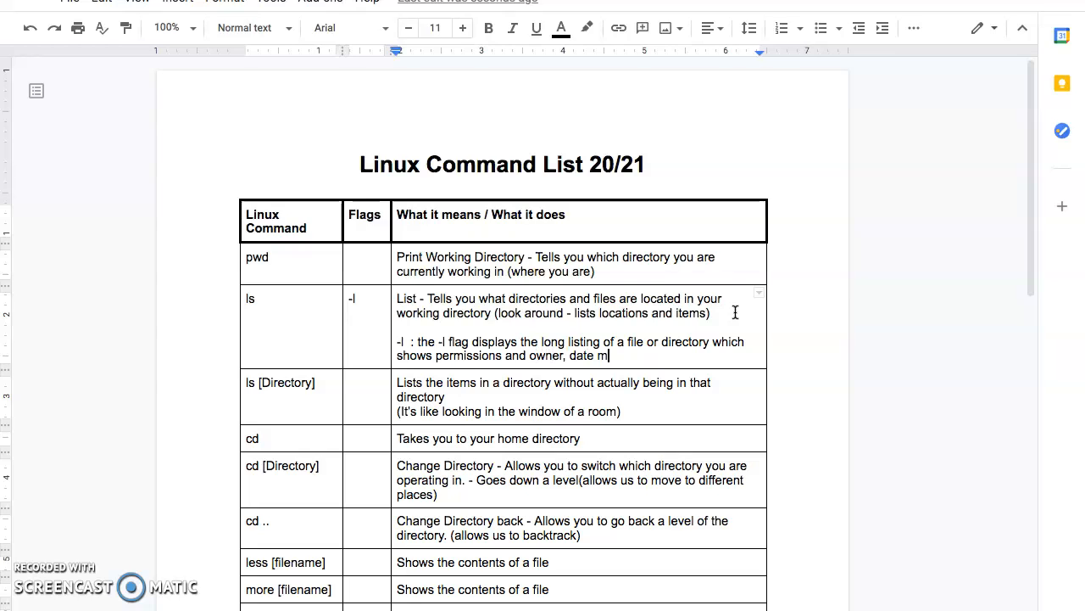
text(odified)
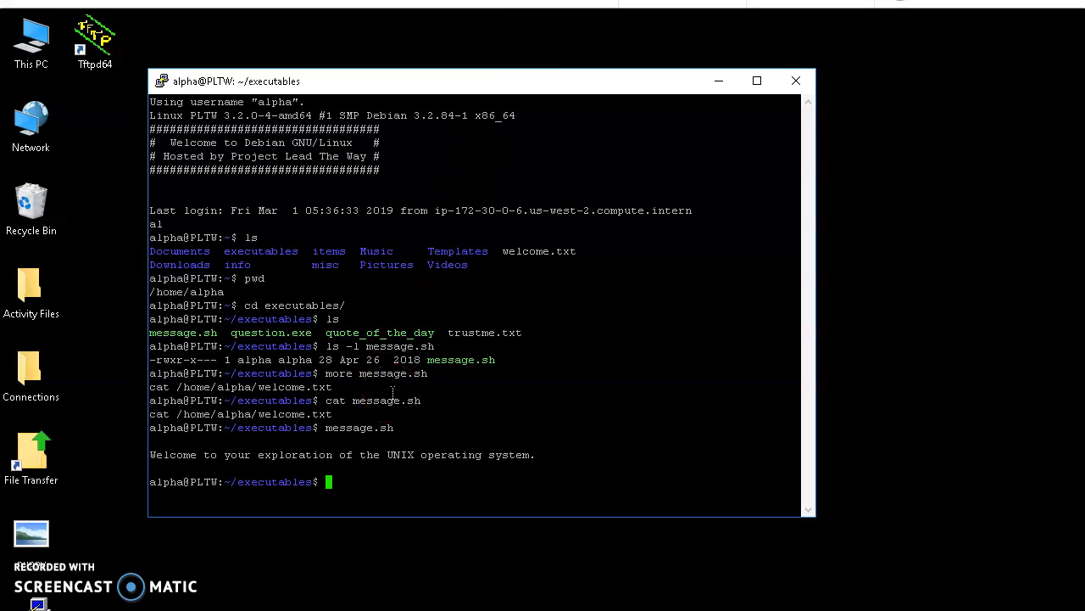
Run ls and ls -l, highlighting quote_of_the_day's 64064 size
text(ls)
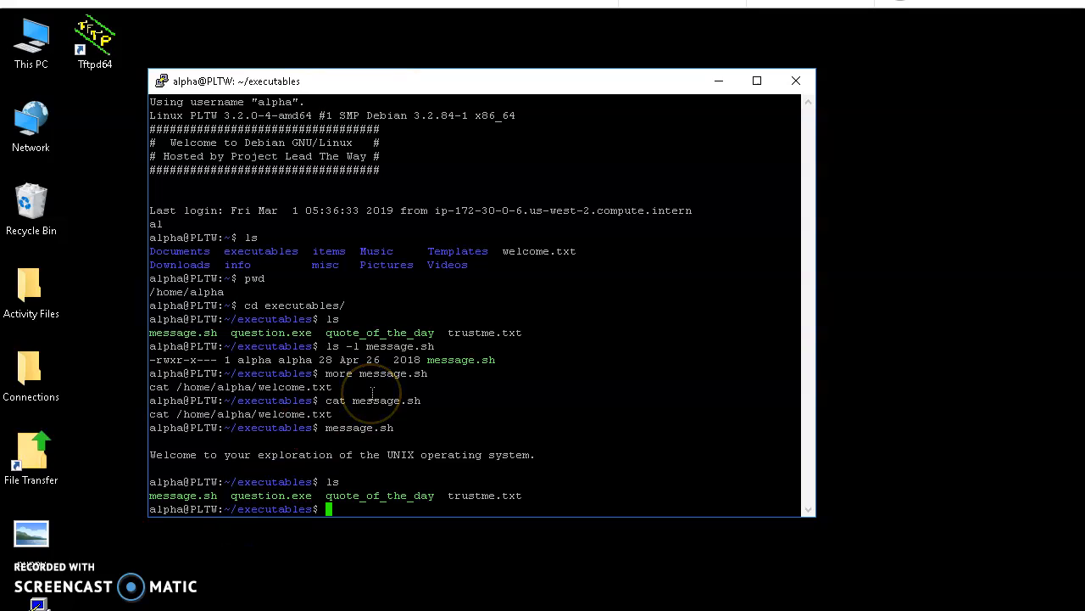
text(ls -l)
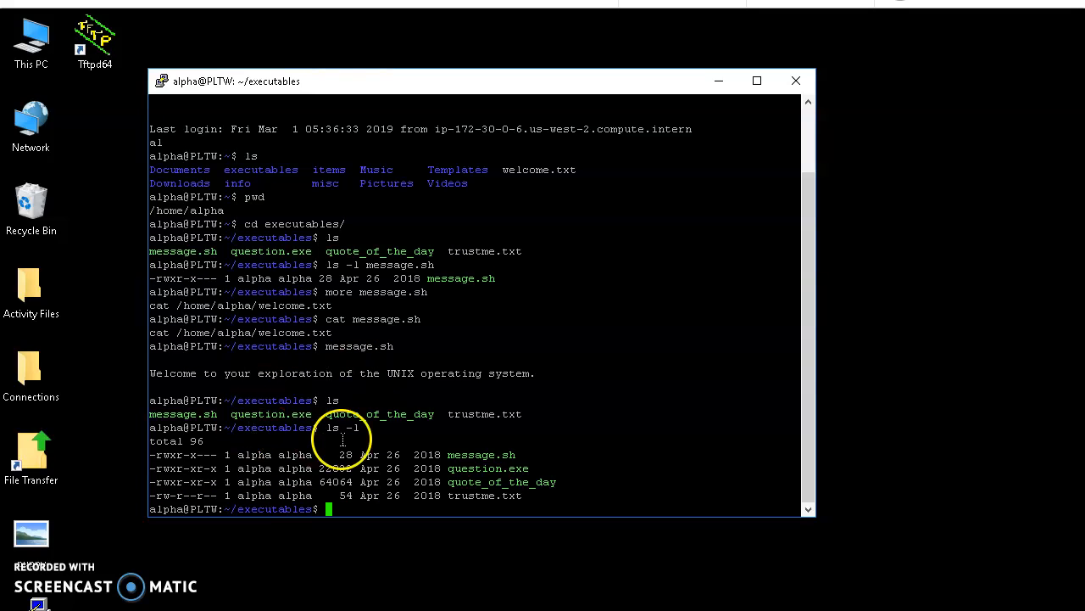
mouse_move(331, 399)
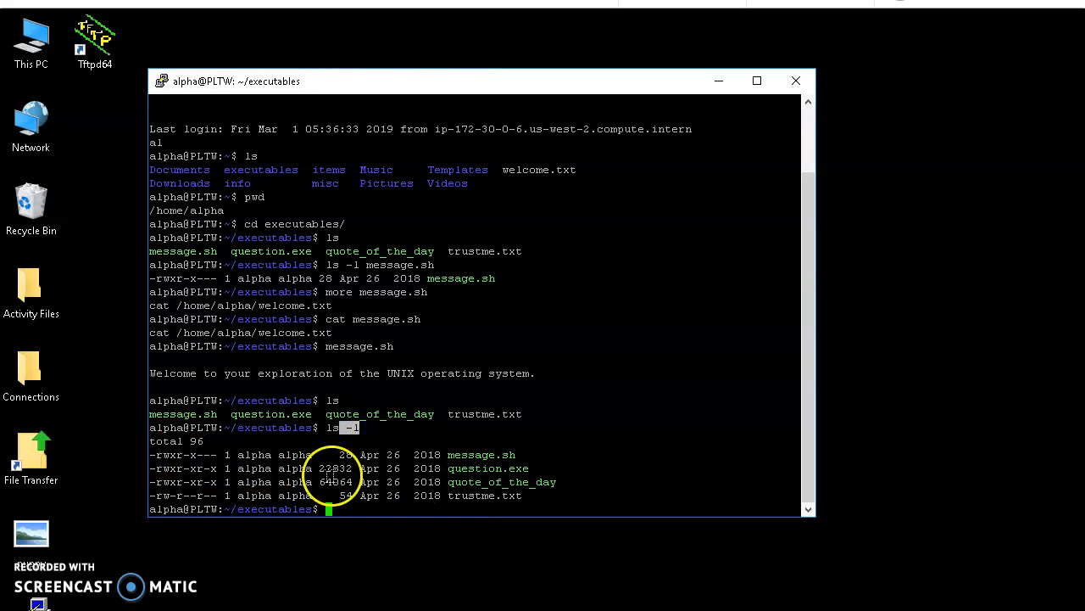
double_click(335, 482)
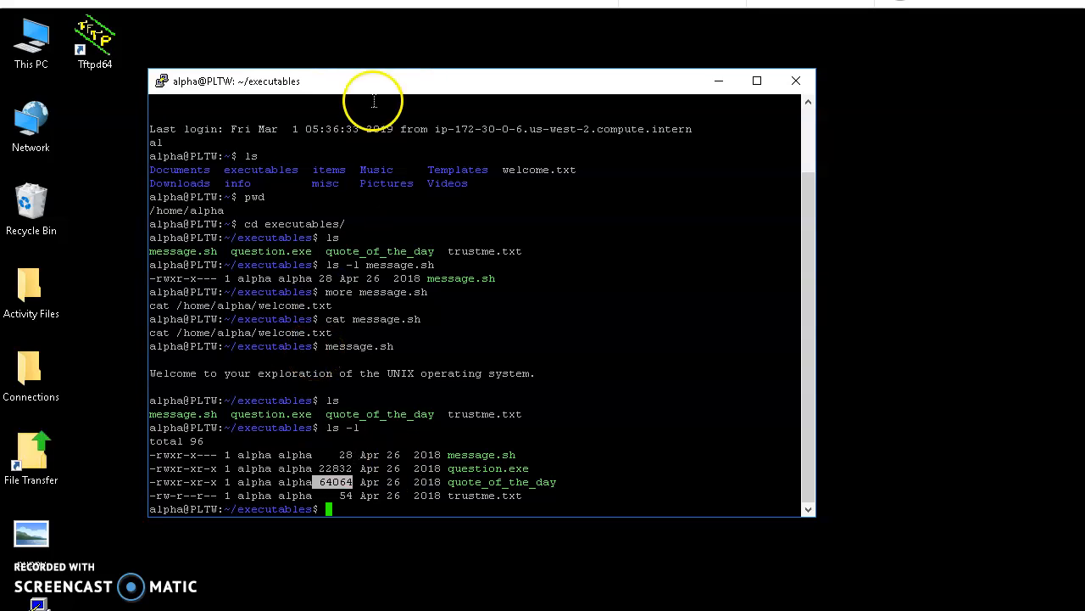
mouse_move(509, 175)
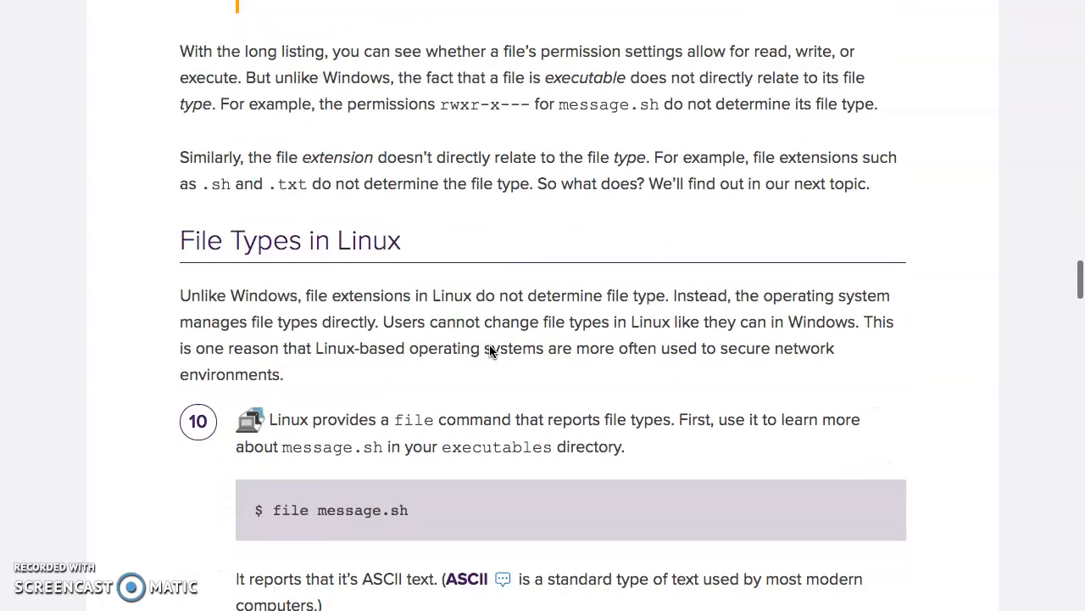
Scroll the lesson to the File Types in Linux heading and step 10 on the file command
scroll(down, 3)
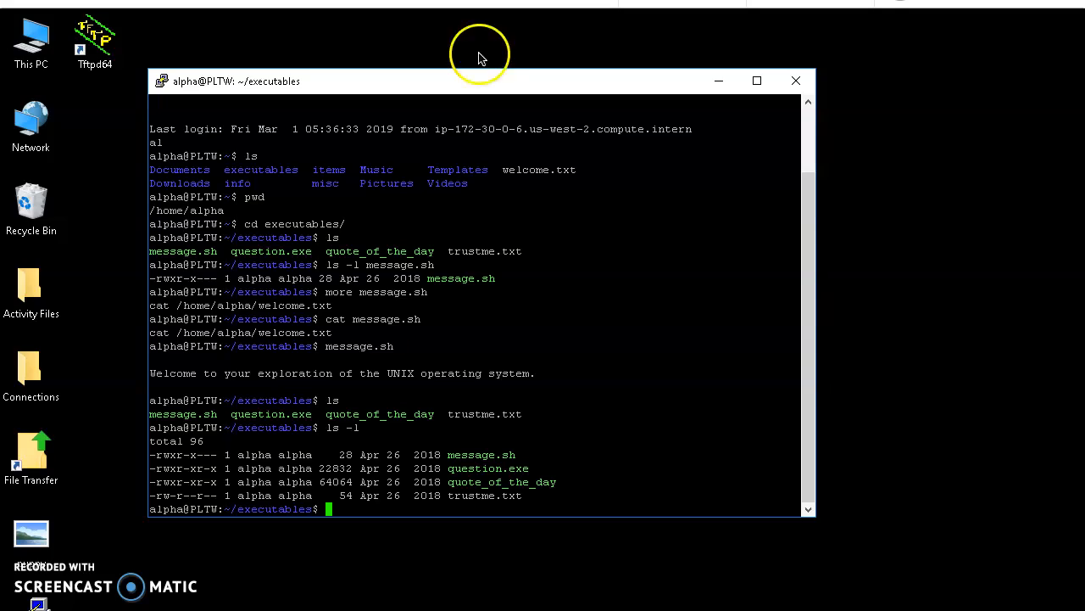
mouse_move(377, 426)
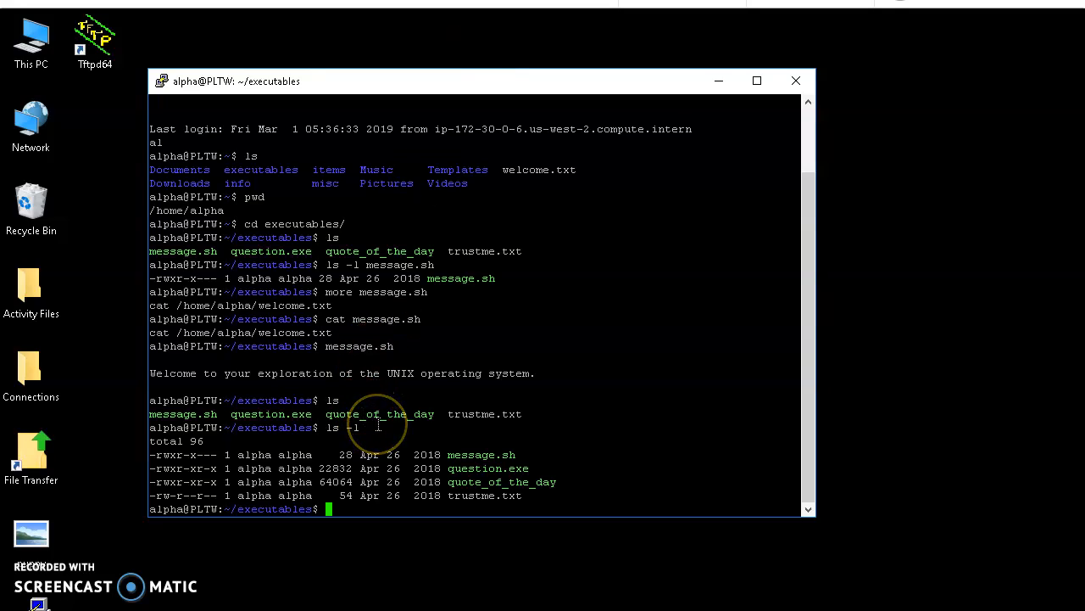
Run file on message.sh, question.exe and quote_of_the_day to see their types
text(file)
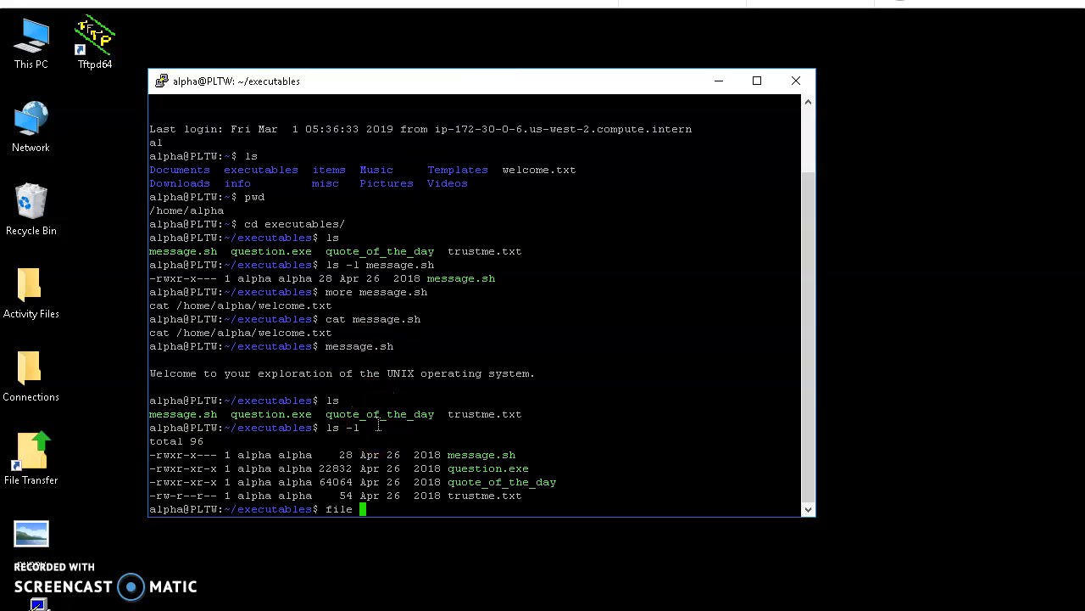
text(message.sh)
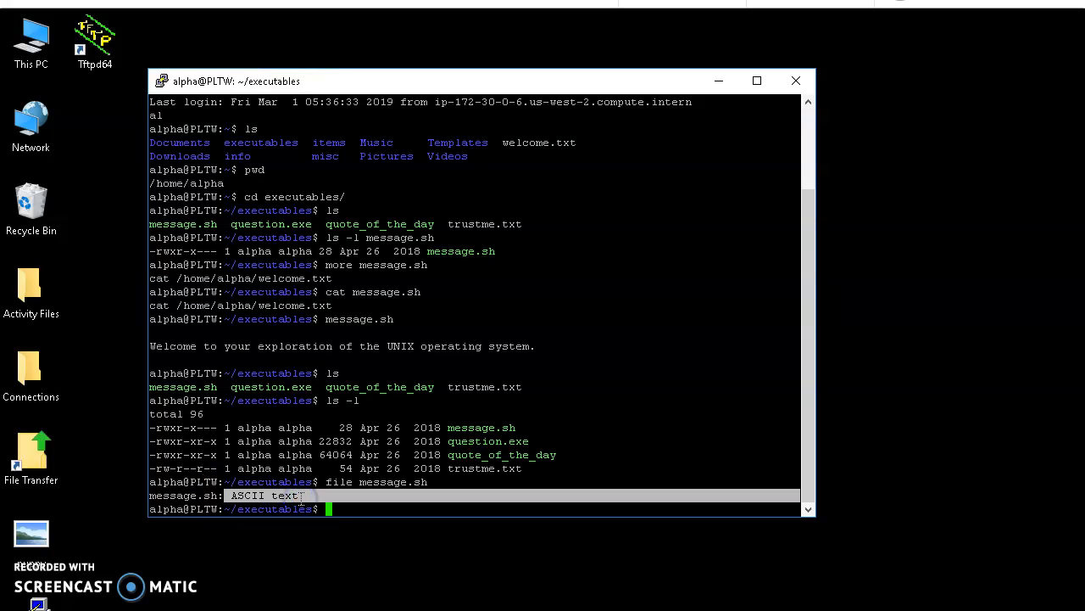
text(f)
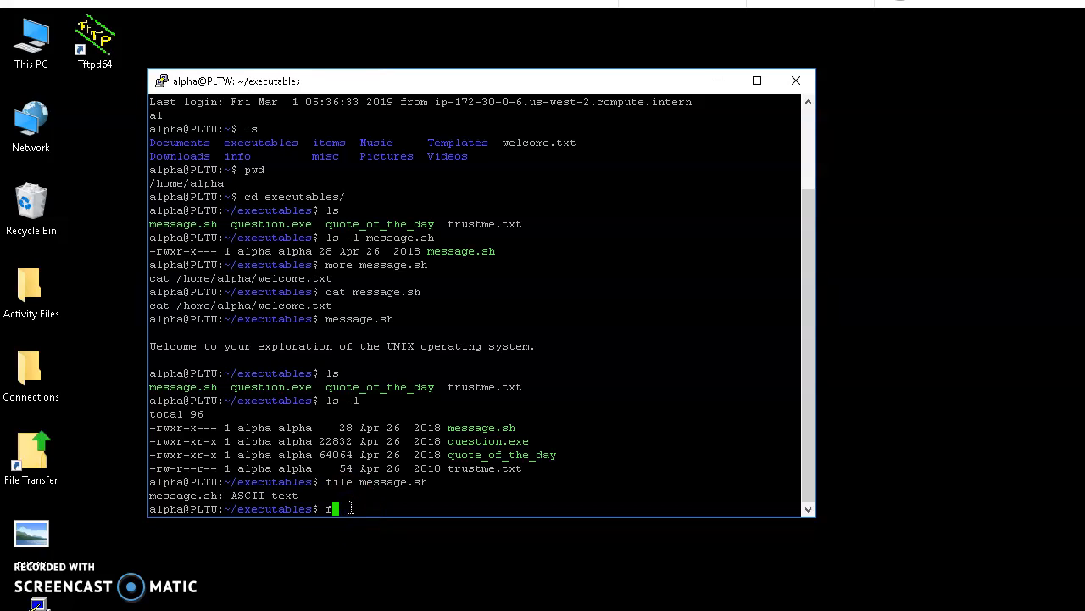
text(ile)
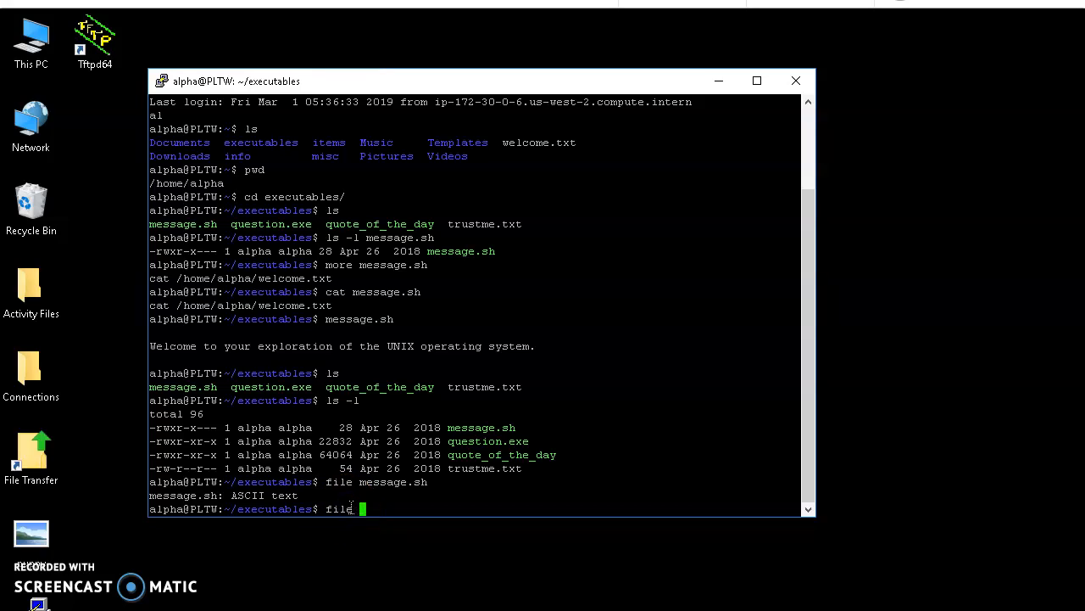
text(question.ext)
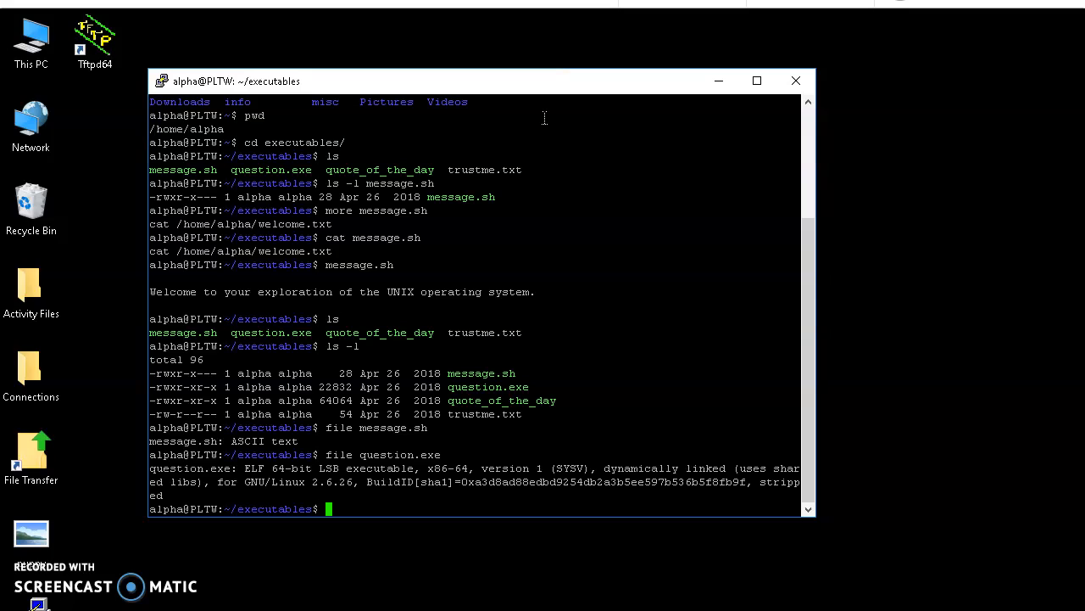
mouse_move(657, 7)
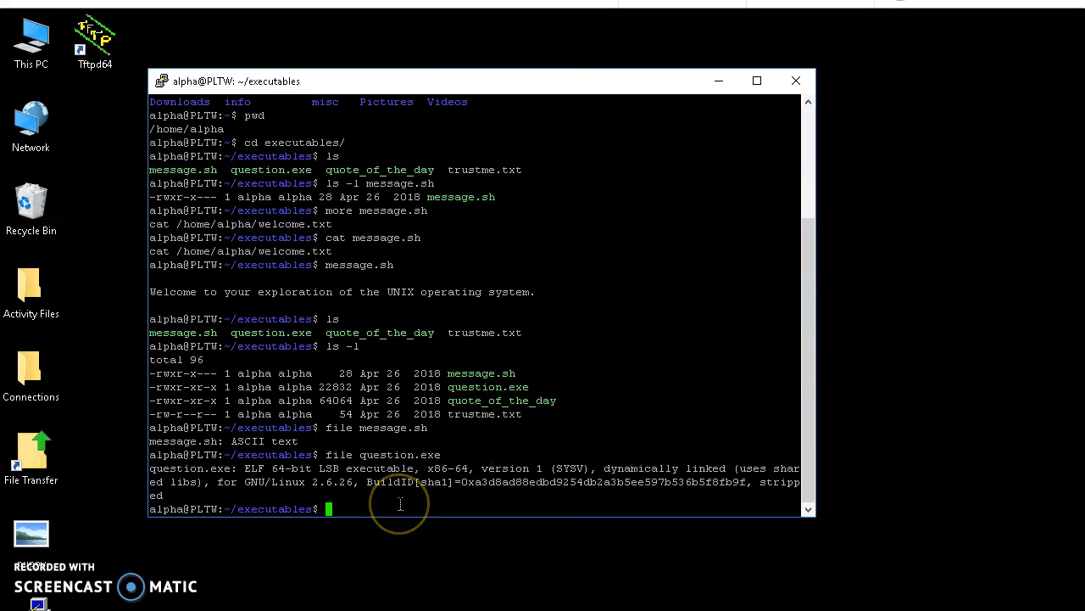
text(file quote)
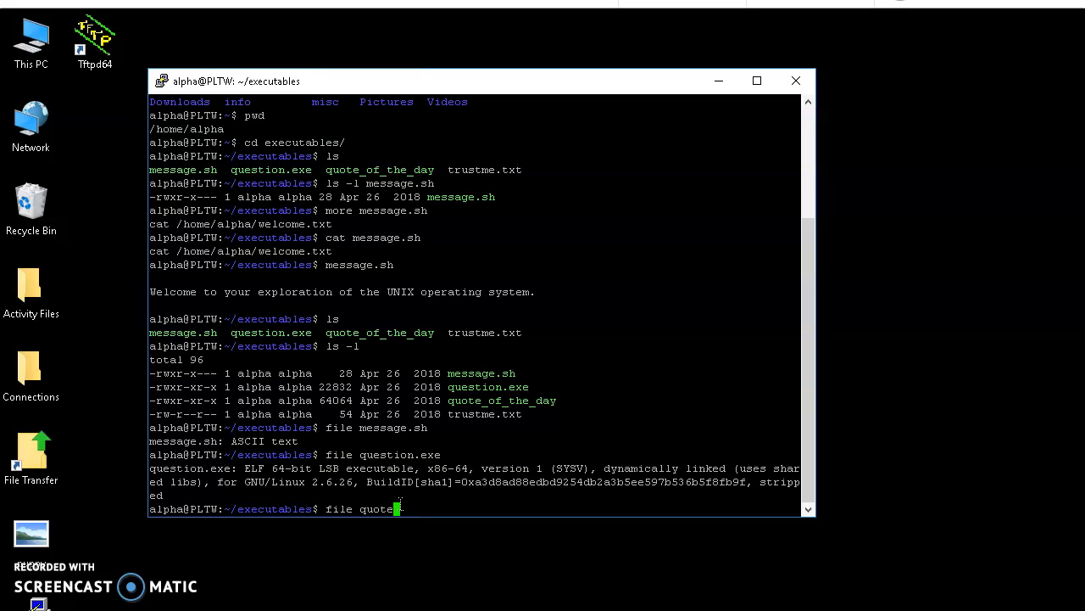
text(_of_the_day)
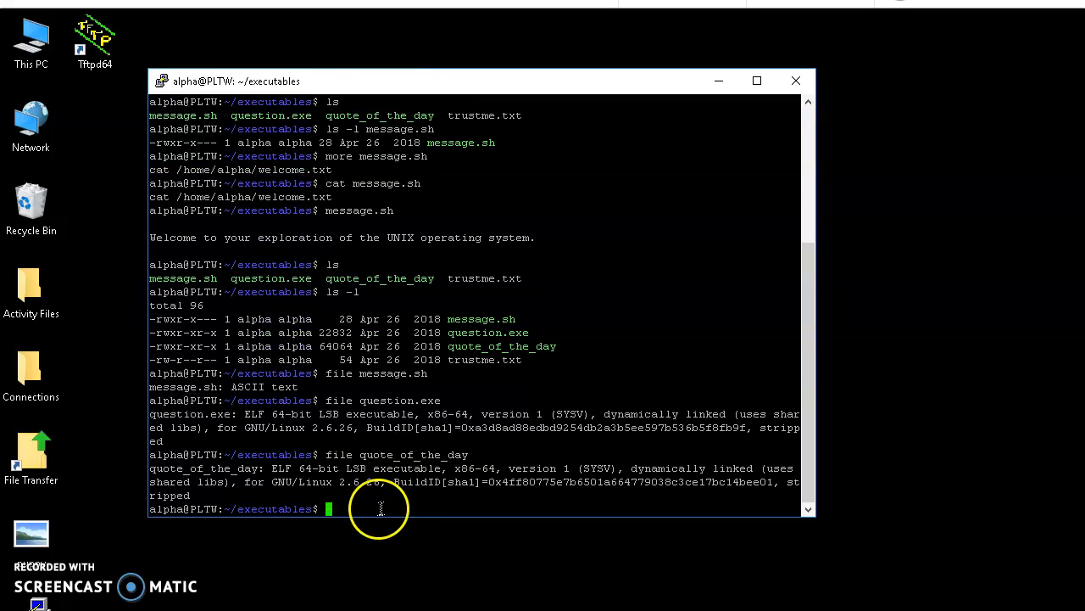
double_click(293, 468)
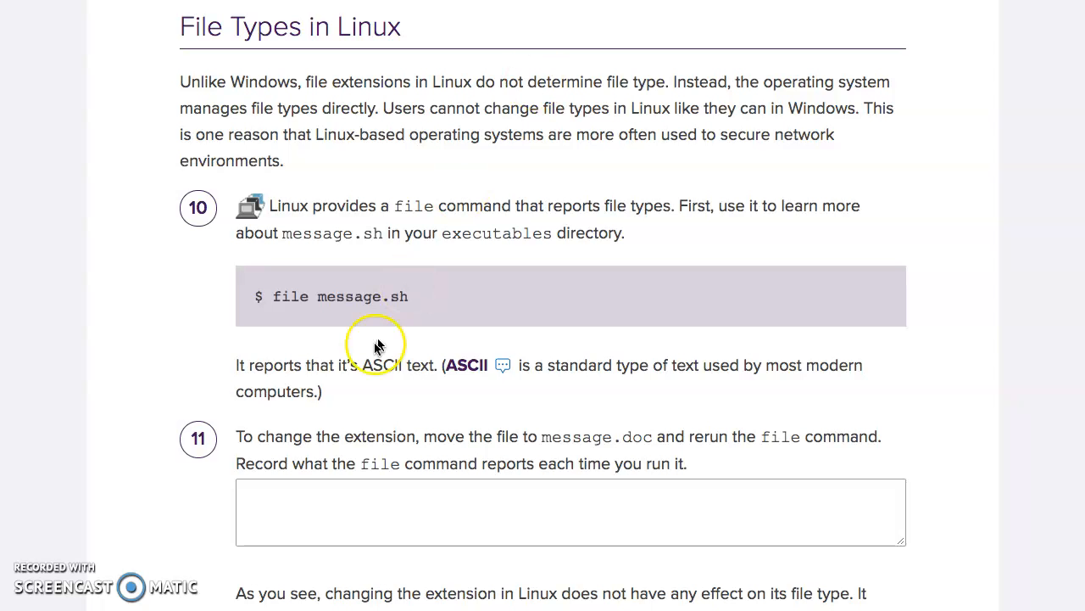
Scroll the lesson to steps 11 and 12 on message.doc and the file * wildcard
scroll(down, 3)
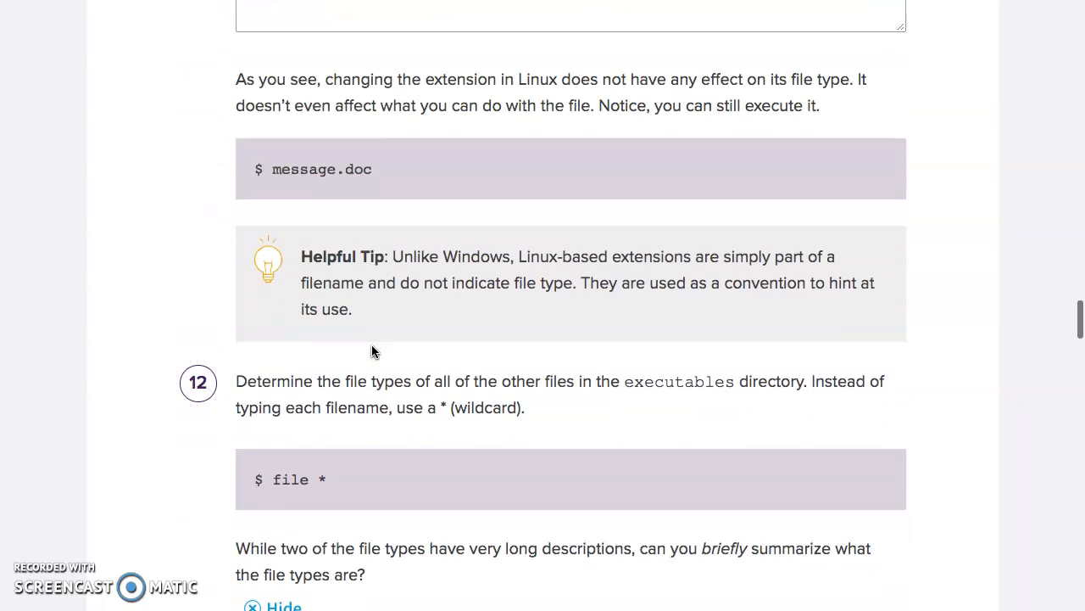
scroll(down, 3)
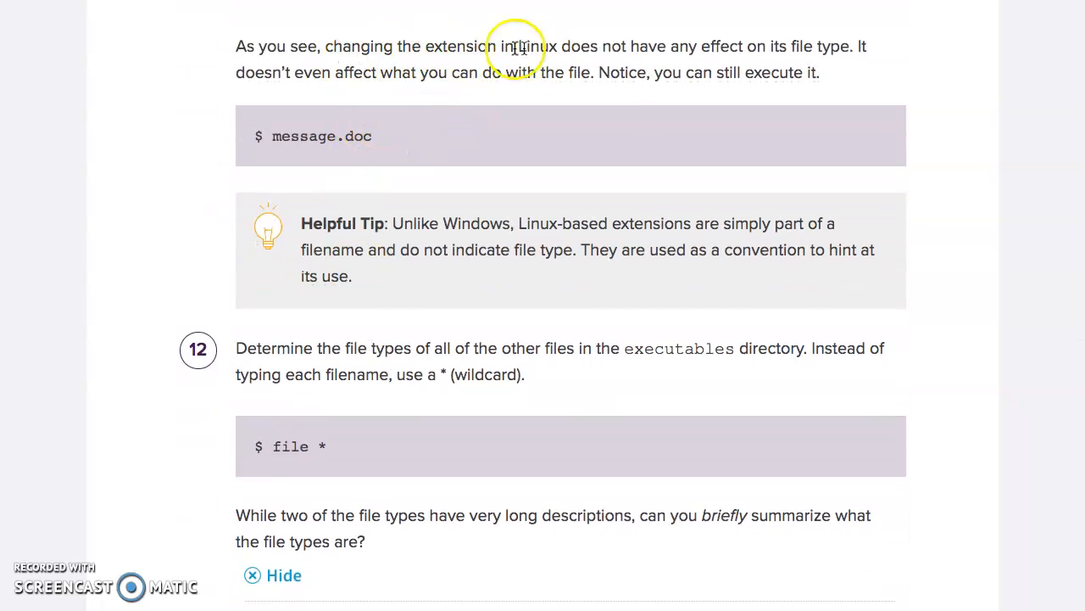
double_click(356, 136)
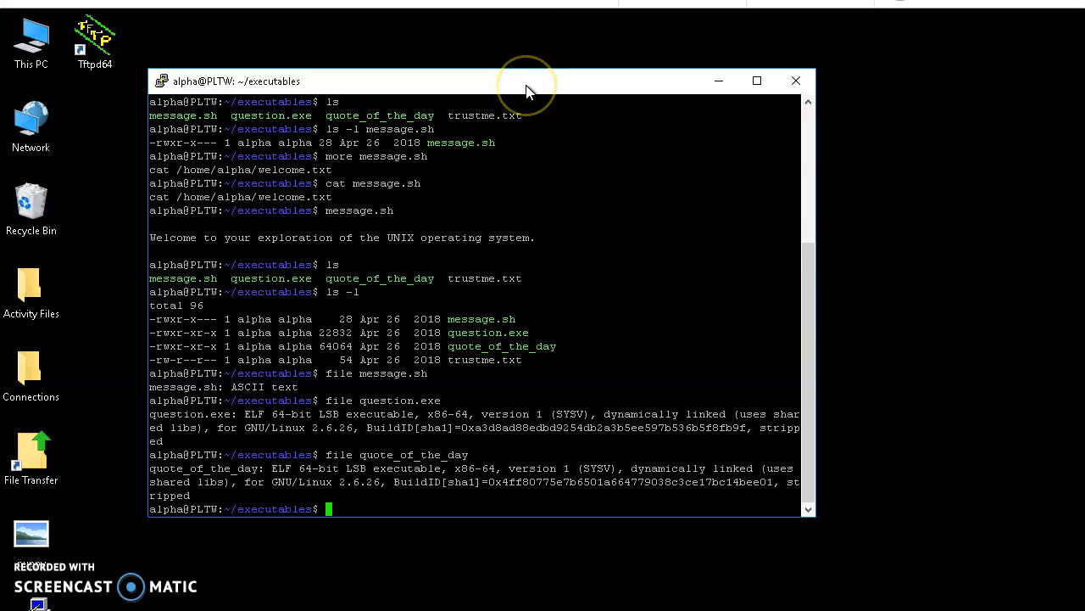
Rename message.sh to message.doc with mv, list it with ls, and begin file message.doc
text(mv)
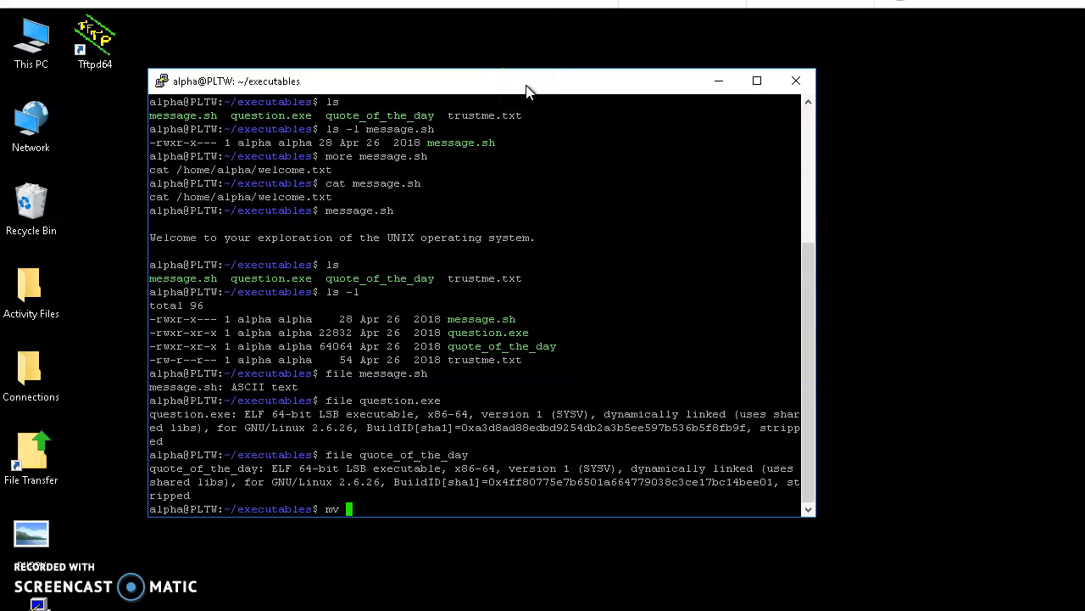
text(me)
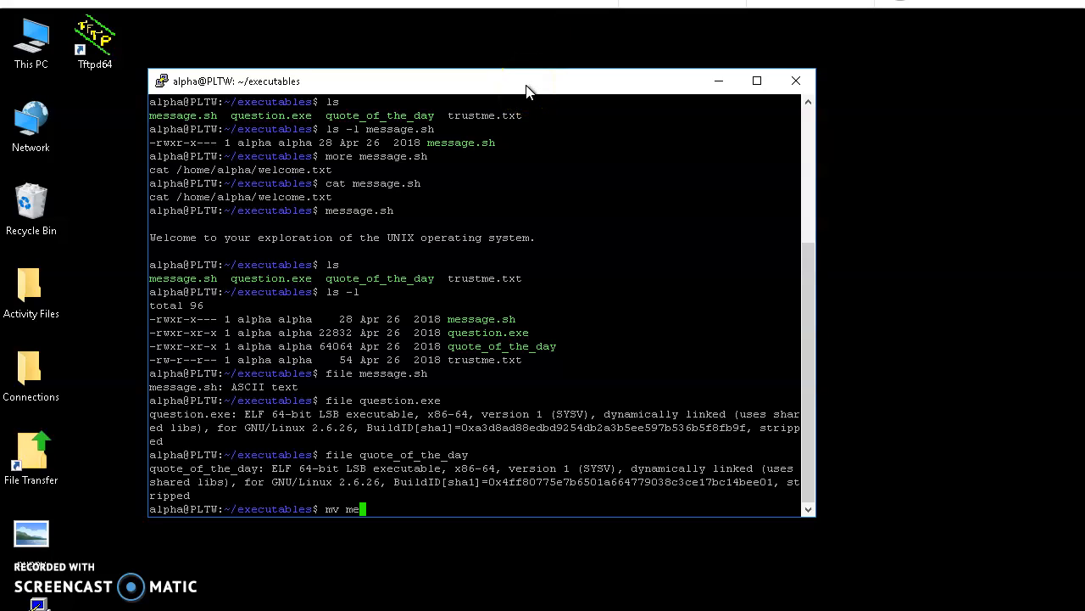
text(ssage.sh)
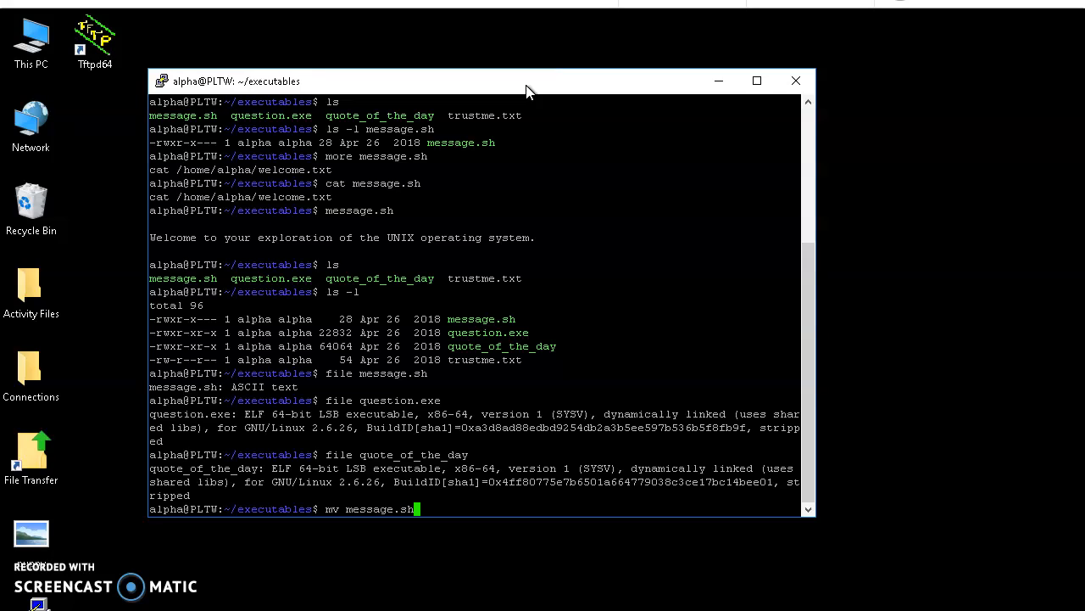
text(message.doc)
text(ls)
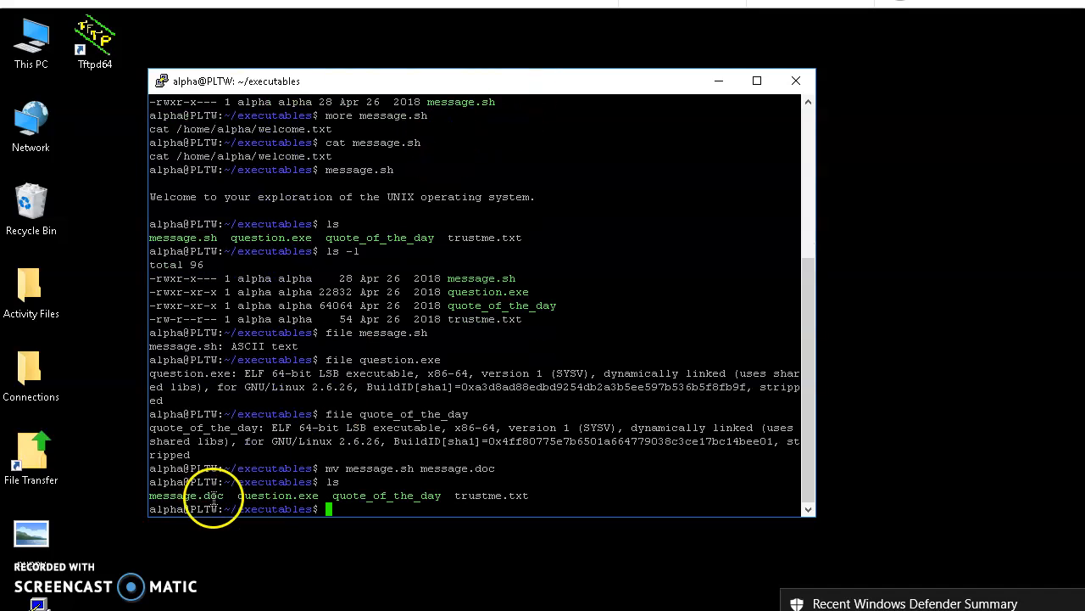
double_click(185, 495)
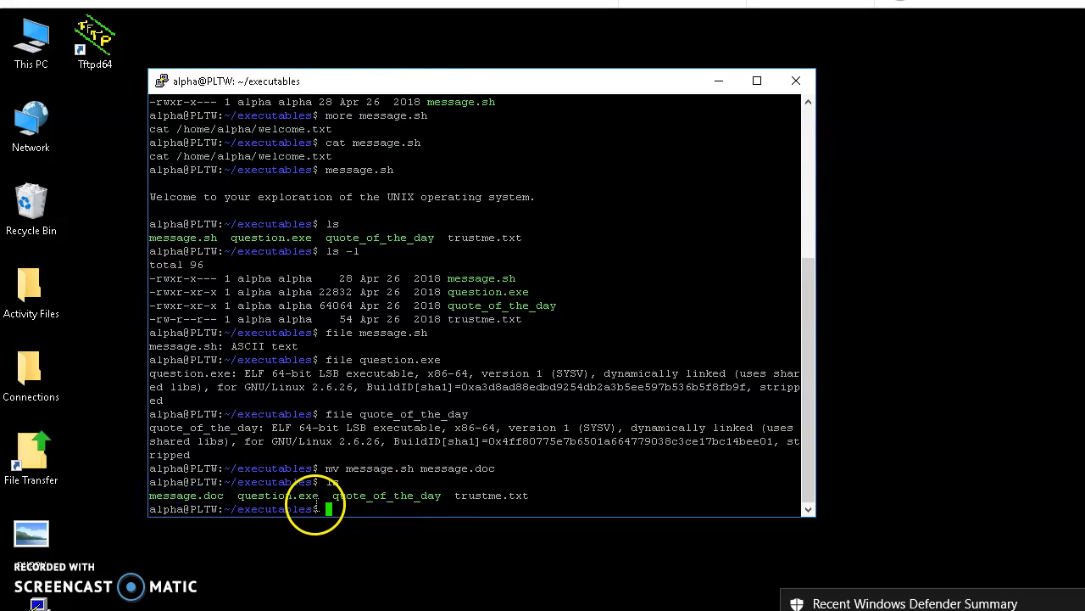
text(fil)
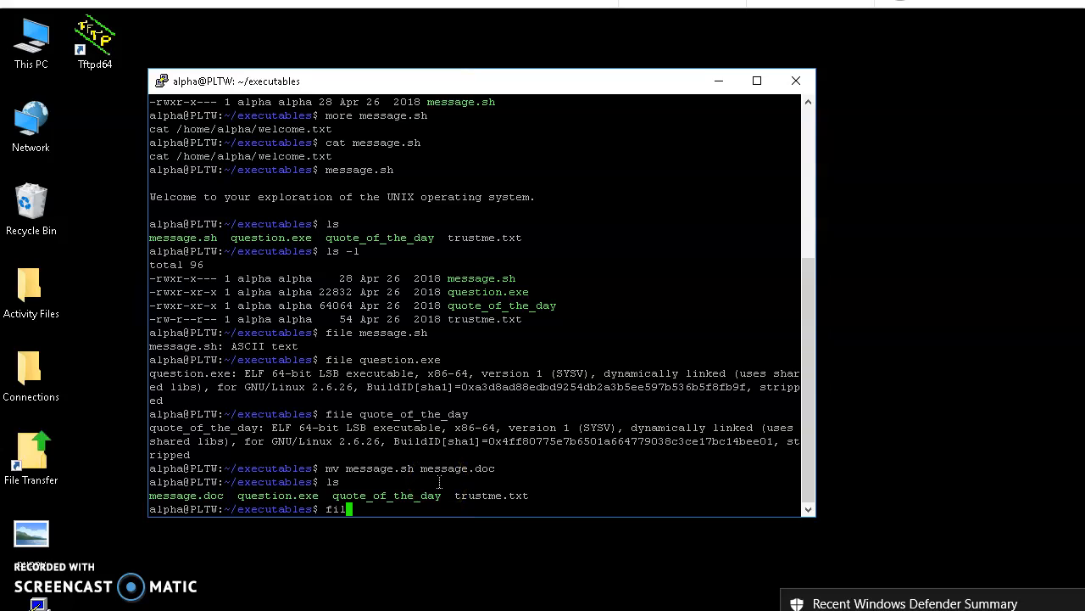
text(mess)
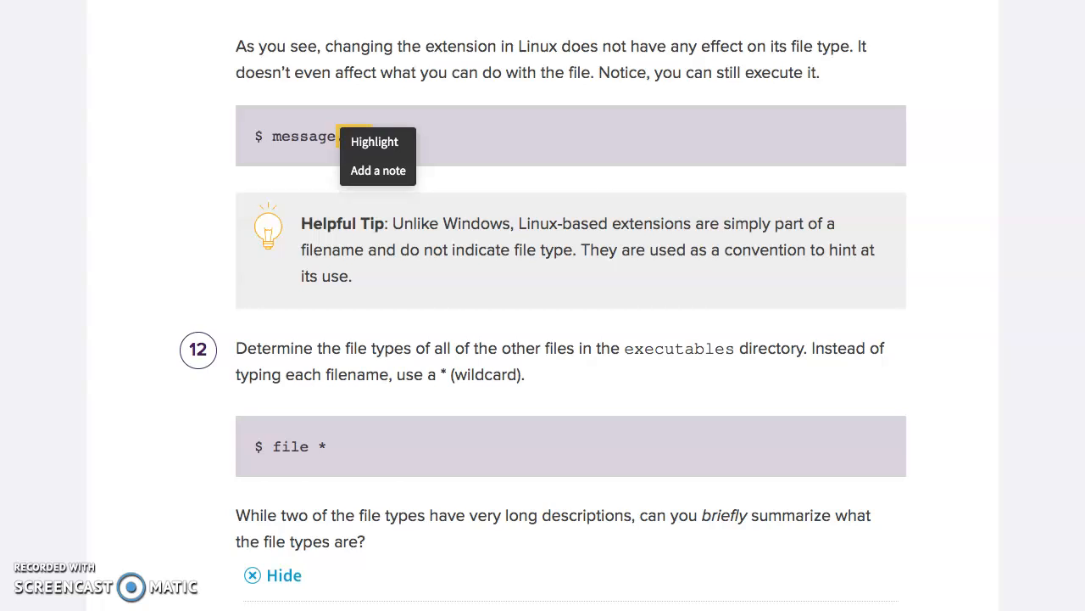
Run file message.doc and file * to report every file's type
scroll(down, 3)
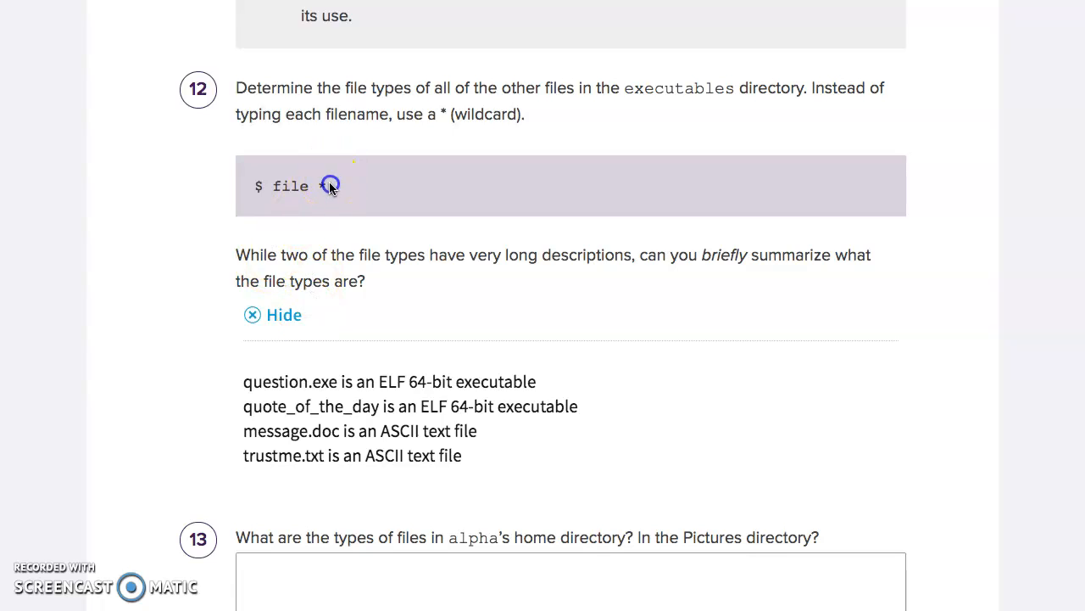
text(*)
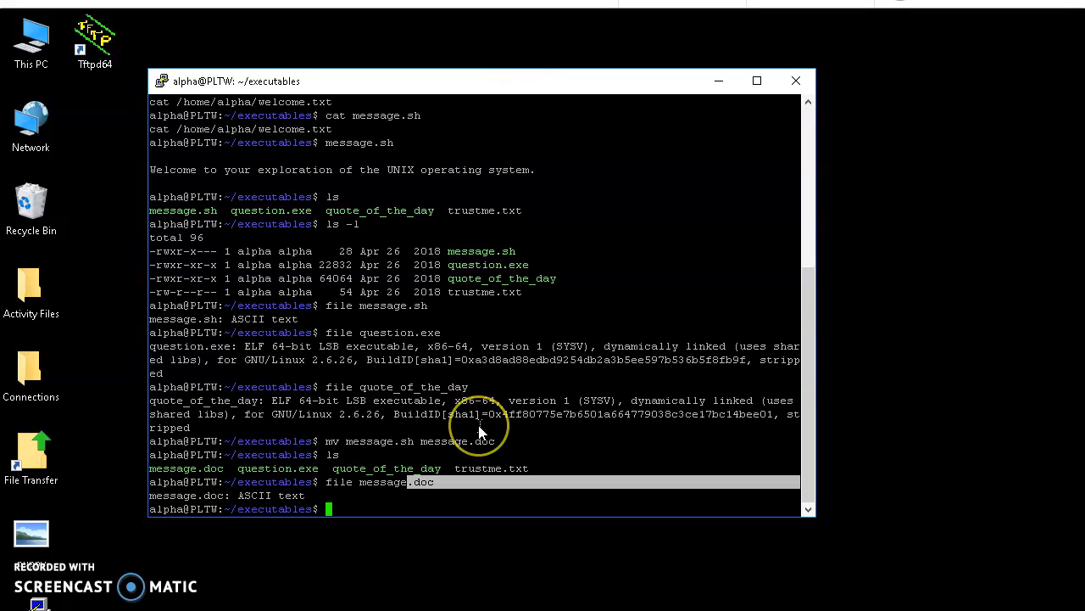
text(file)
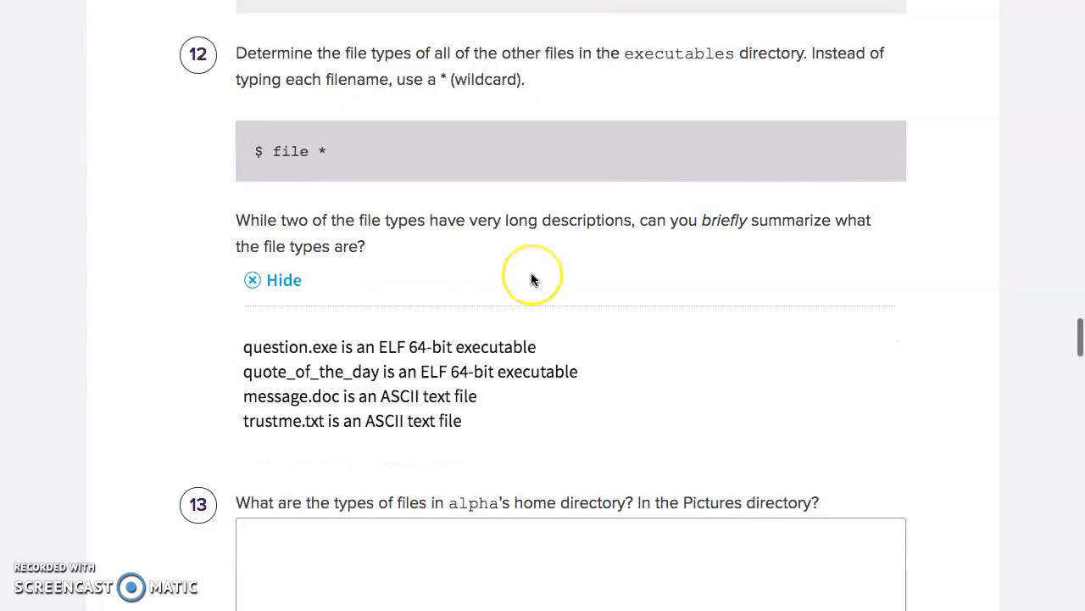
Hide the step 17 answers and read on to Hidden Files step 18
scroll(down, 3)
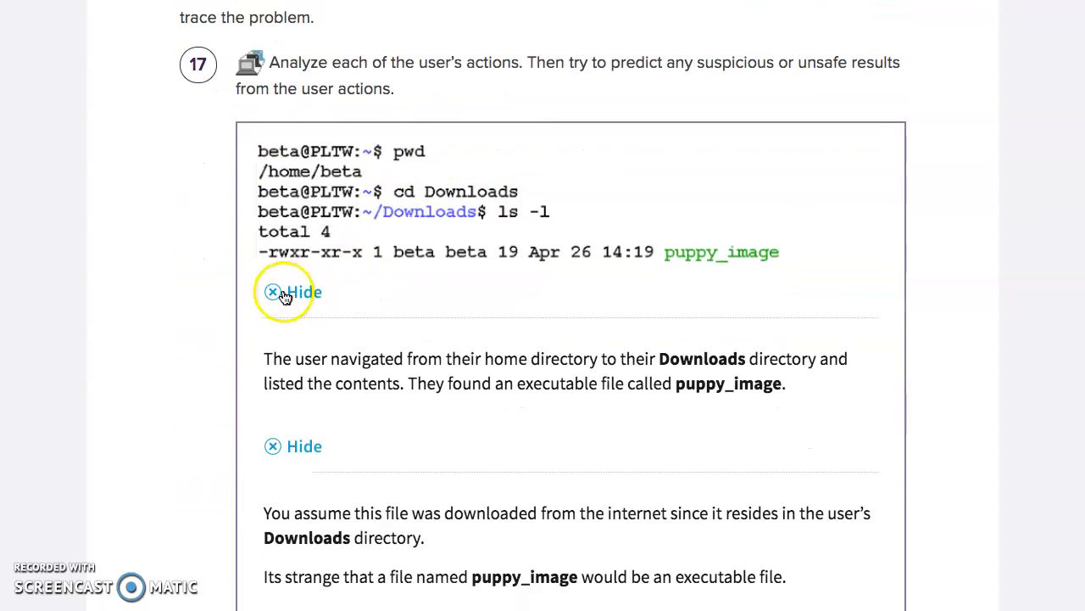
click(303, 291)
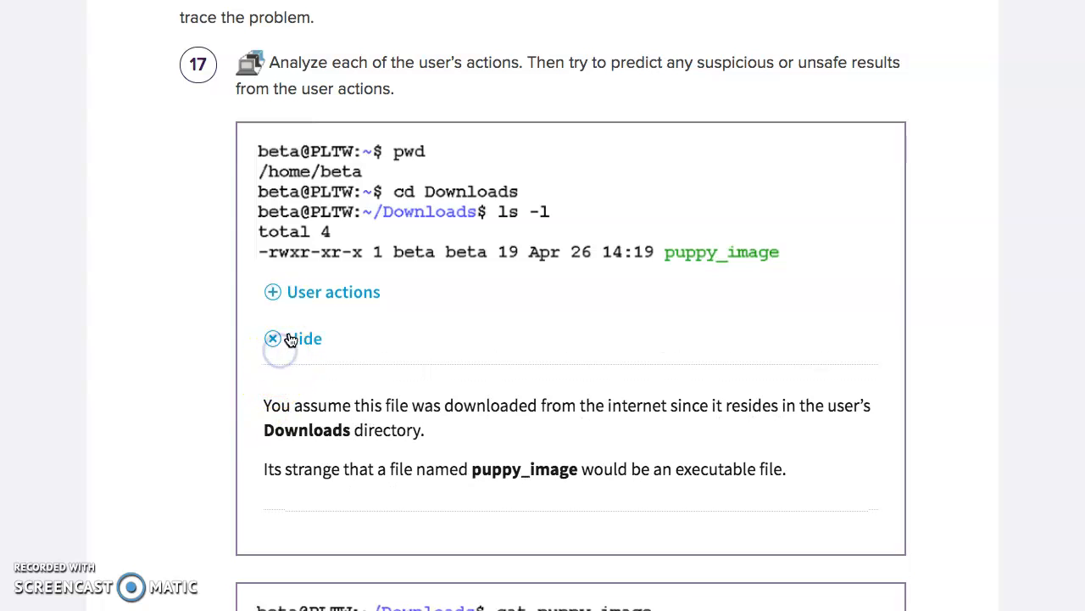
click(304, 338)
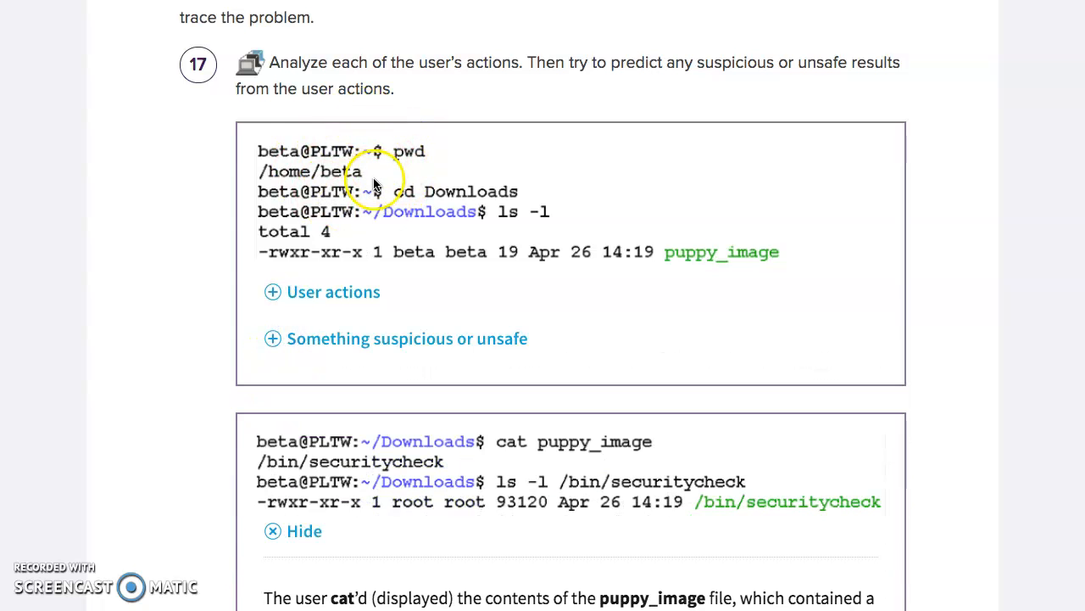
scroll(down, 3)
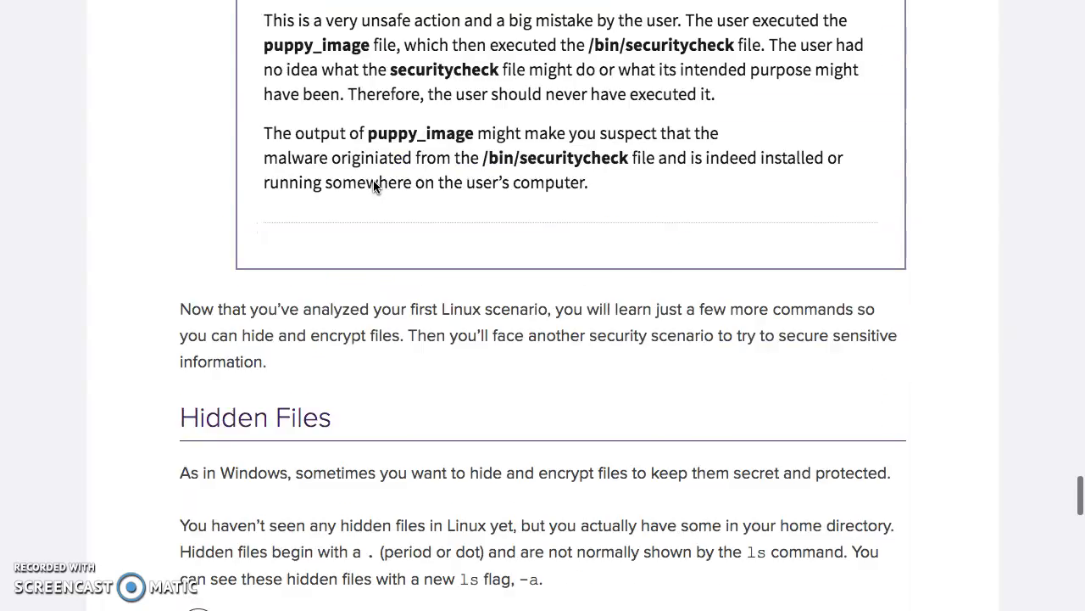
scroll(down, 3)
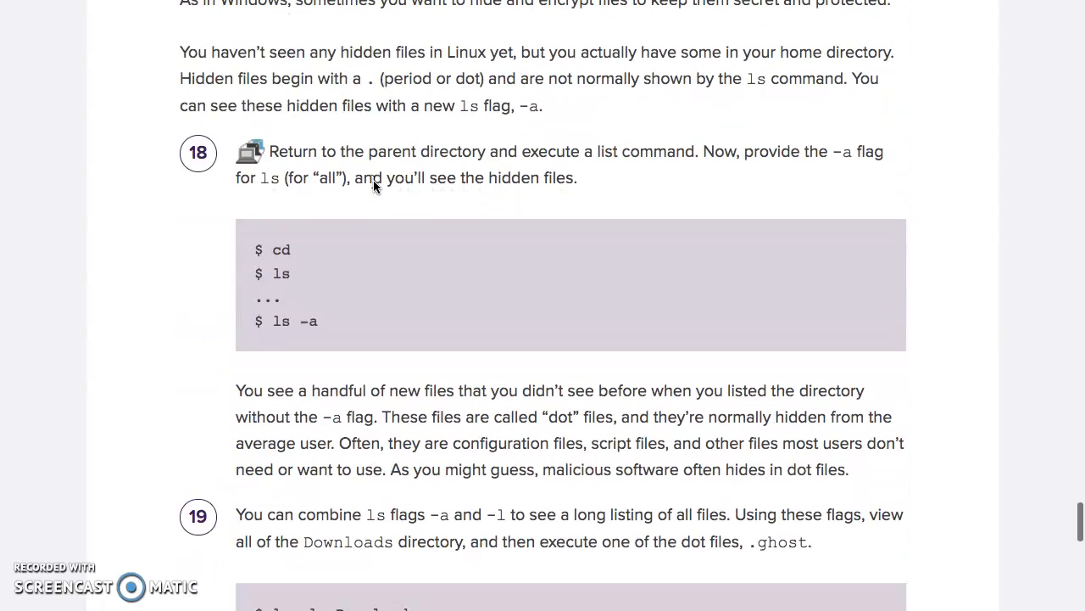
click(391, 269)
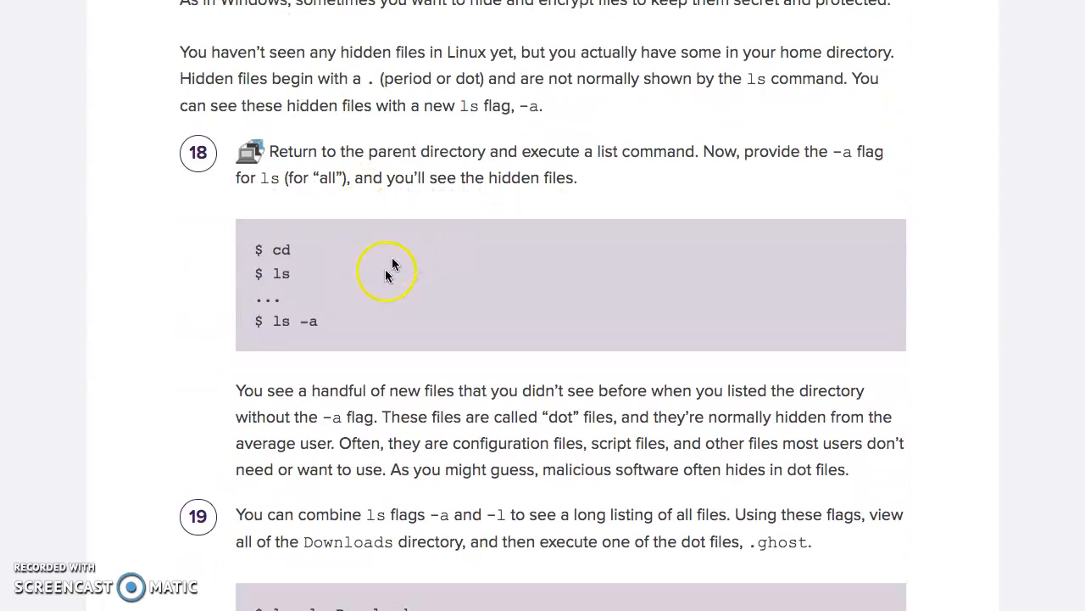
mouse_move(382, 57)
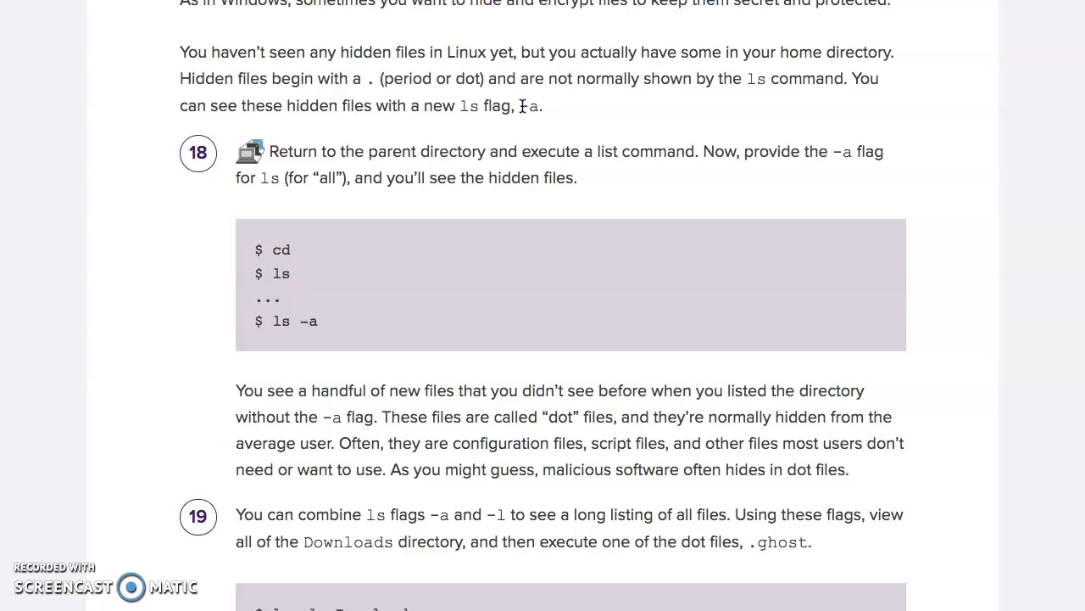
mouse_move(68, 606)
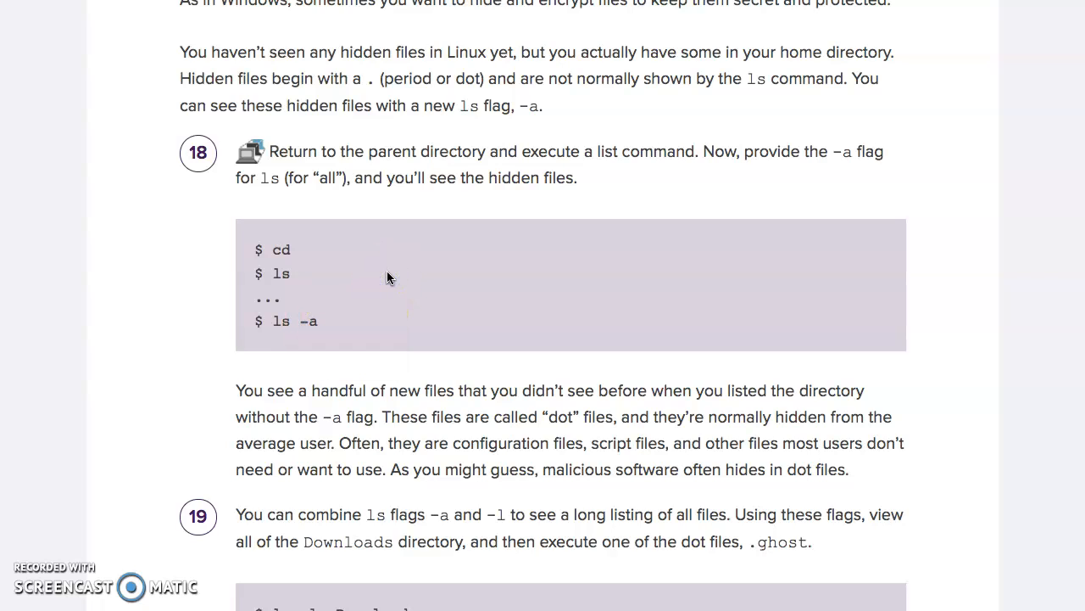
click(294, 257)
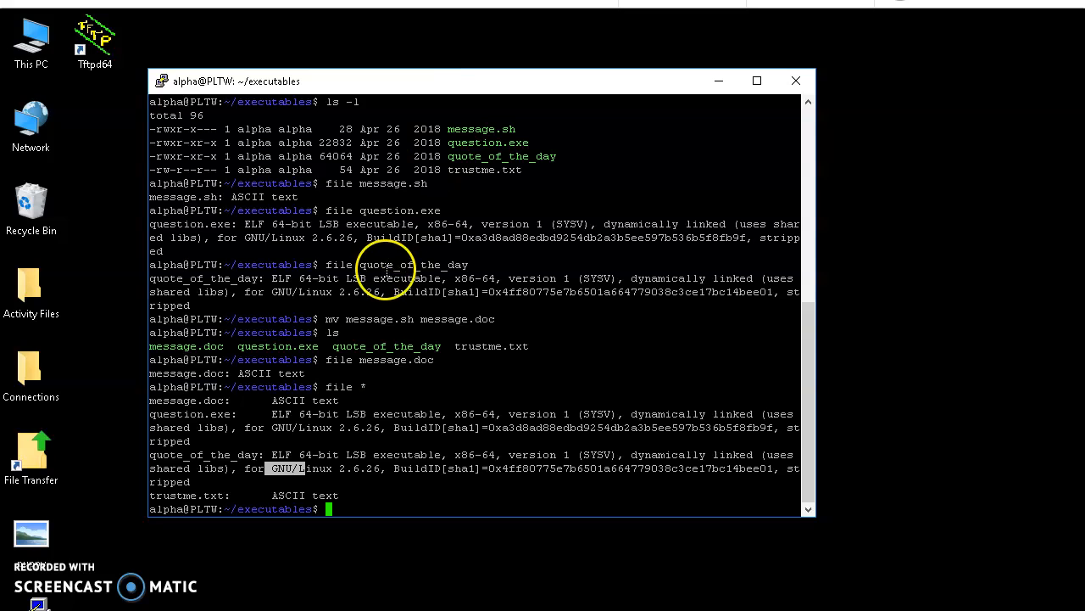
Return home with cd, then run ls and ls -a to reveal .bashrc and .profile
text(cd)
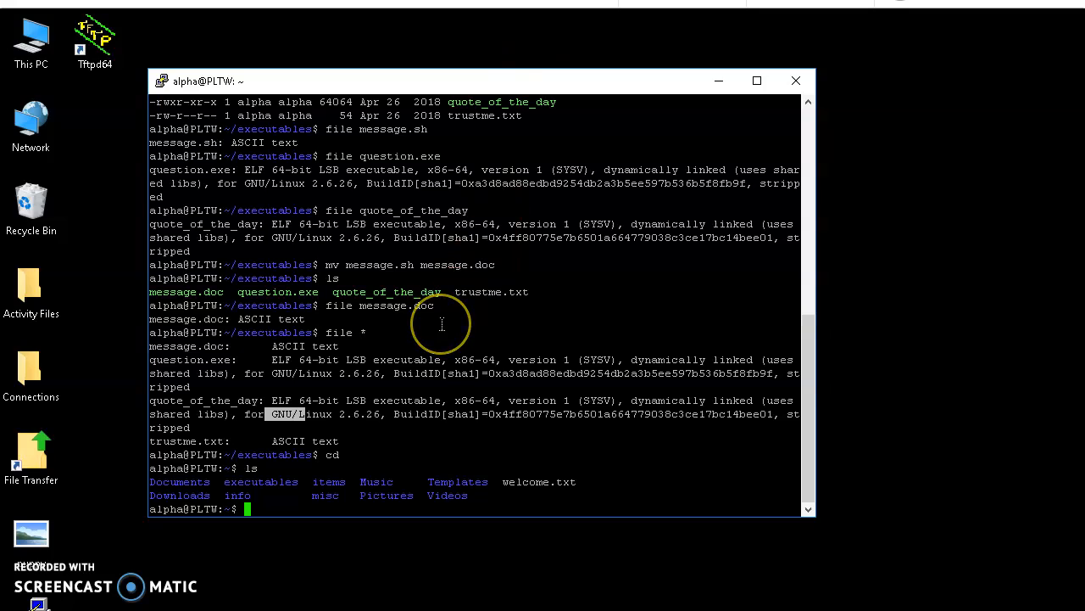
text(ls -a)
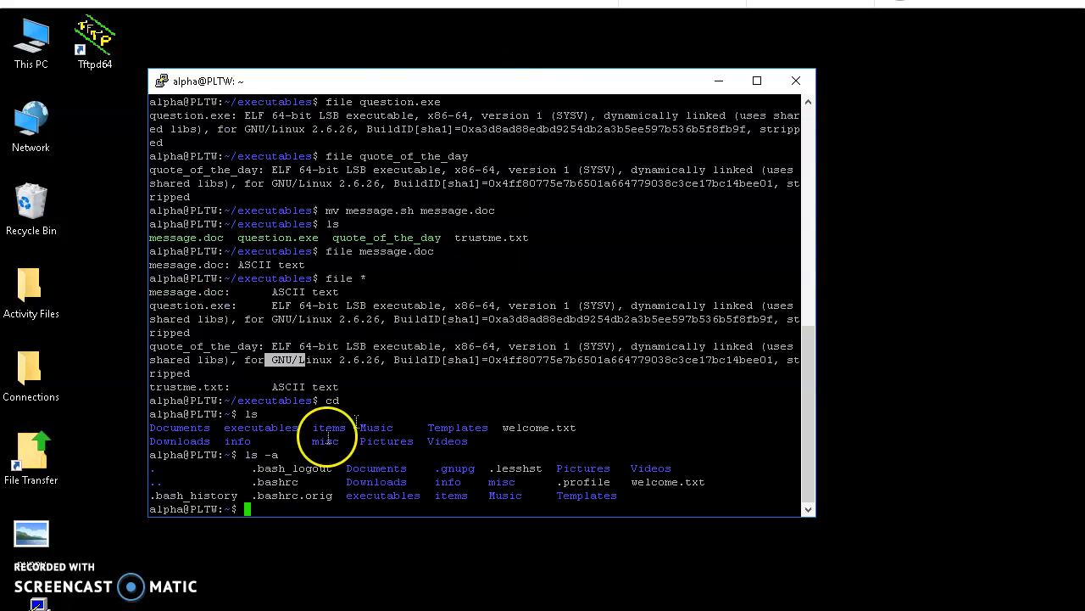
double_click(267, 468)
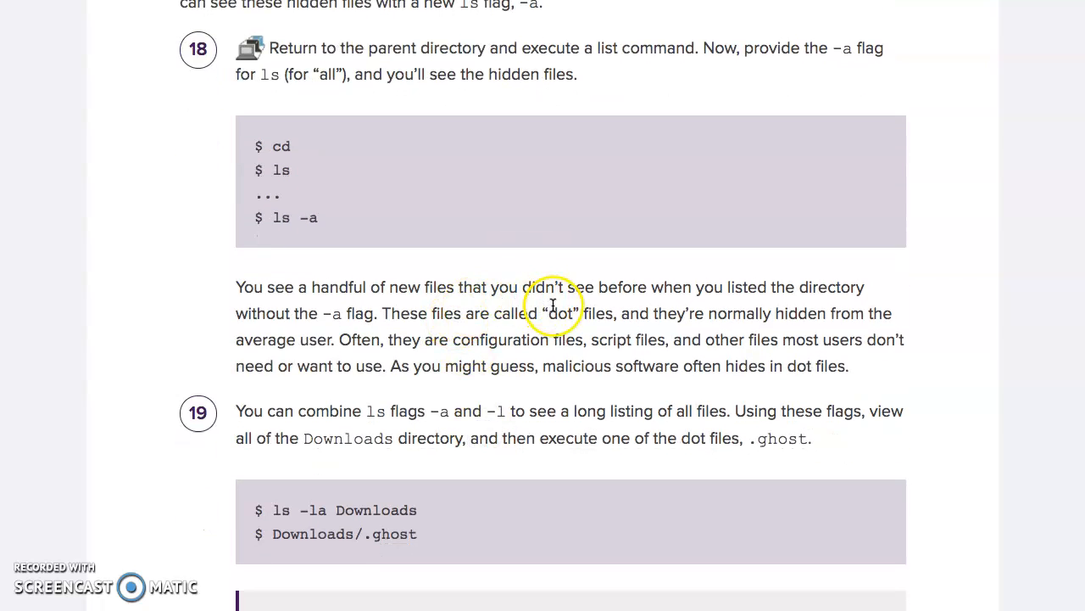
Scroll the lesson to step 19 on ls -la Downloads and running Downloads/.ghost
scroll(down, 3)
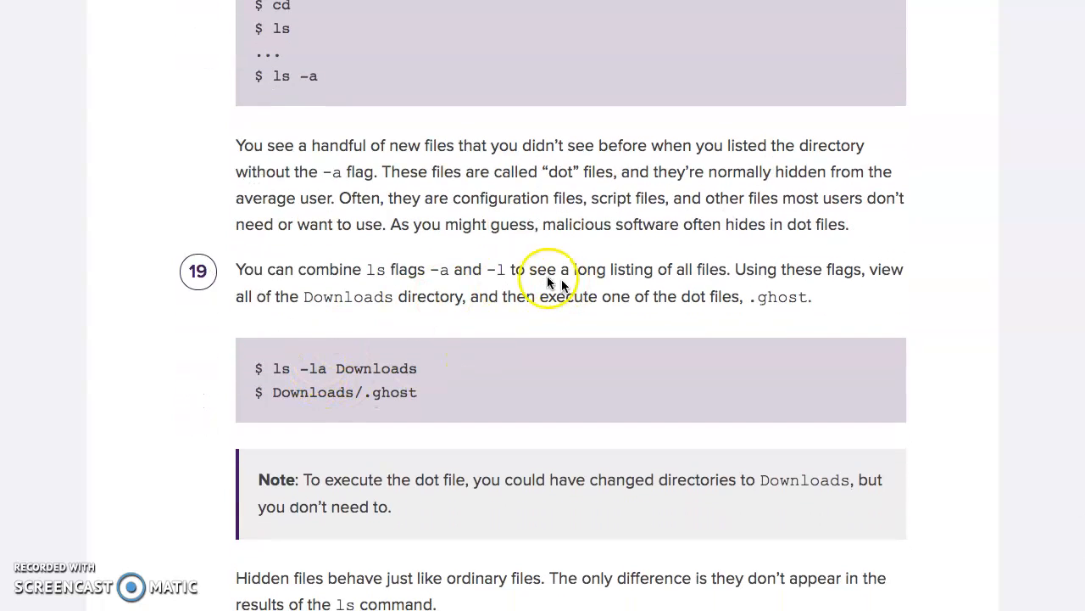
mouse_move(496, 233)
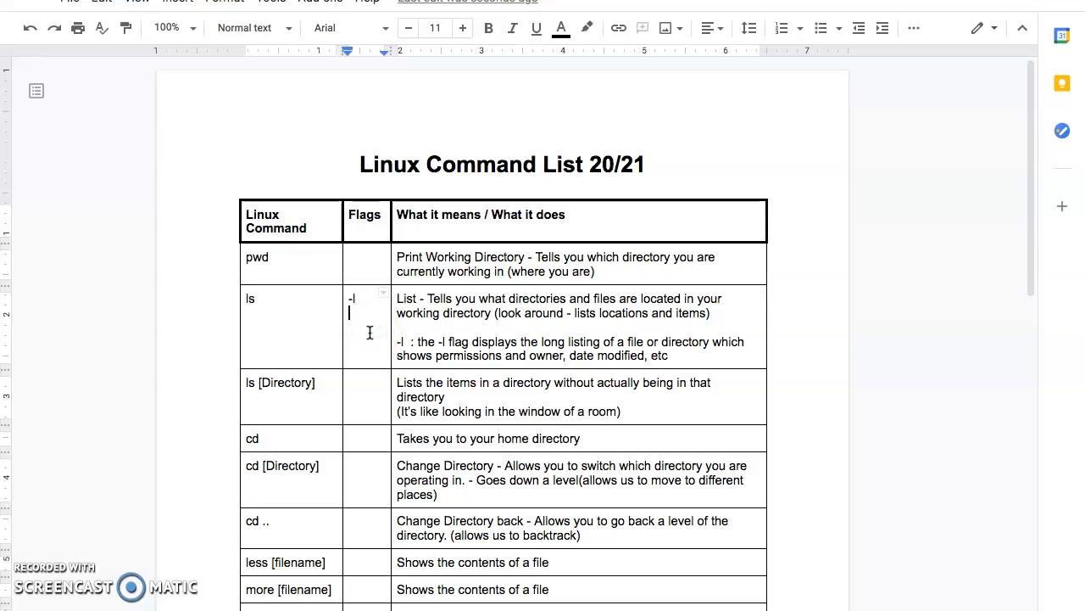
Add -a to the ls row, described as '-a : the -a flag shows hidden (dot) files'
text(-a)
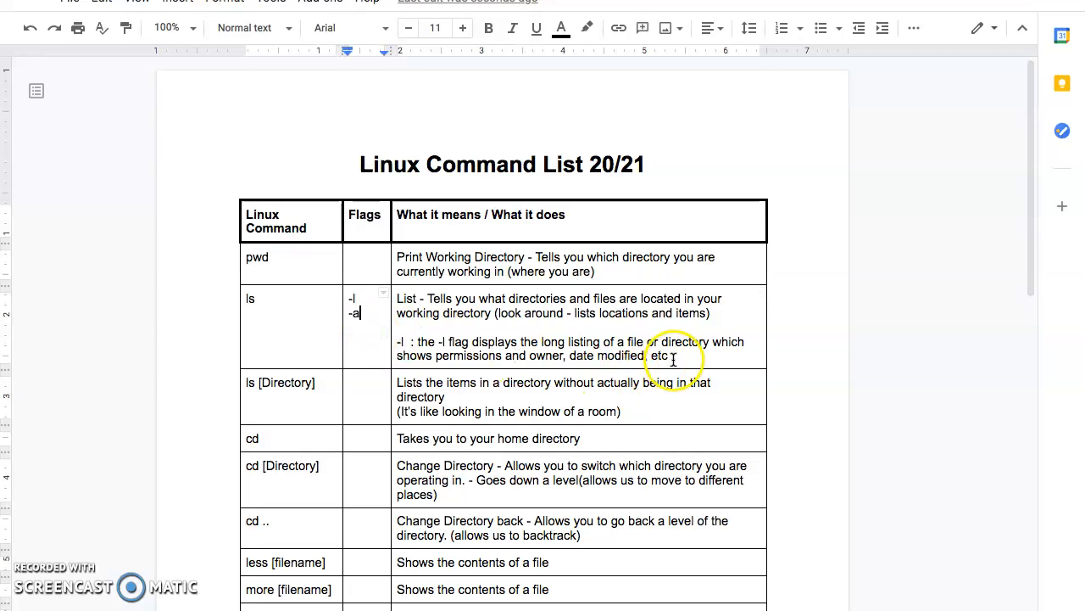
key(enter)
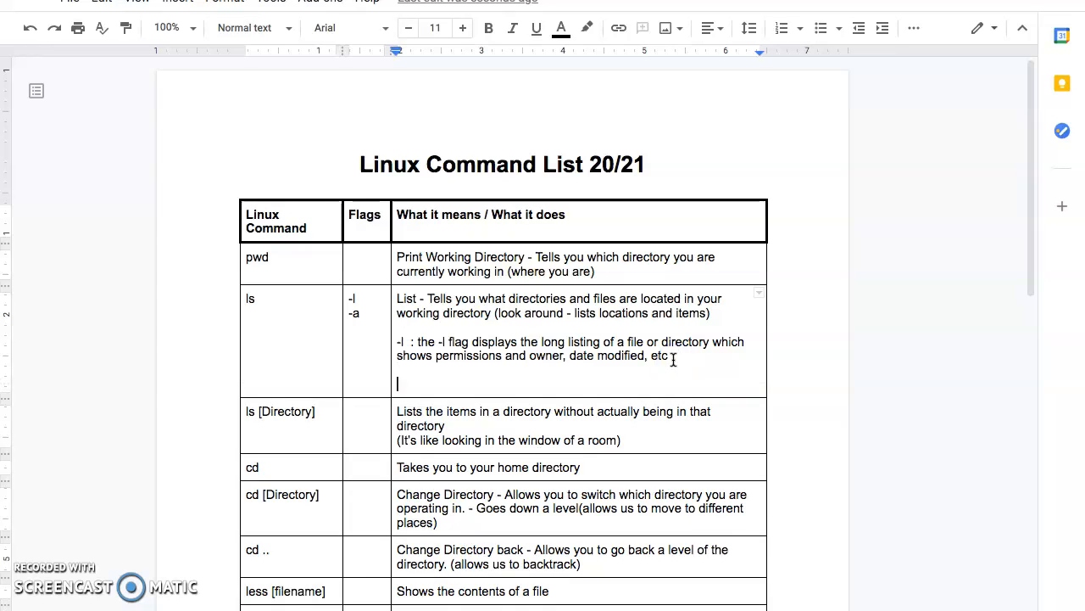
text(-a :)
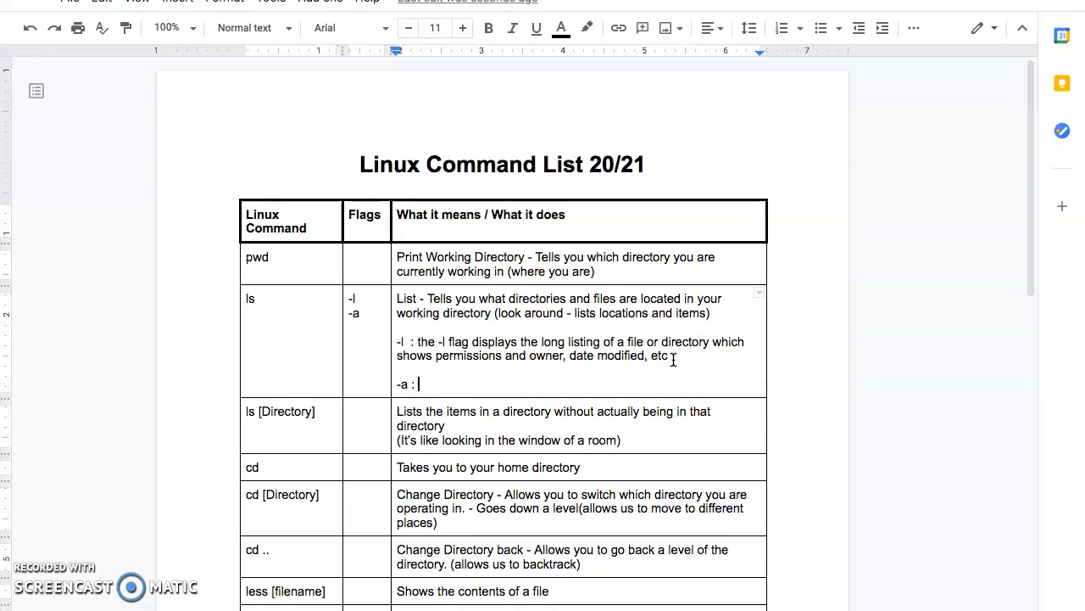
text(the -a flag shows hidden ()
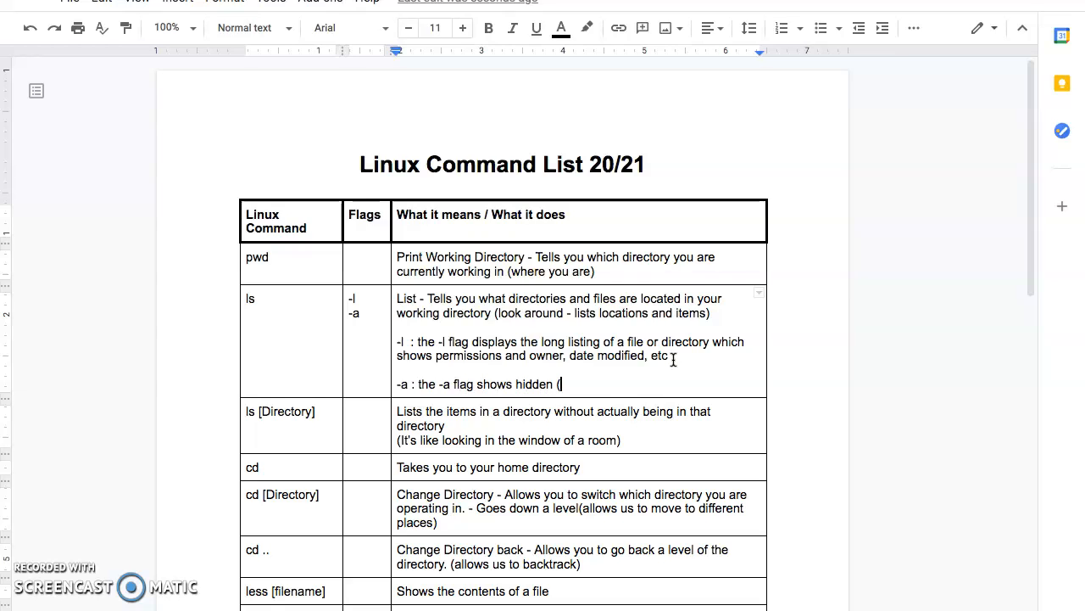
text(dot) files)
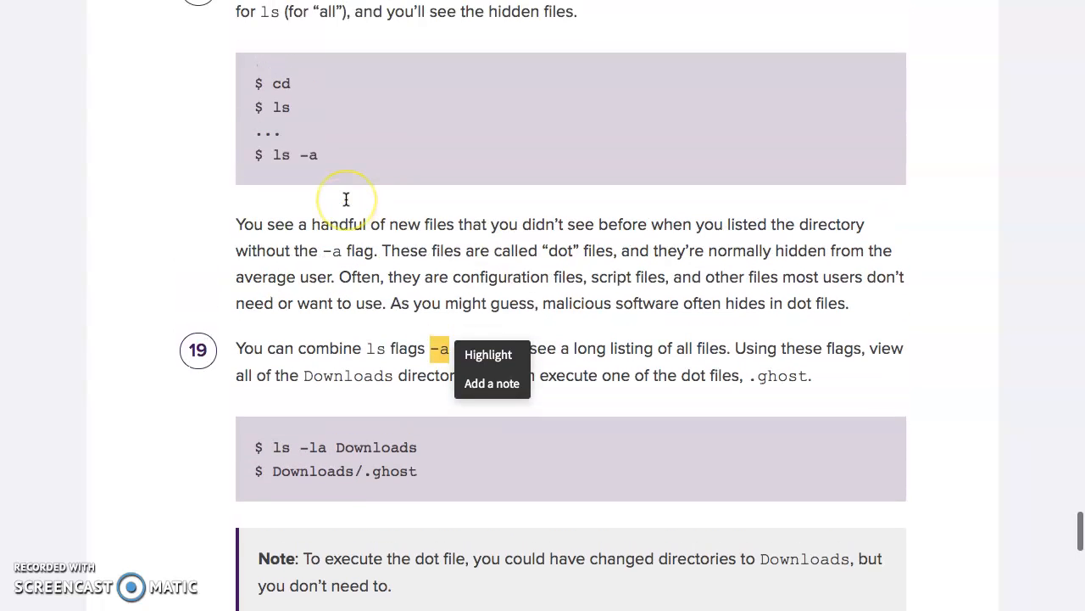
scroll(down, 3)
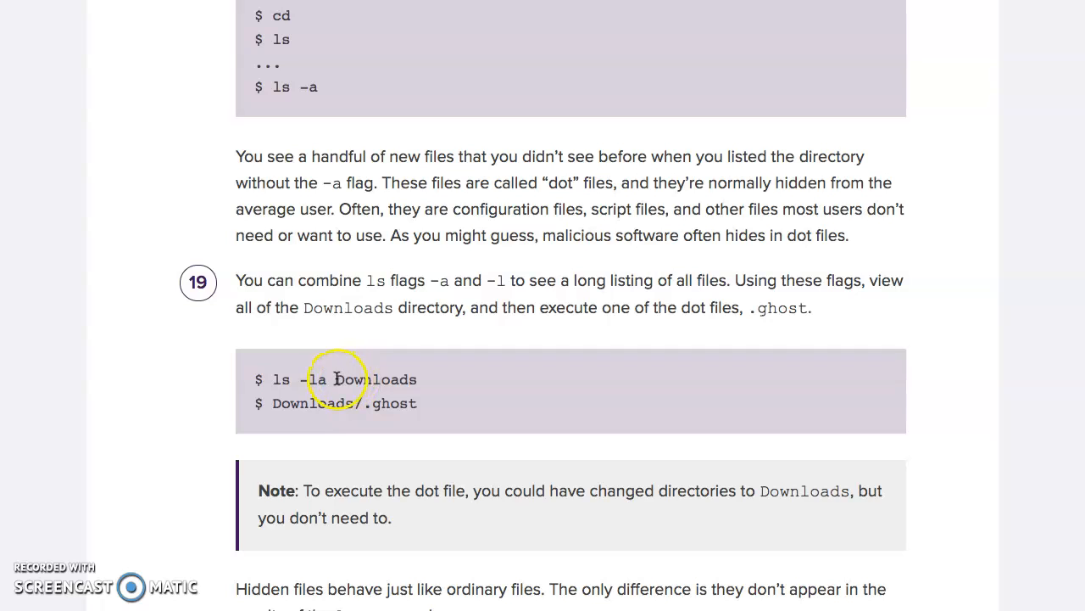
double_click(375, 379)
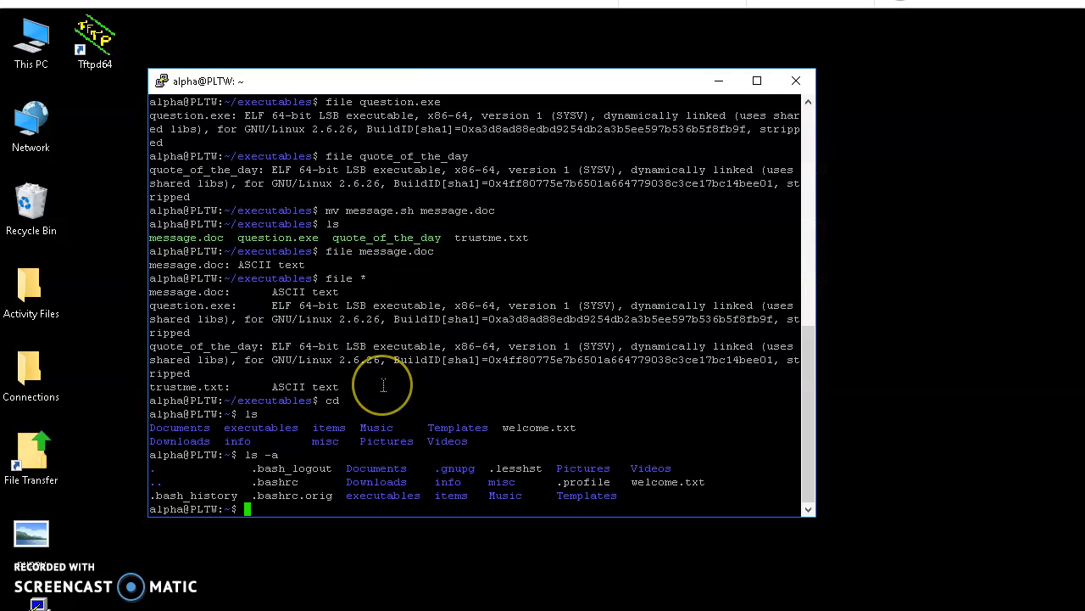
Run ls -la at home, enter Downloads, and list with ls -a to reveal .ghost
text(ls -la)
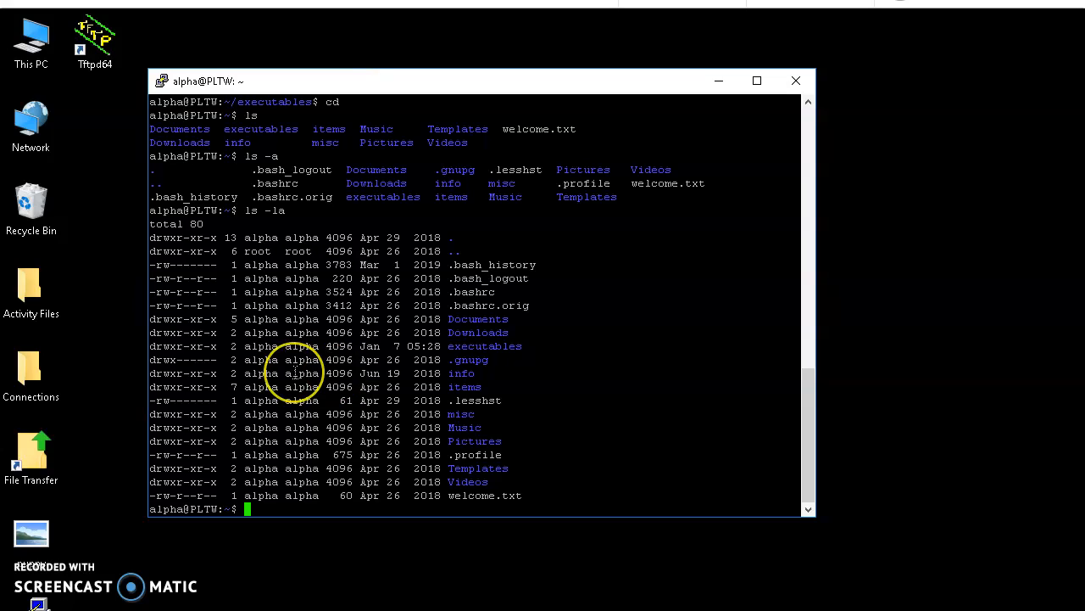
text(cd)
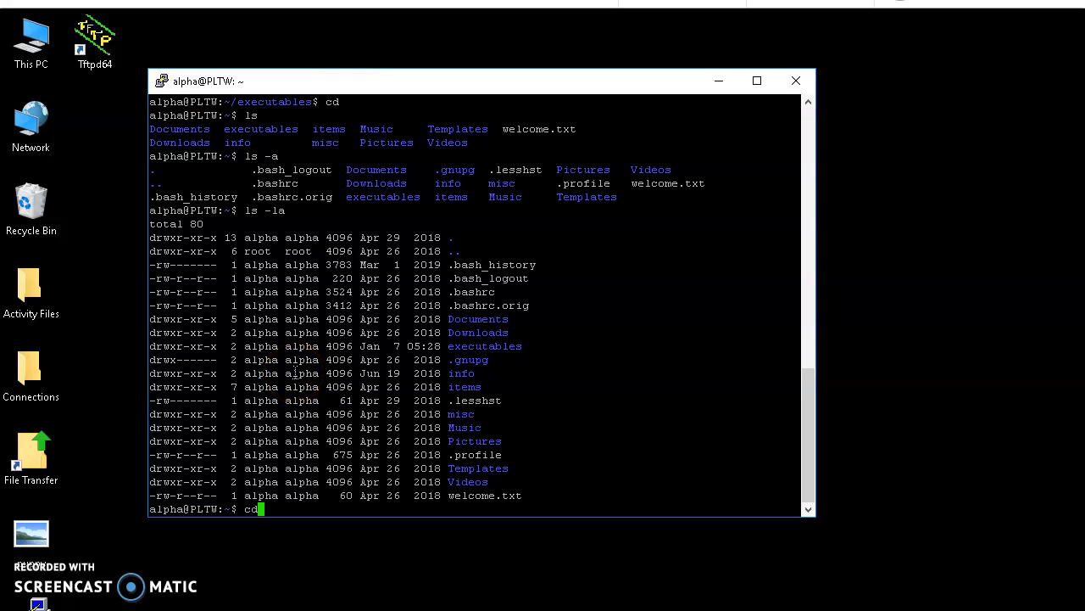
text(Downloads)
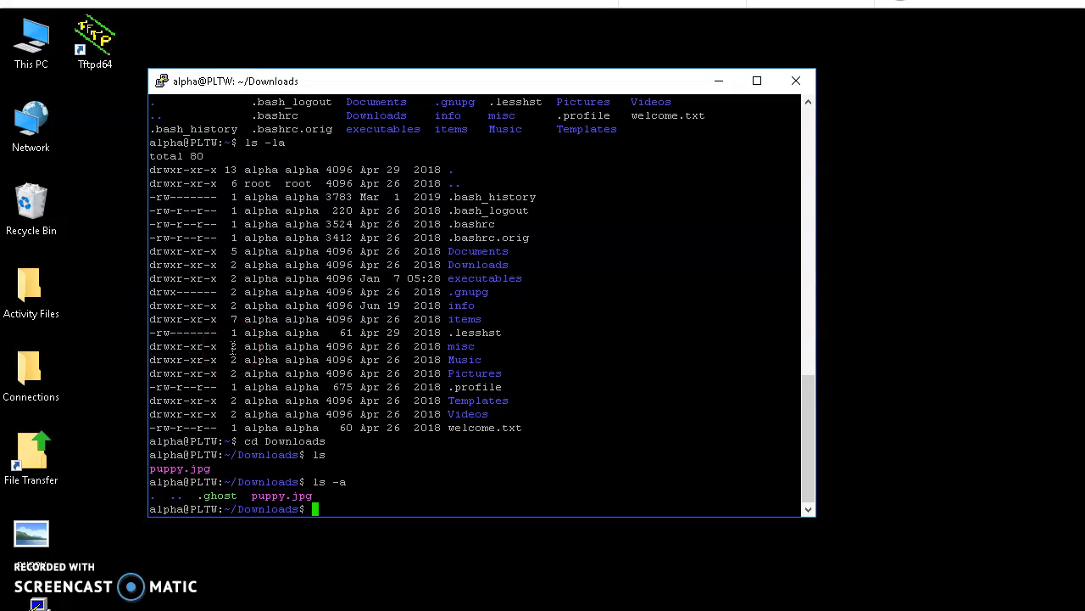
text(ls)
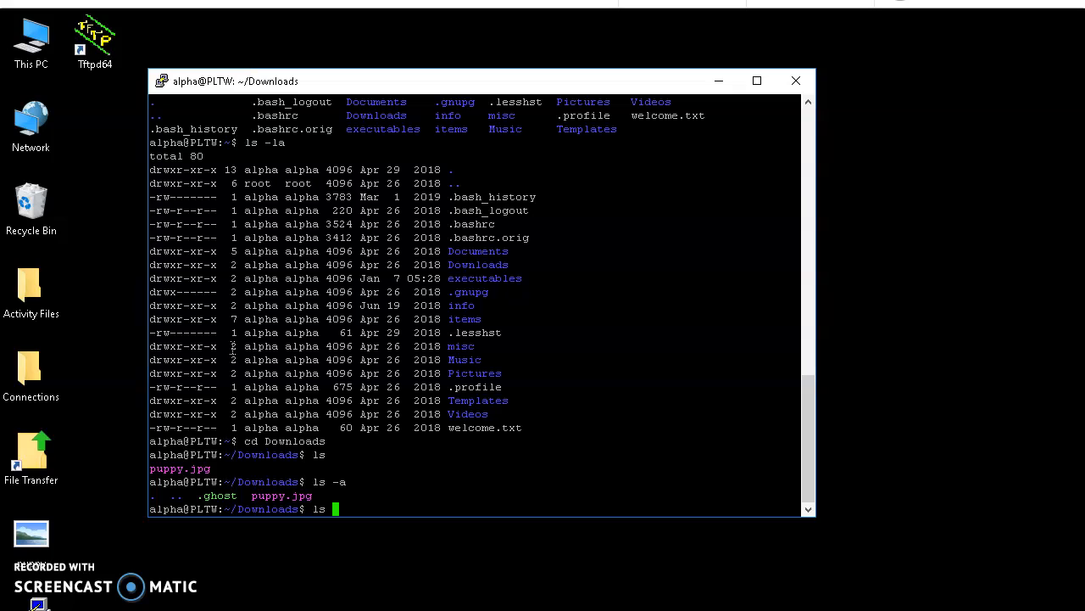
text(-l)
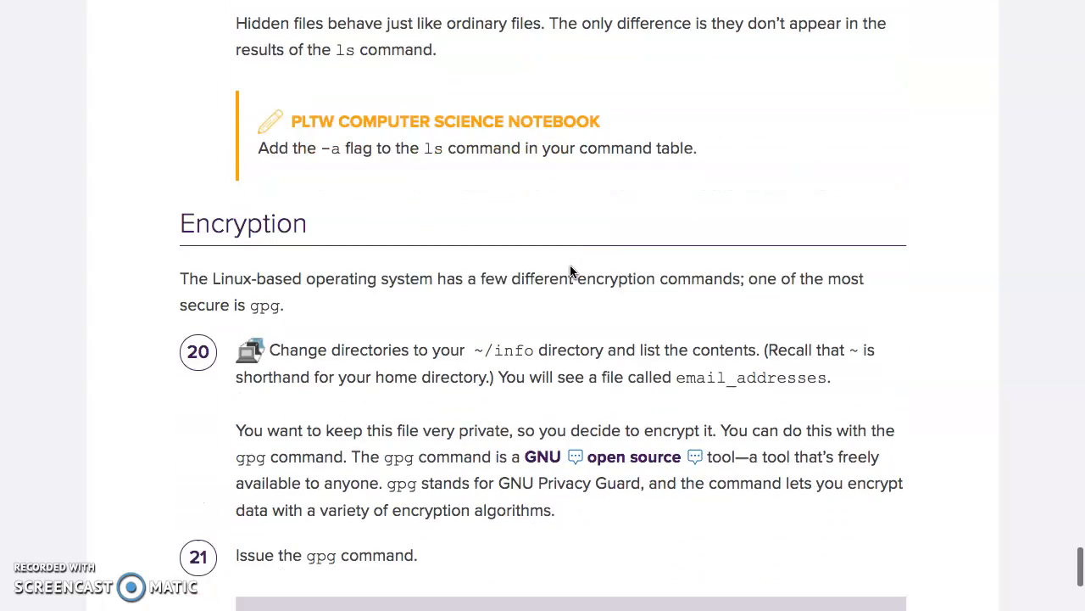
Read Encryption steps 20–21, highlighting the GNU Privacy Guard and gpg command names
scroll(down, 3)
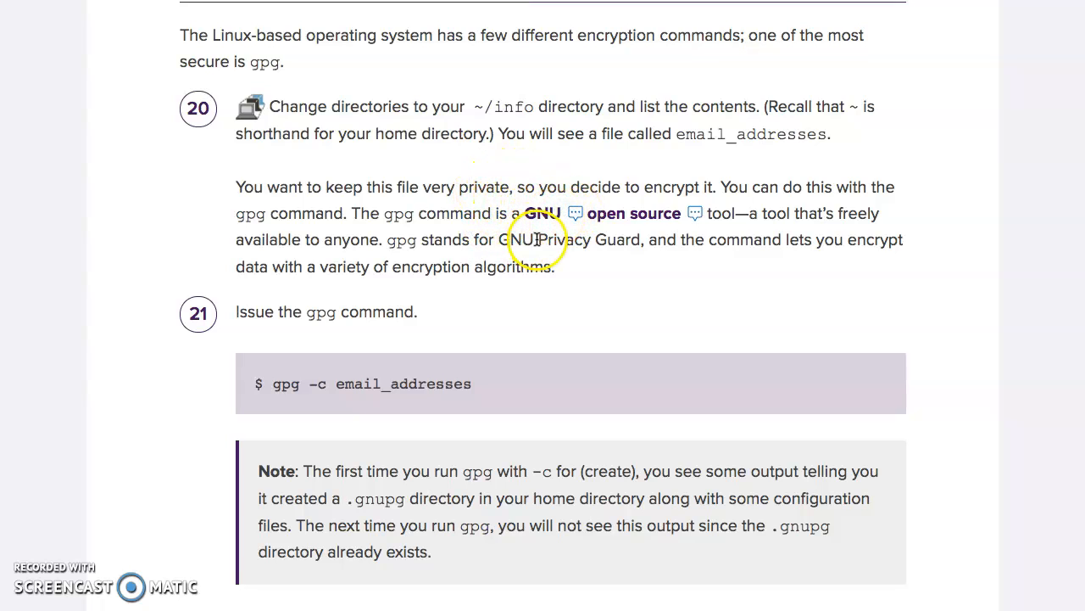
double_click(286, 383)
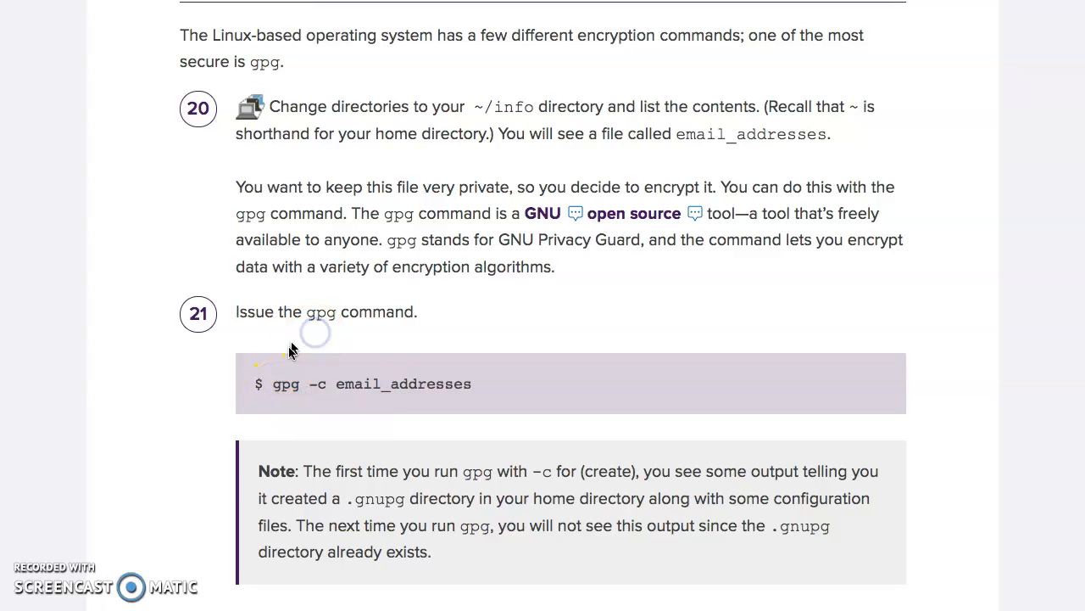
double_click(286, 383)
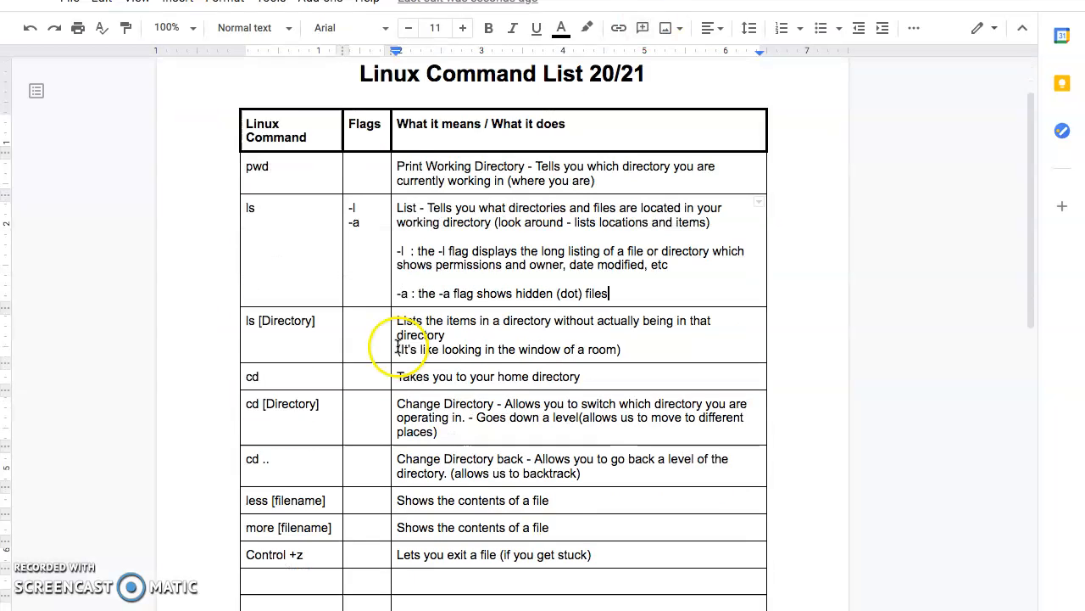
Add mv and gpg rows to the Linux Command List, giving gpg the flag -c
scroll(down, 3)
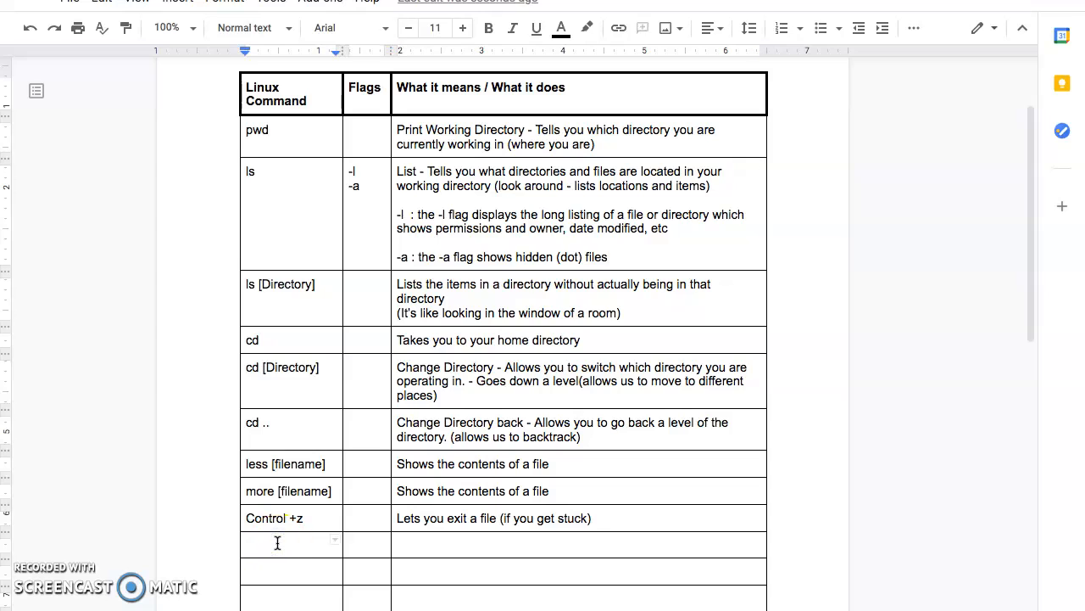
text(mv)
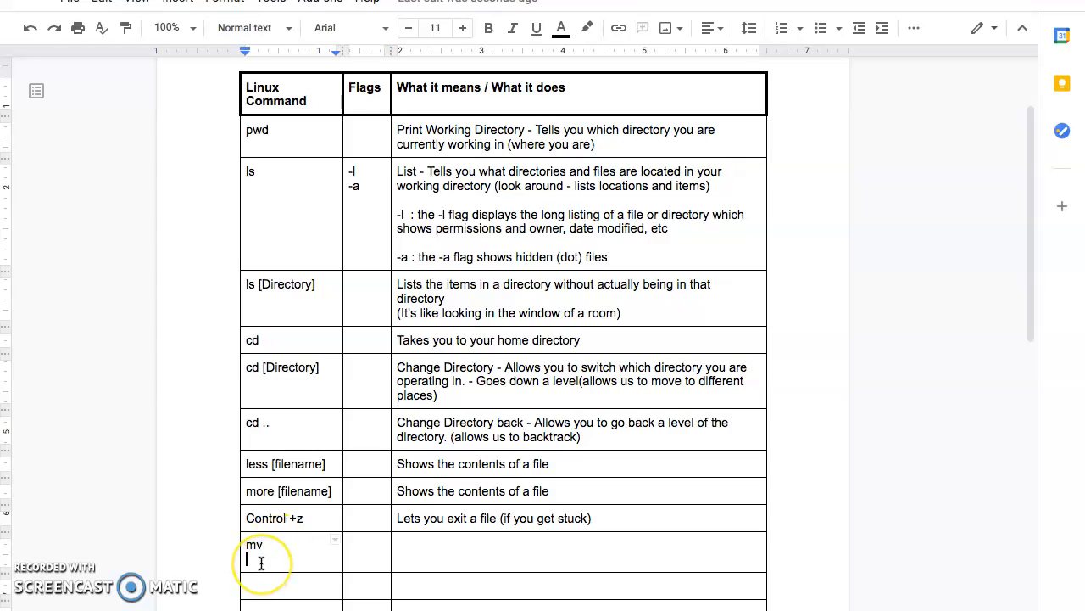
text(g)
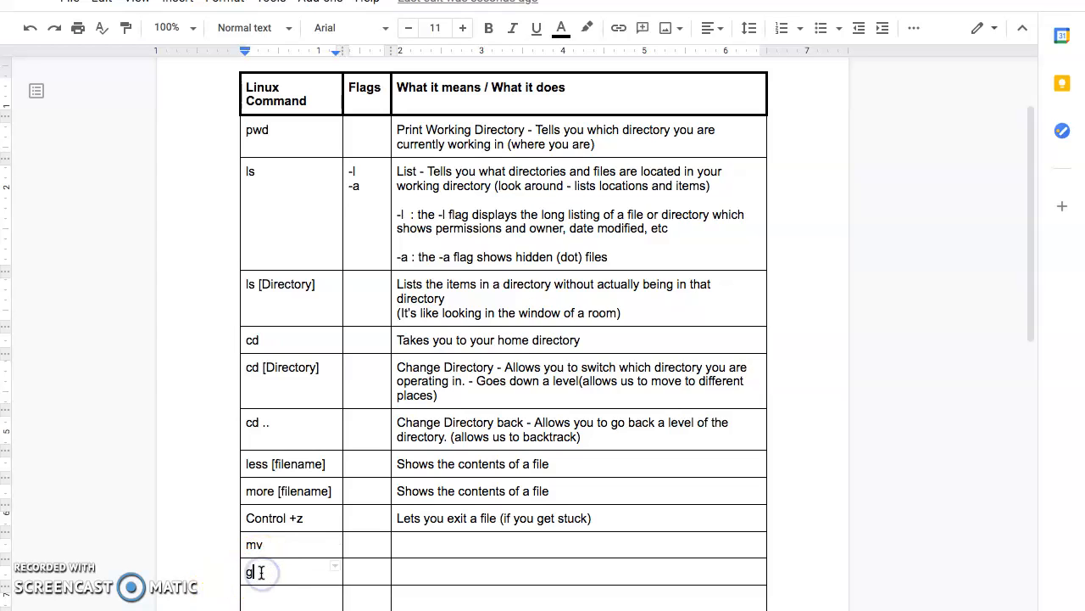
text(pg)
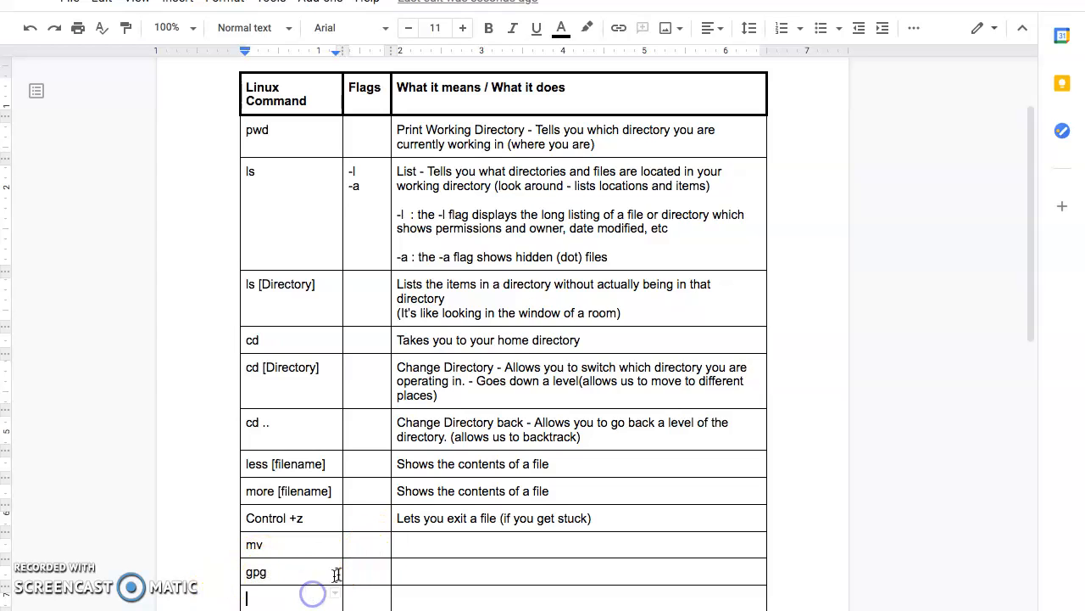
click(354, 571)
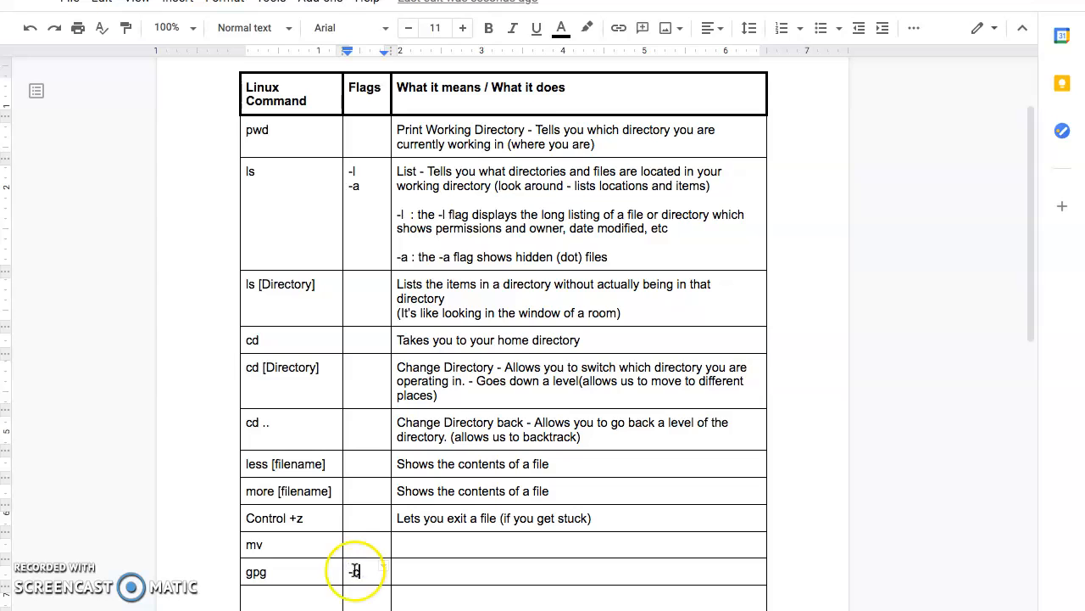
text(-c)
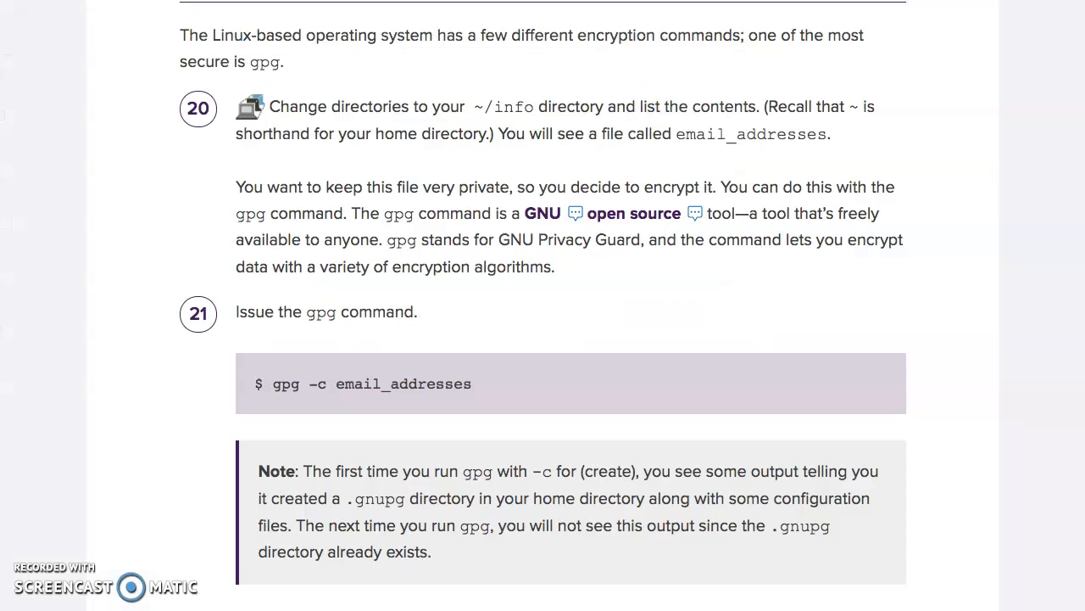
Highlight -c in the gpg example, then hide the puppy_image unsafe-action explanation
scroll(down, 3)
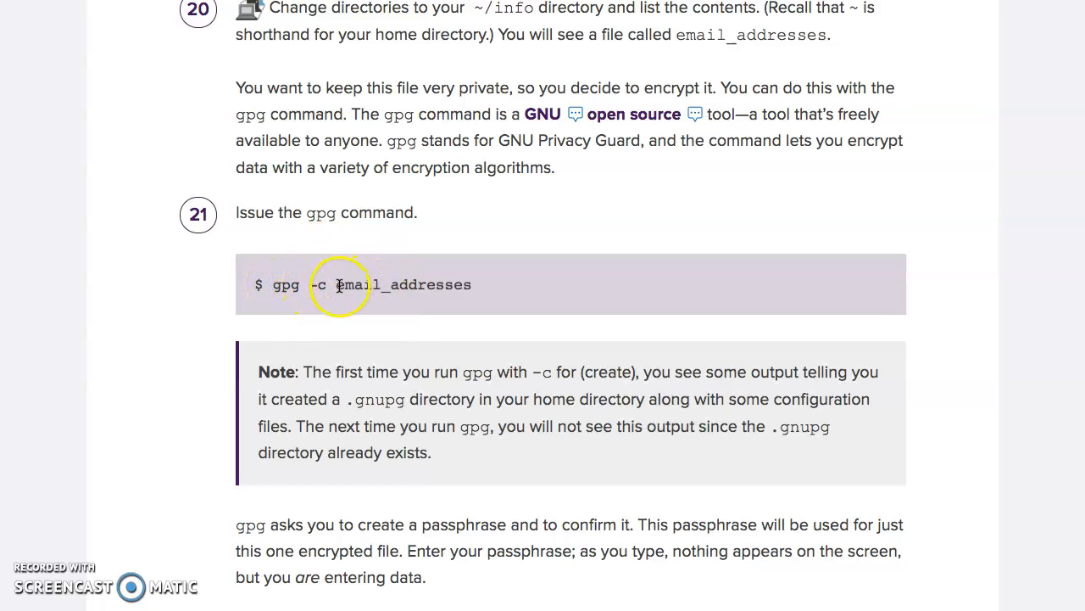
drag(337, 284, 470, 284)
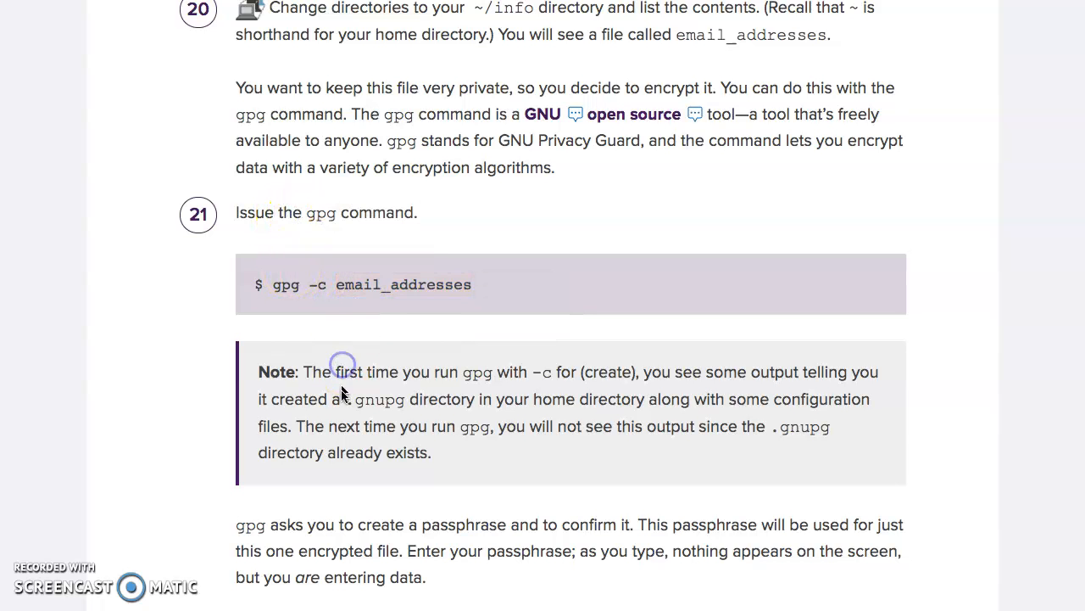
scroll(down, 3)
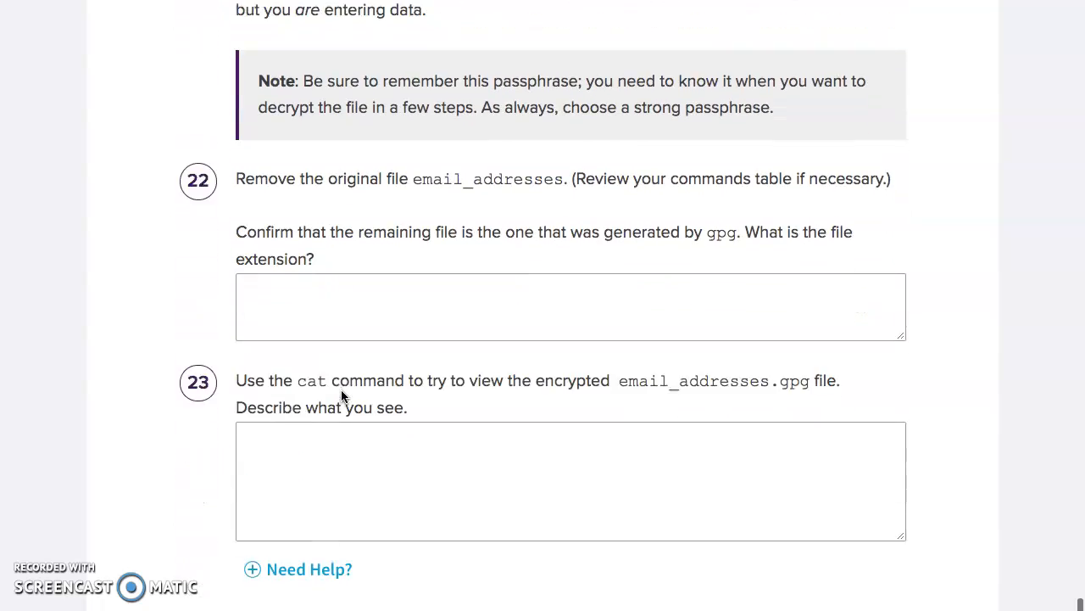
scroll(down, 3)
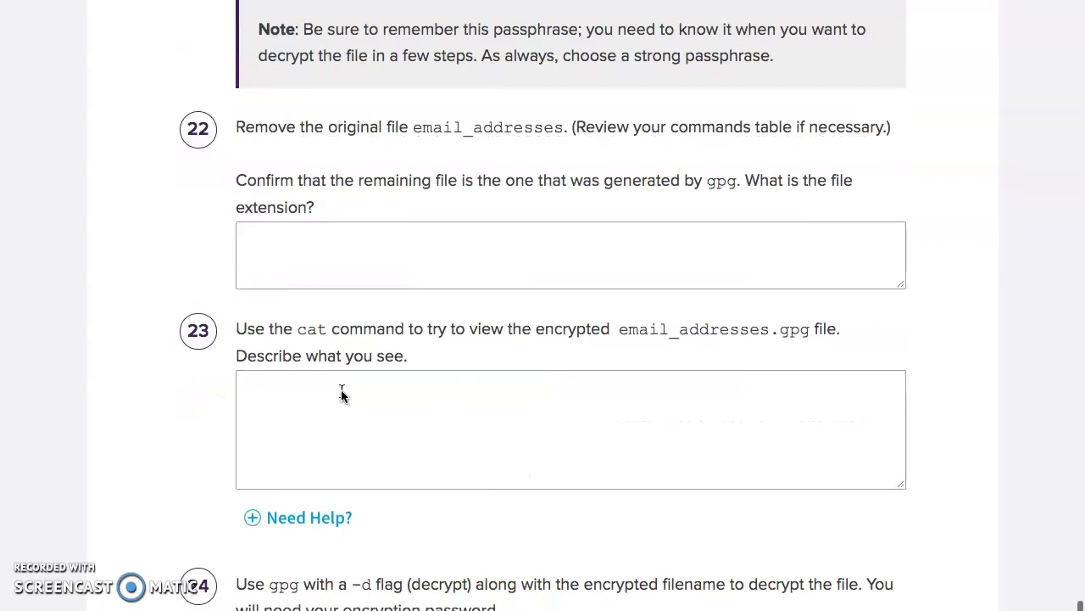
scroll(down, 3)
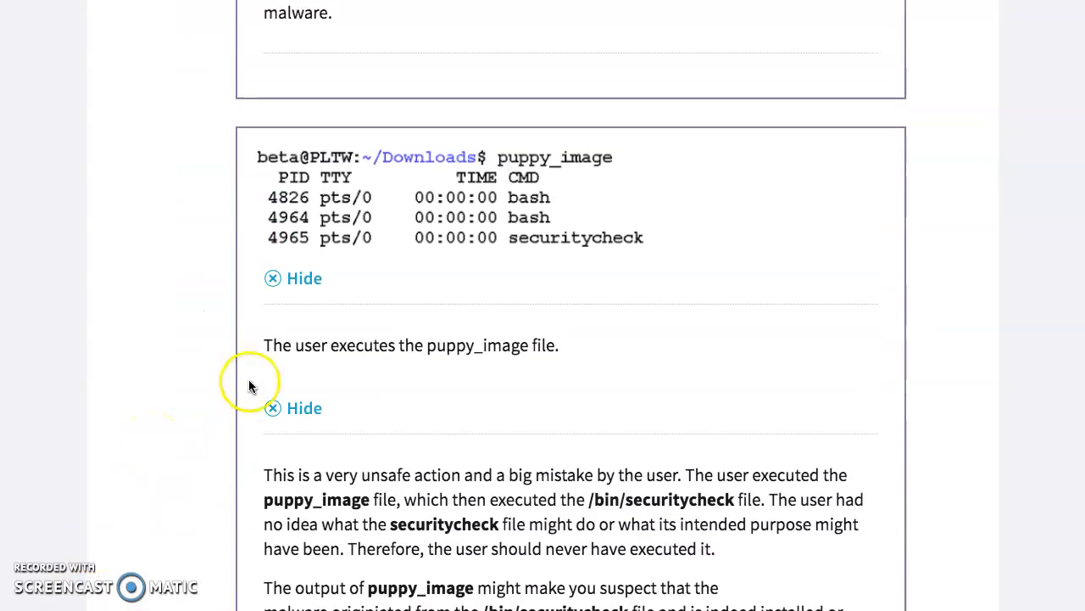
click(293, 408)
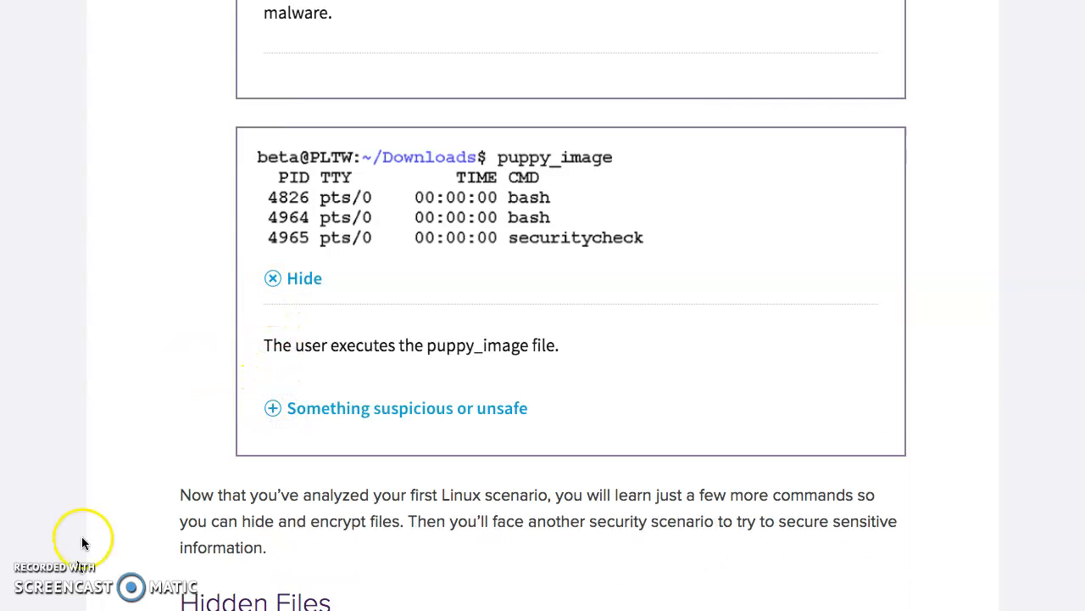